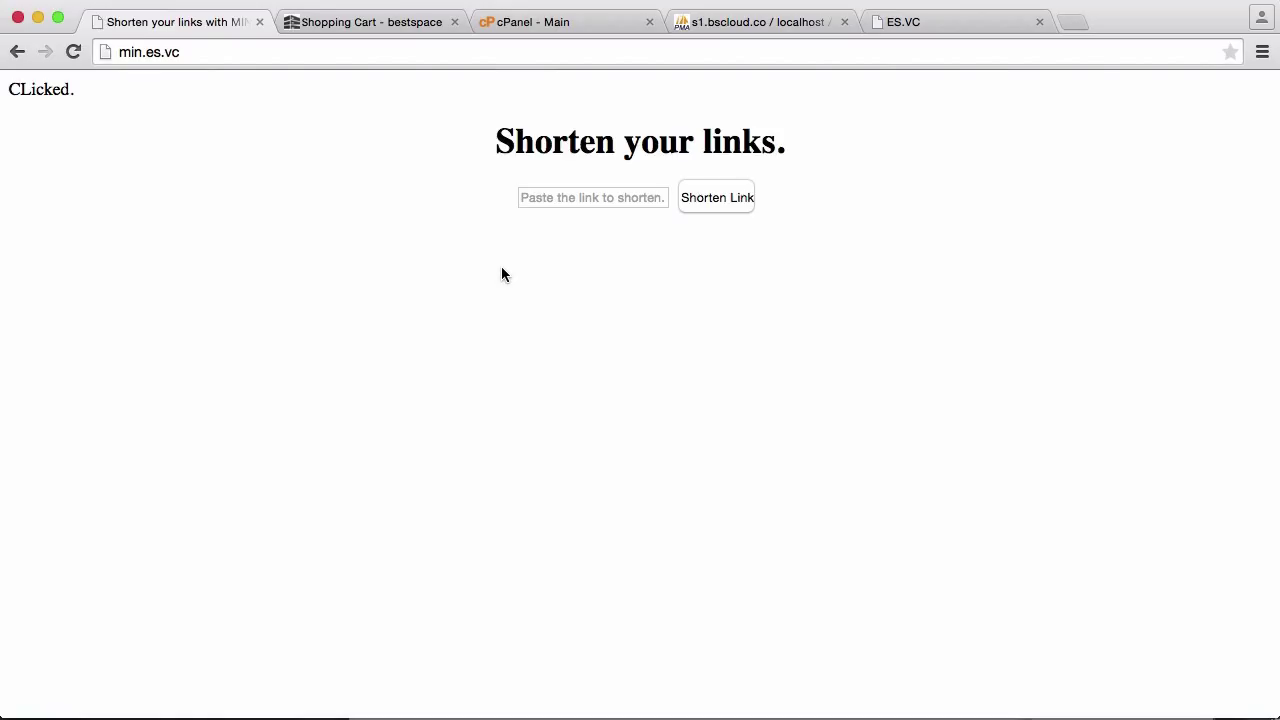
mouse_move(725, 204)
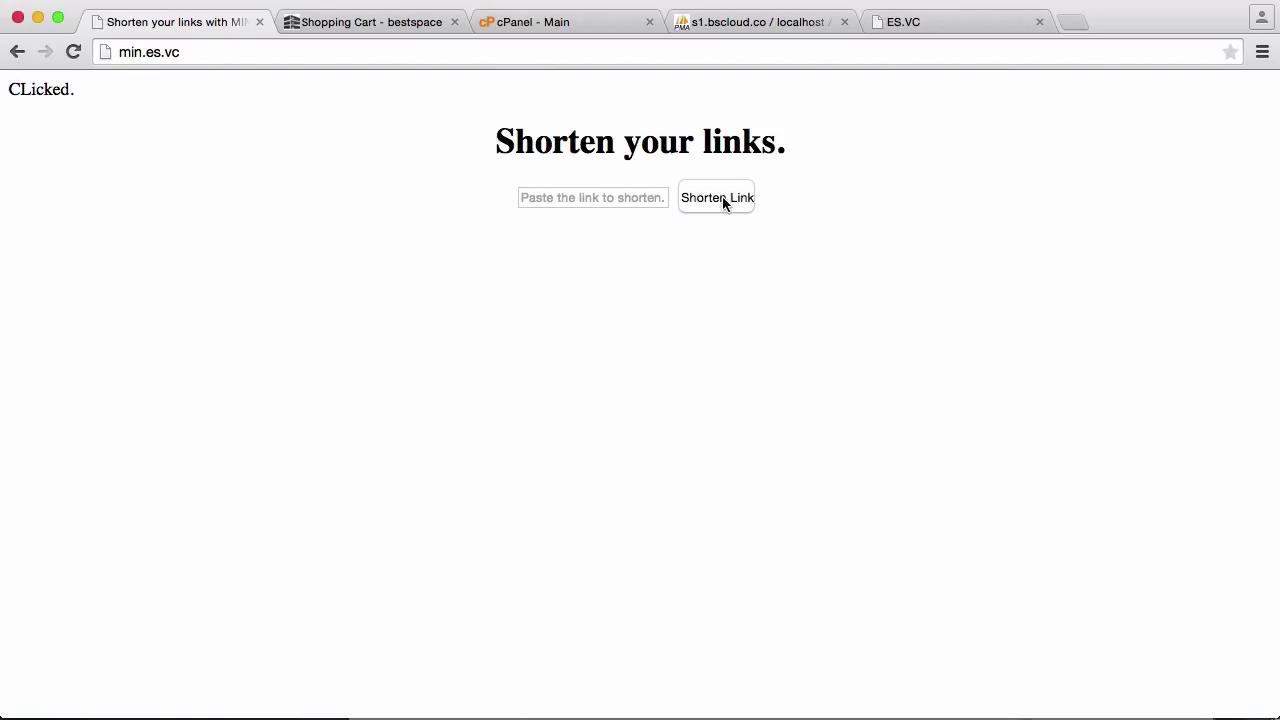
mouse_move(651, 188)
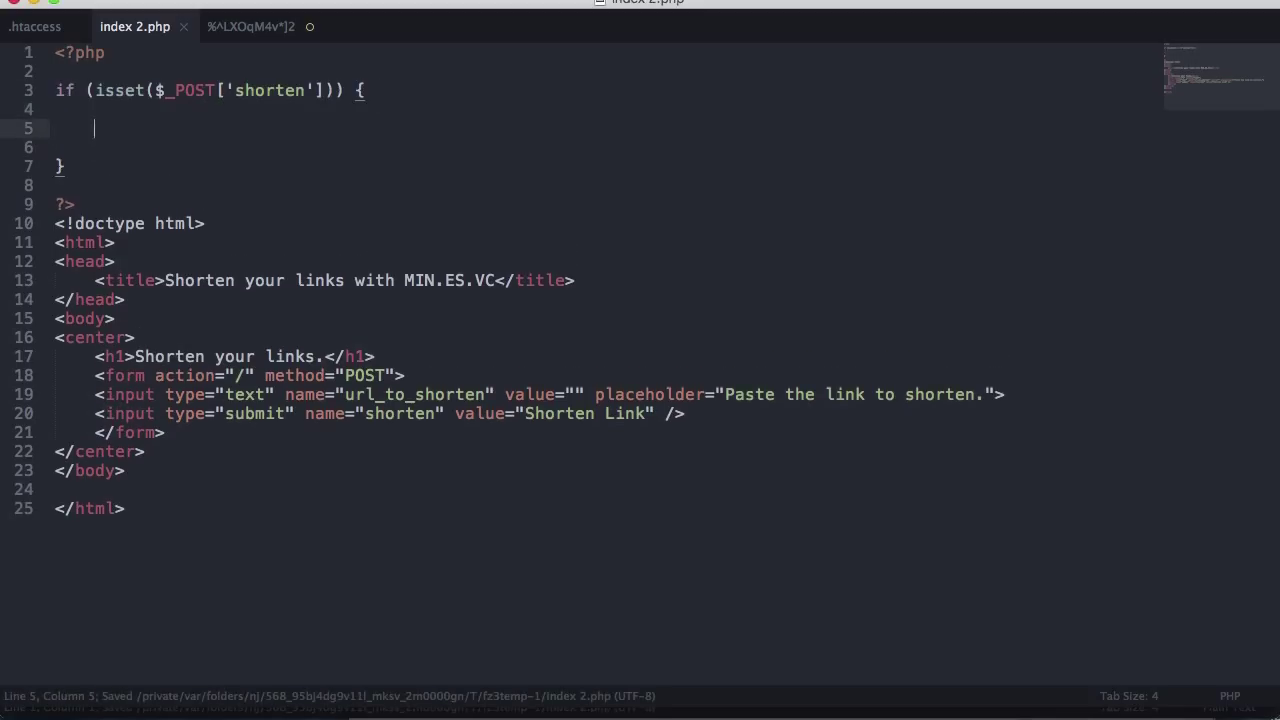
- Add a comment in the shorten block: // INSERT link to our database
text(// INS)
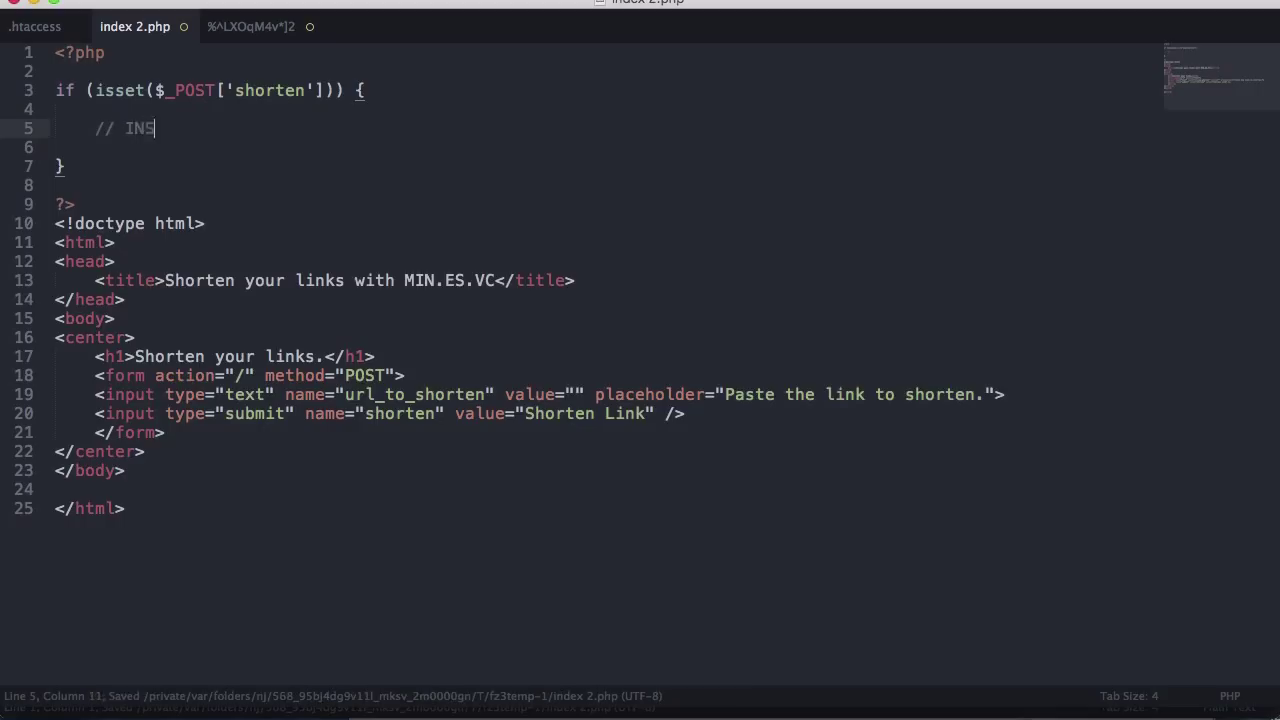
text(ERT link int)
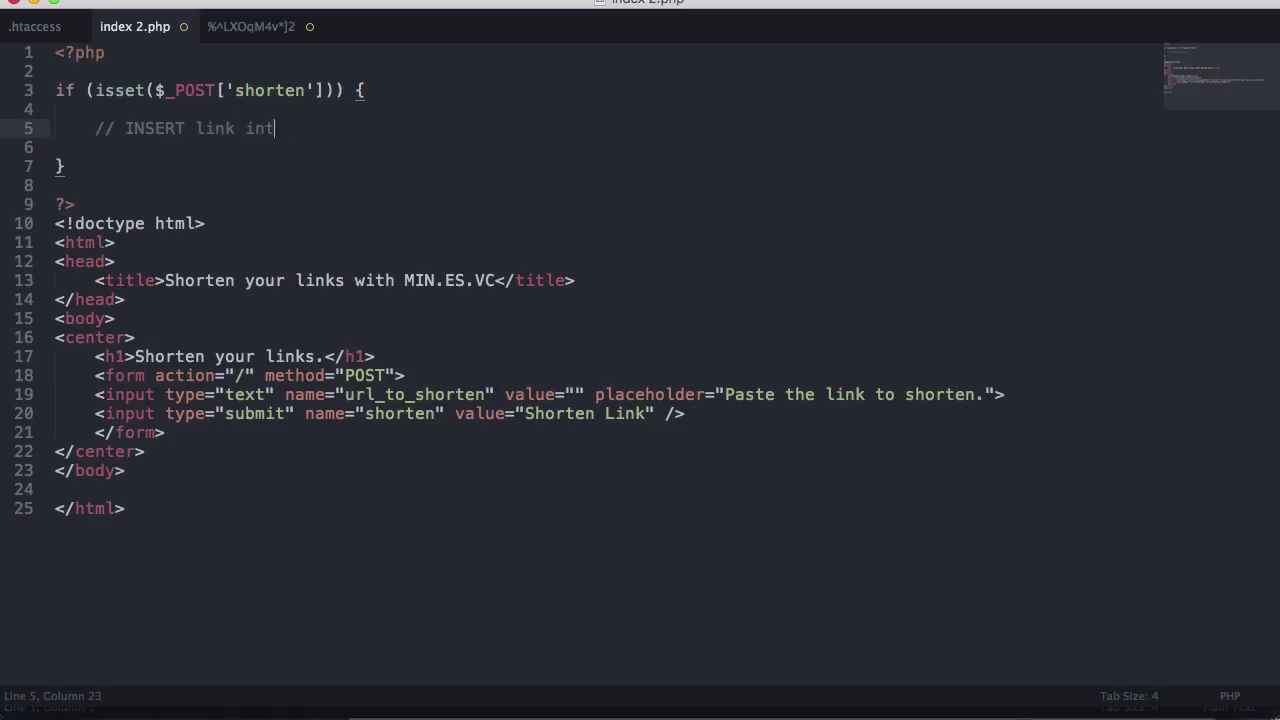
text(o our database)
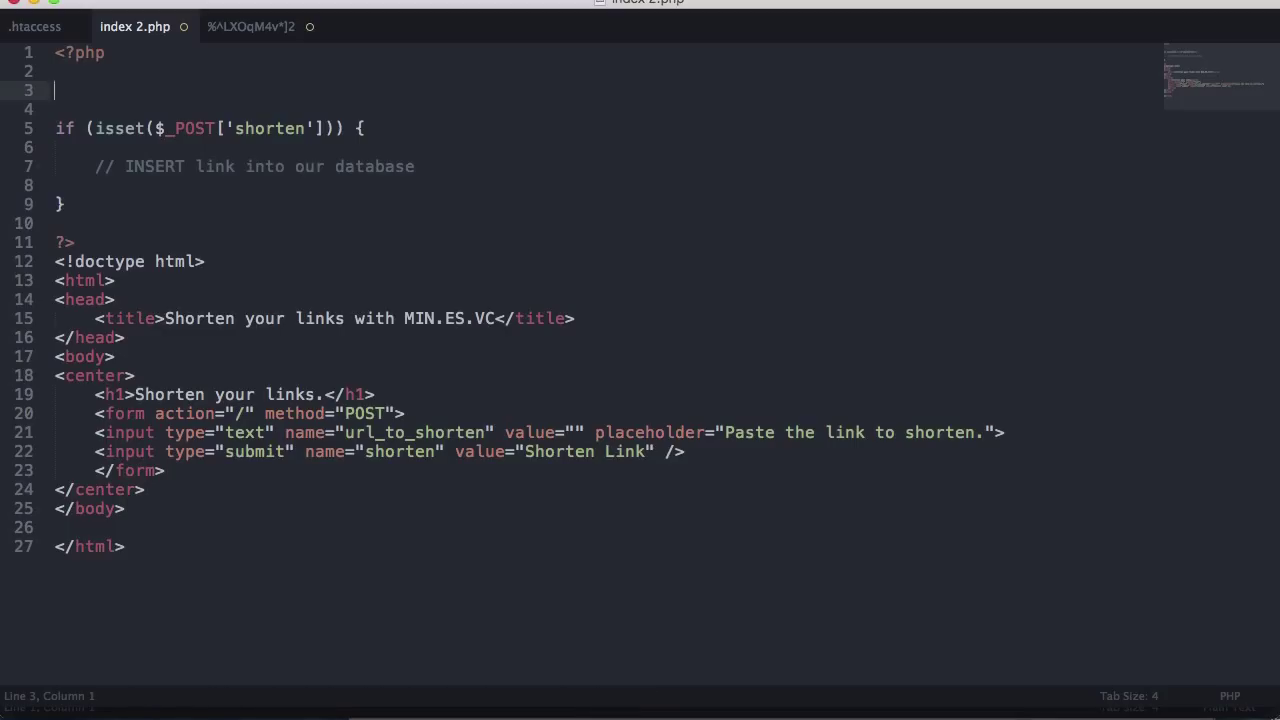
- Start the connection line $db = new mysqli("localhost")
text($d)
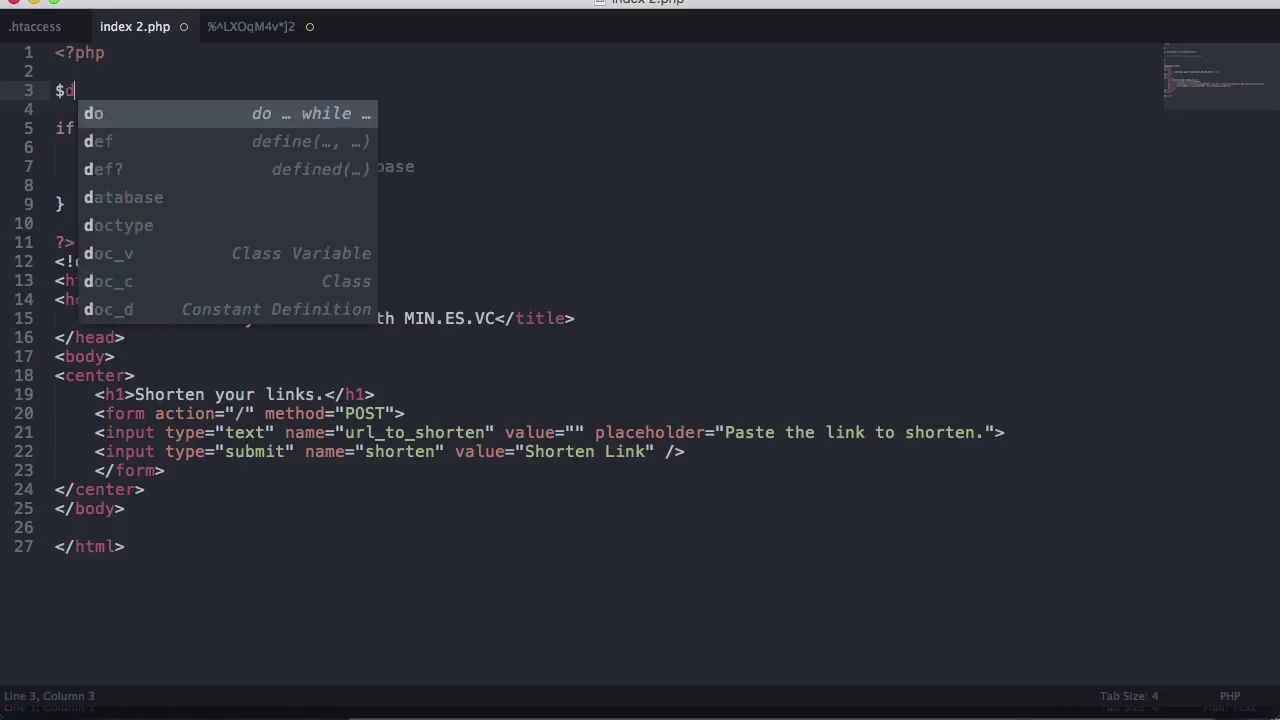
text(b = new)
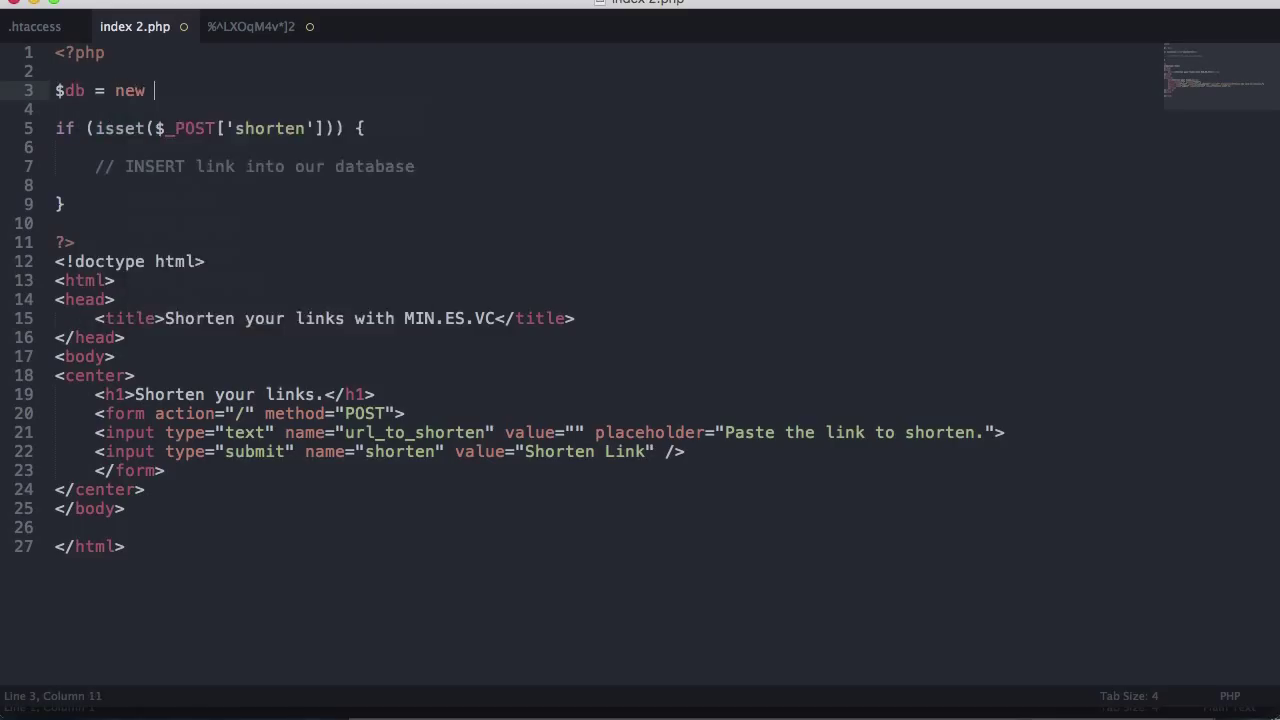
text(mysqli();)
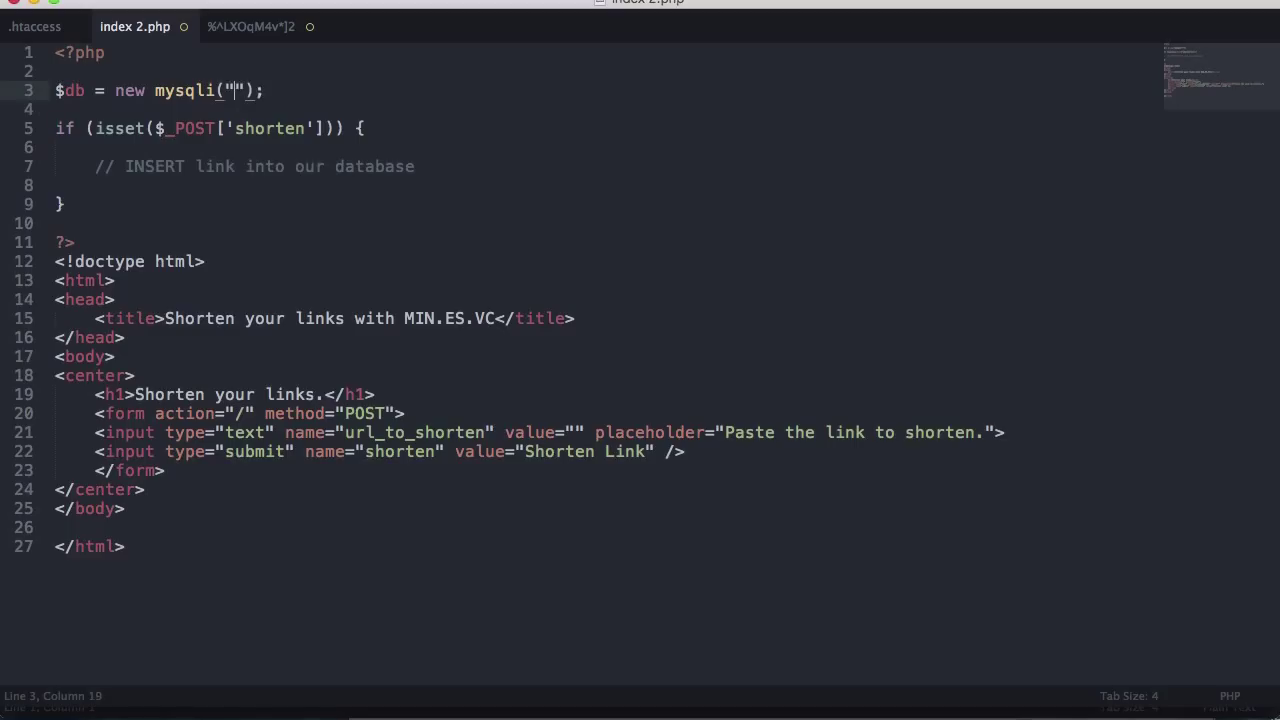
text(lo)
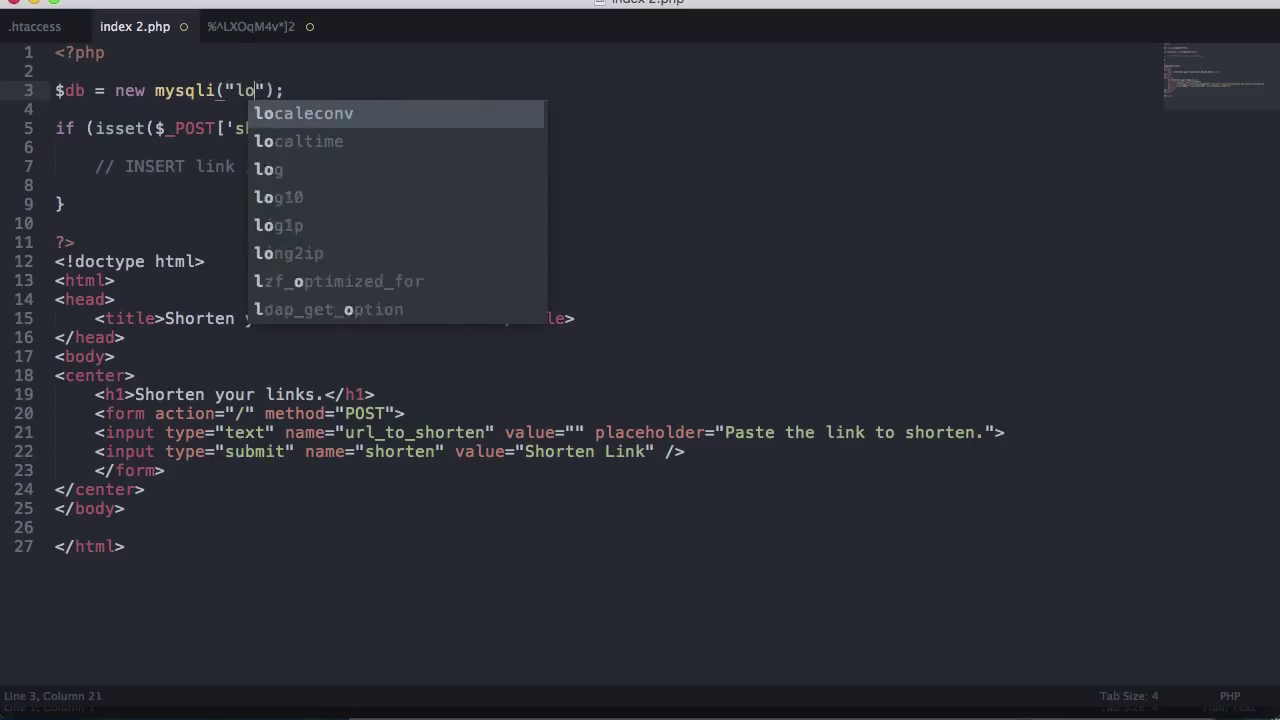
text(calhos)
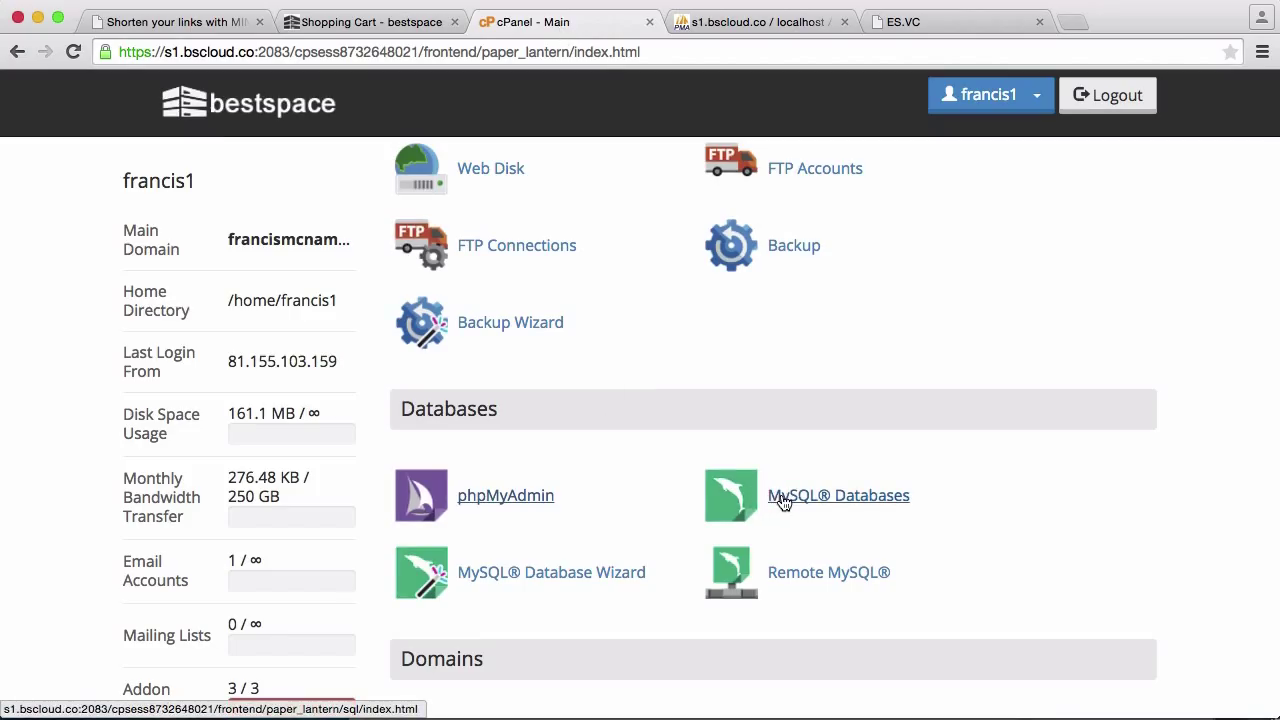
- Show the MySQL Databases page listing database francis1_min and its privileged user
click(838, 496)
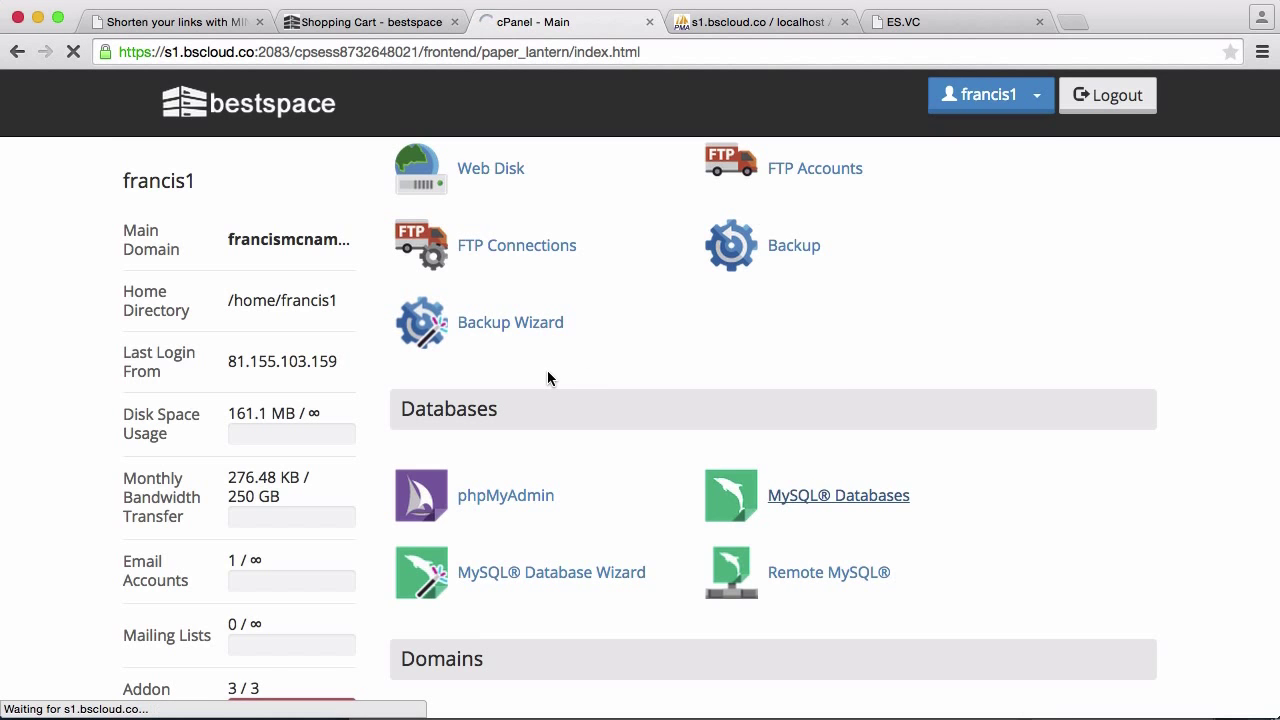
click(839, 495)
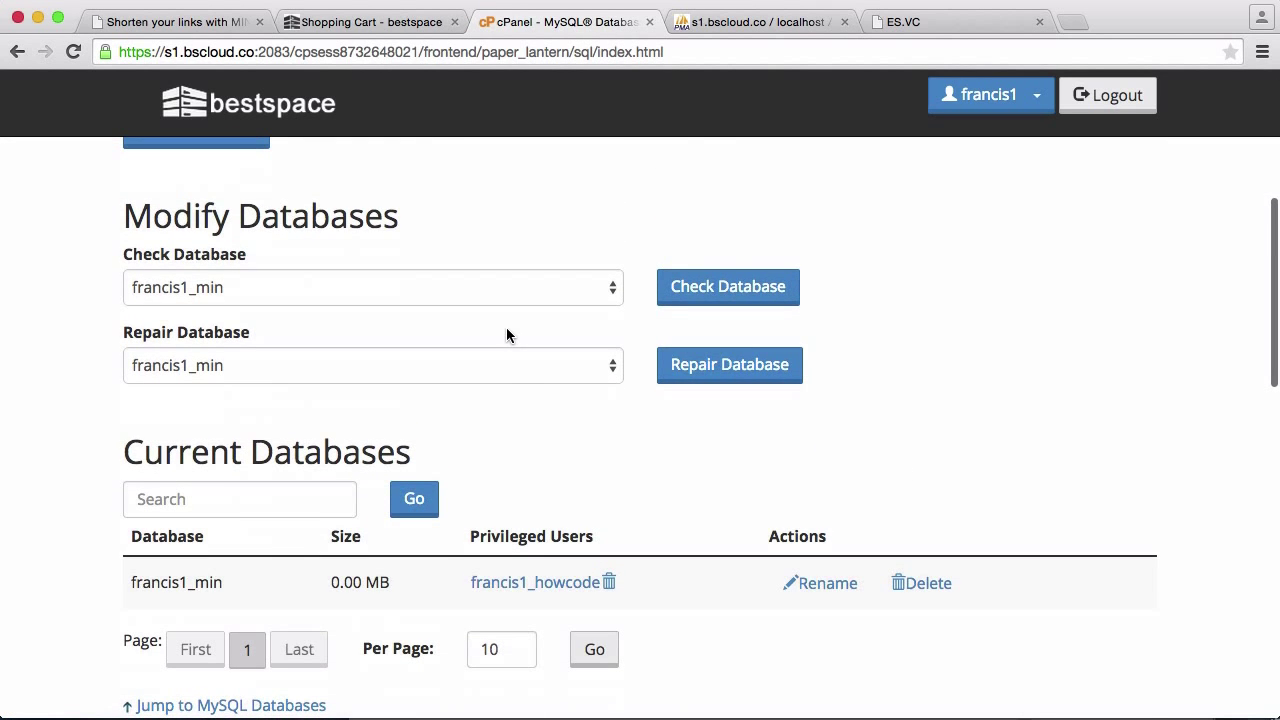
scroll(down, 3)
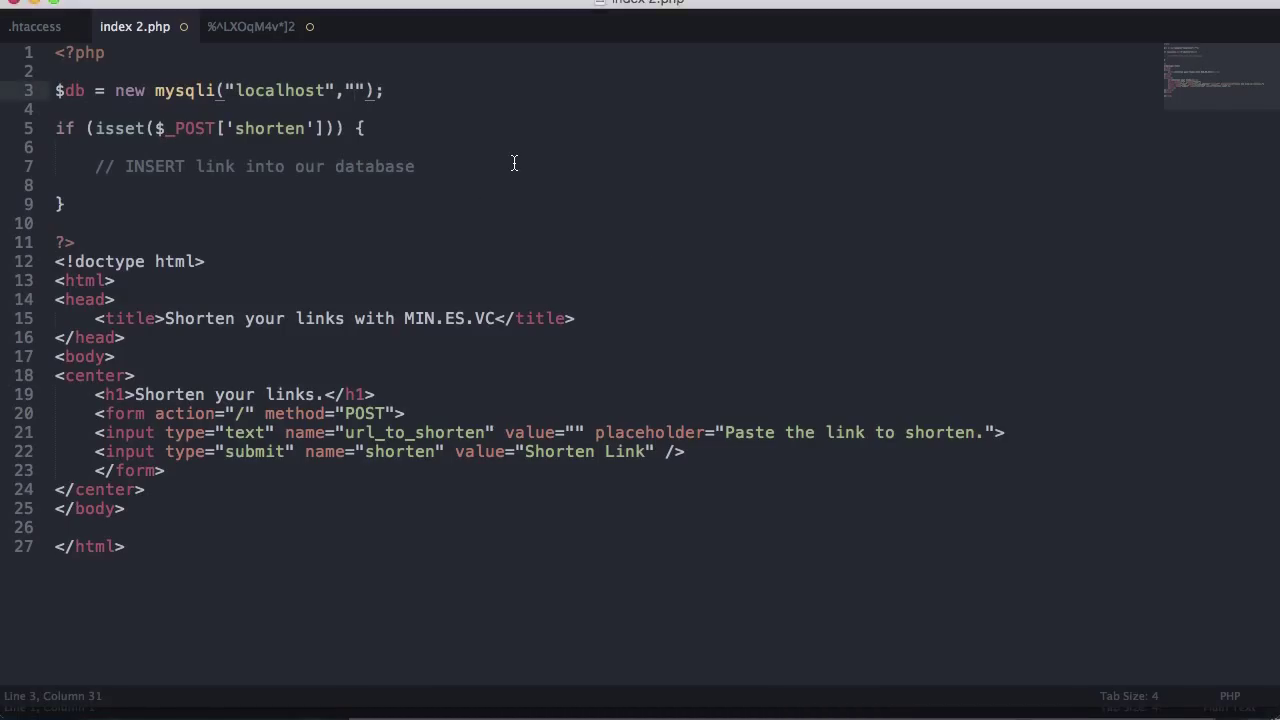
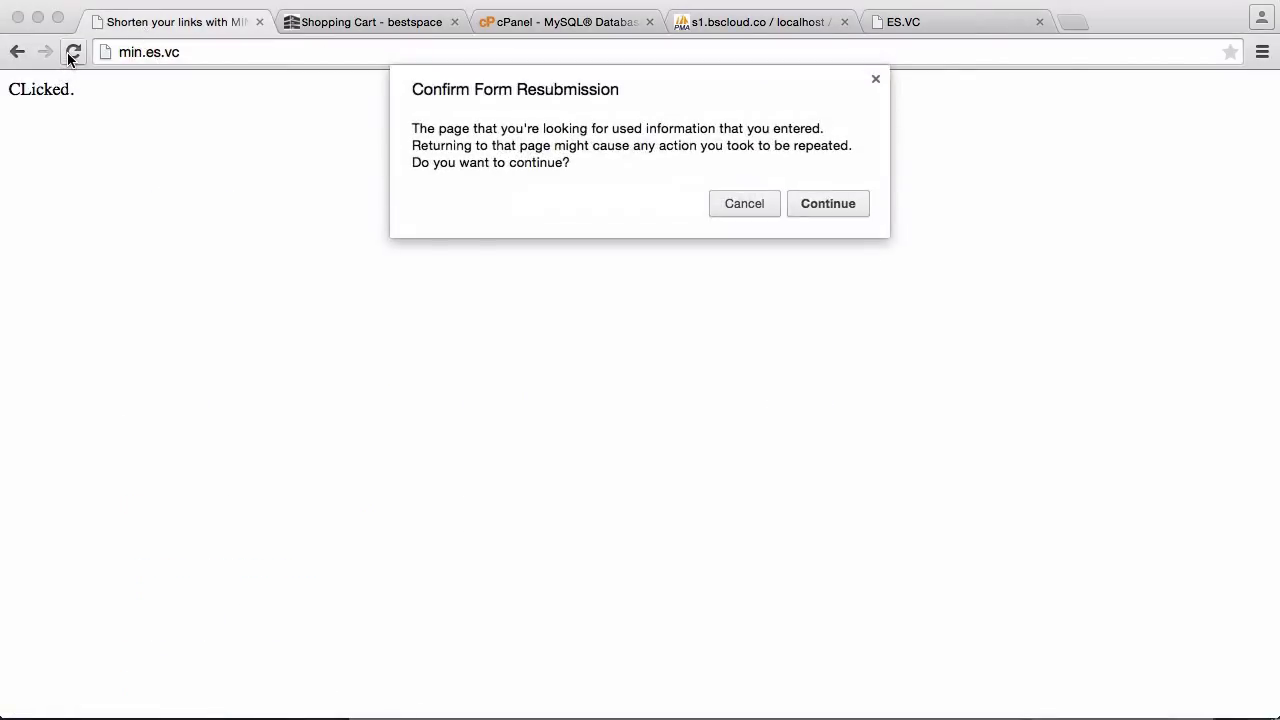
- Confirm form resubmission so the shortener page reloads showing only the form
click(828, 204)
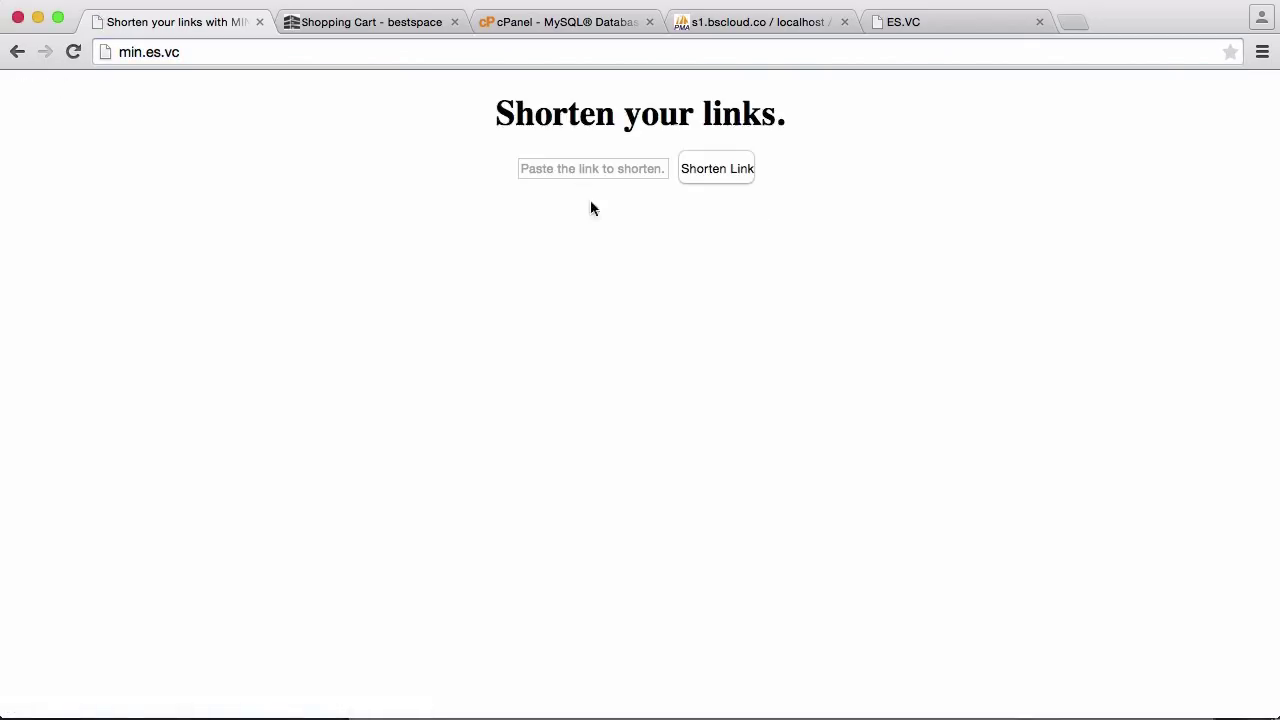
mouse_move(775, 266)
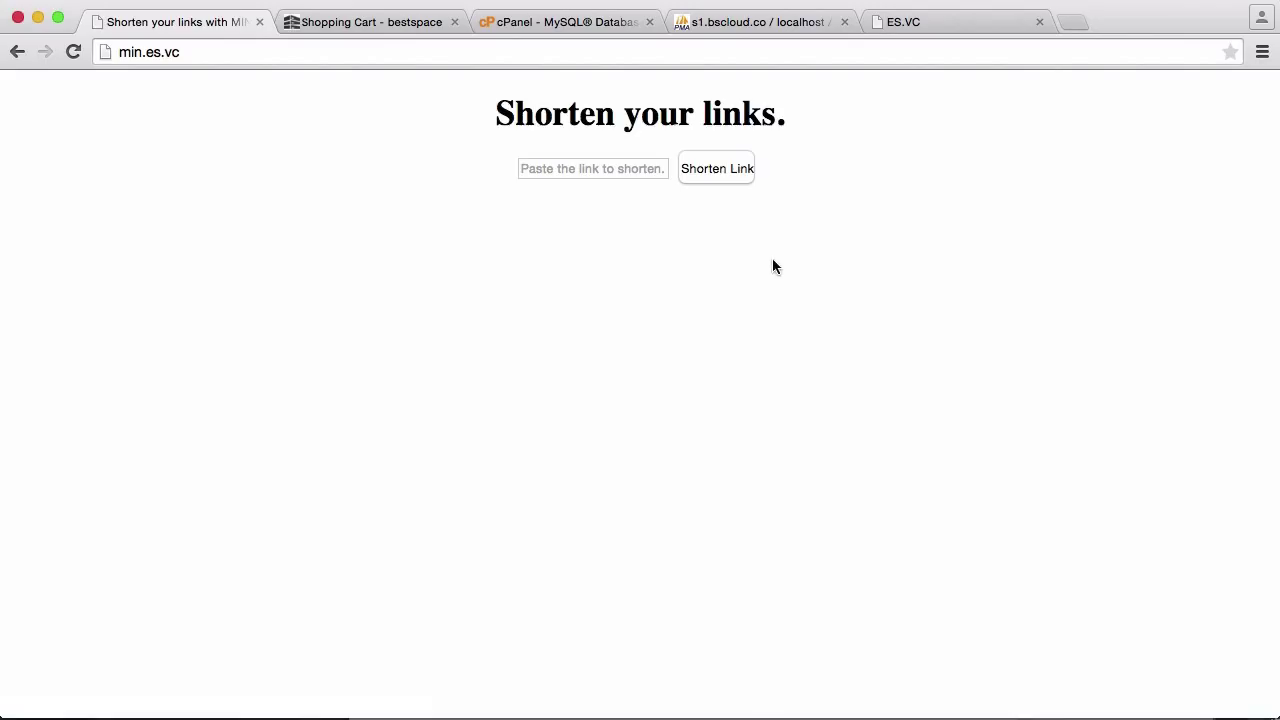
mouse_move(881, 229)
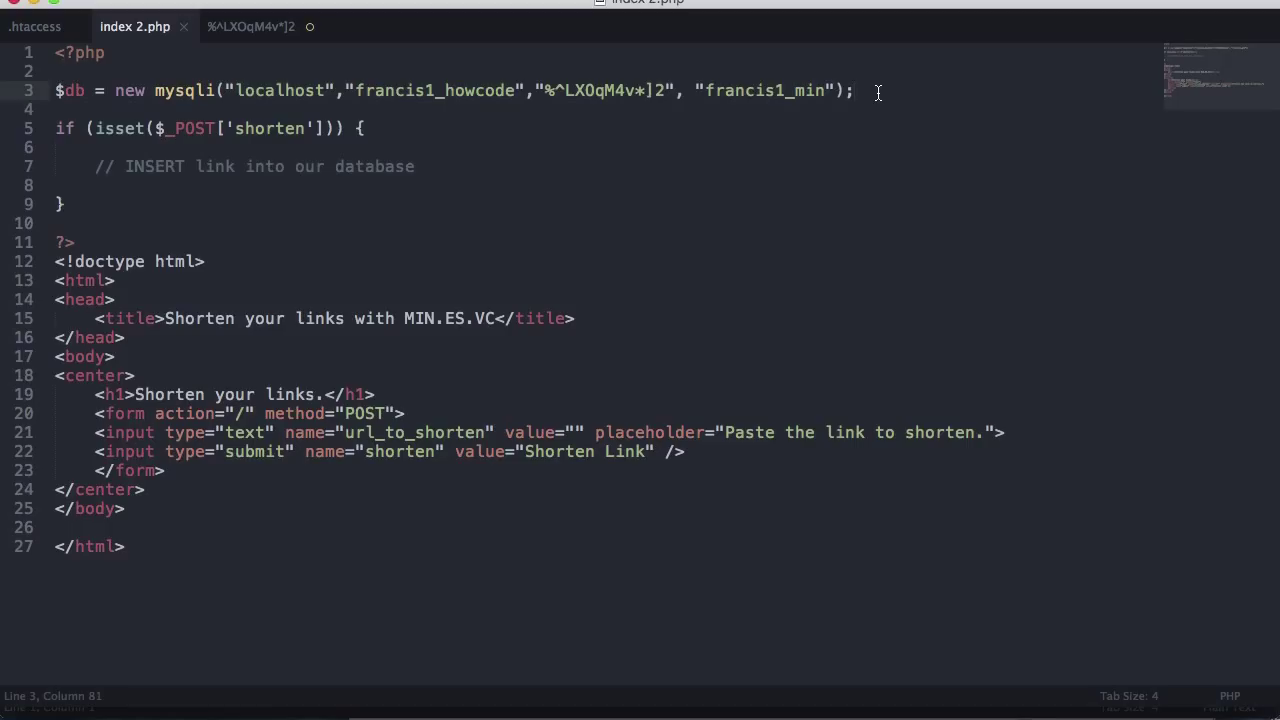
mouse_move(150, 128)
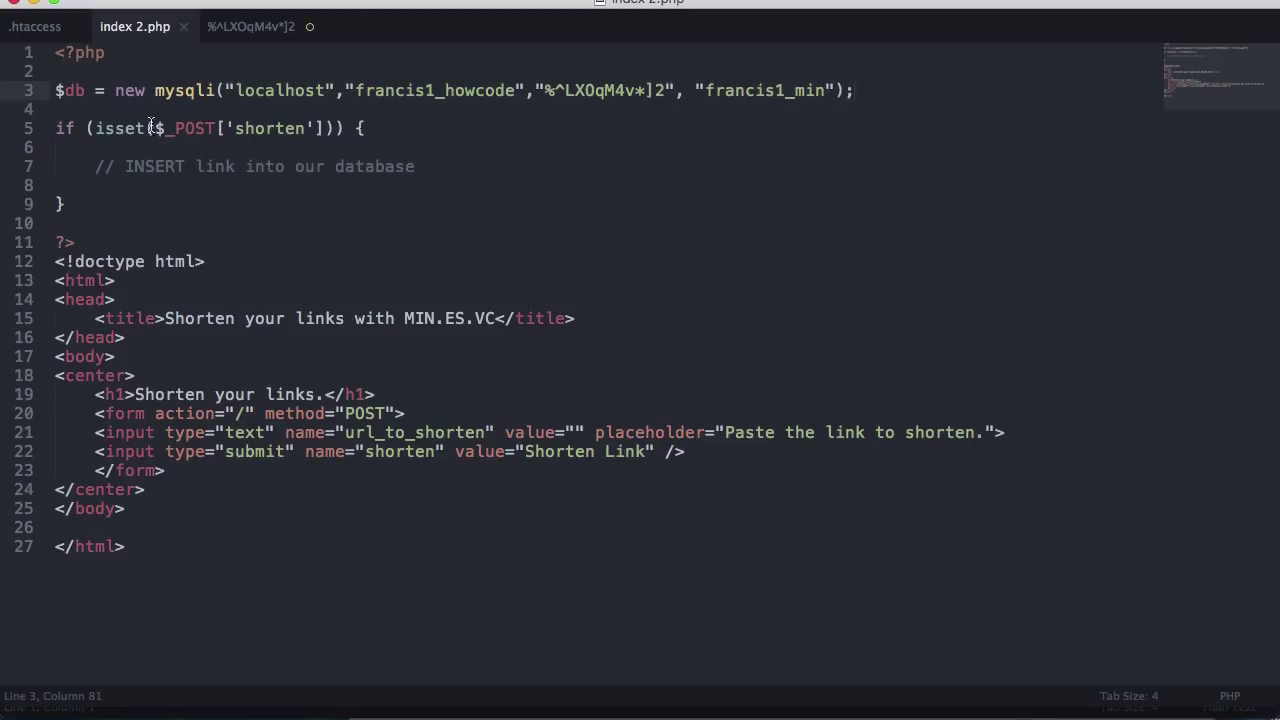
mouse_move(422, 165)
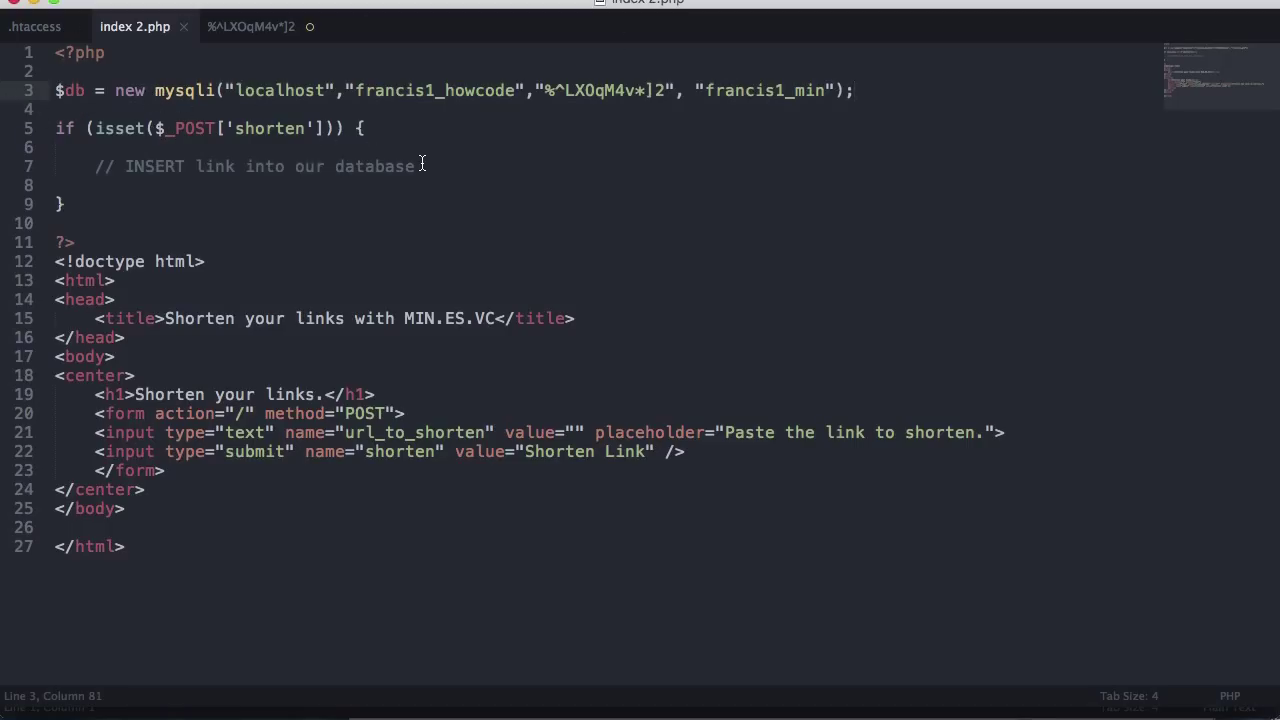
- Begin $result = $db->prepare(...) on a new line below the insert comment
key(Enter)
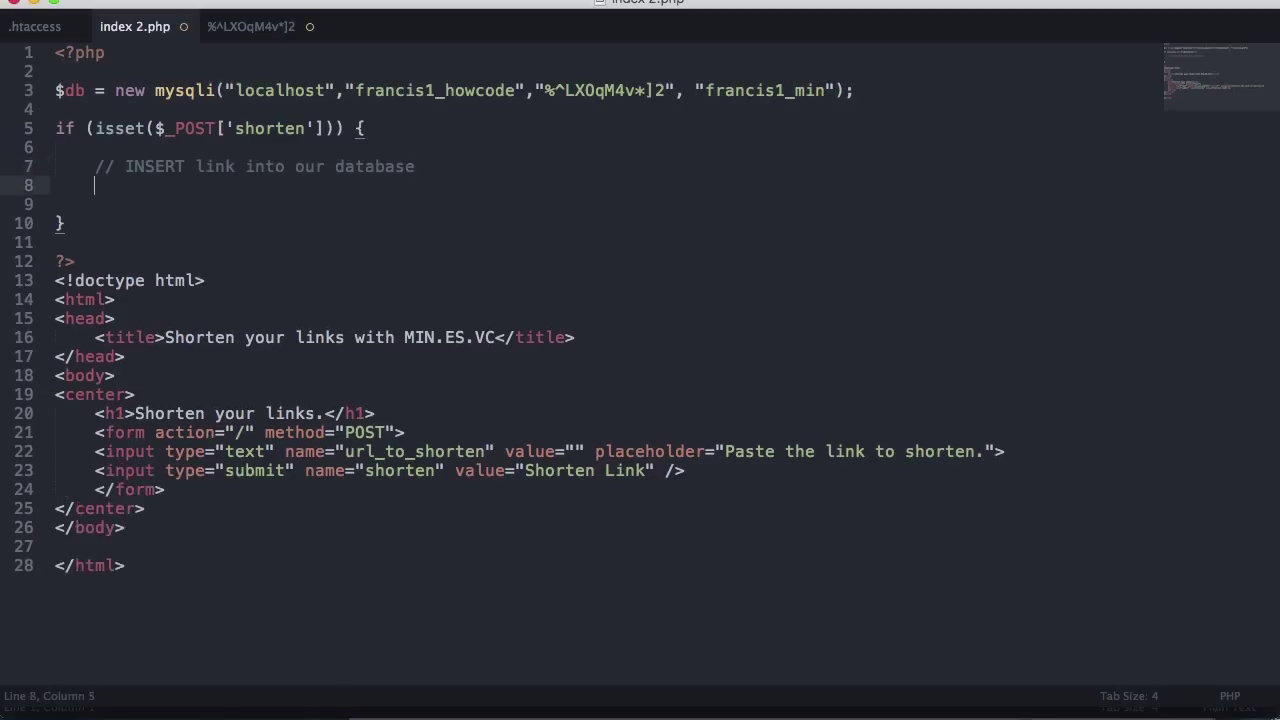
text($)
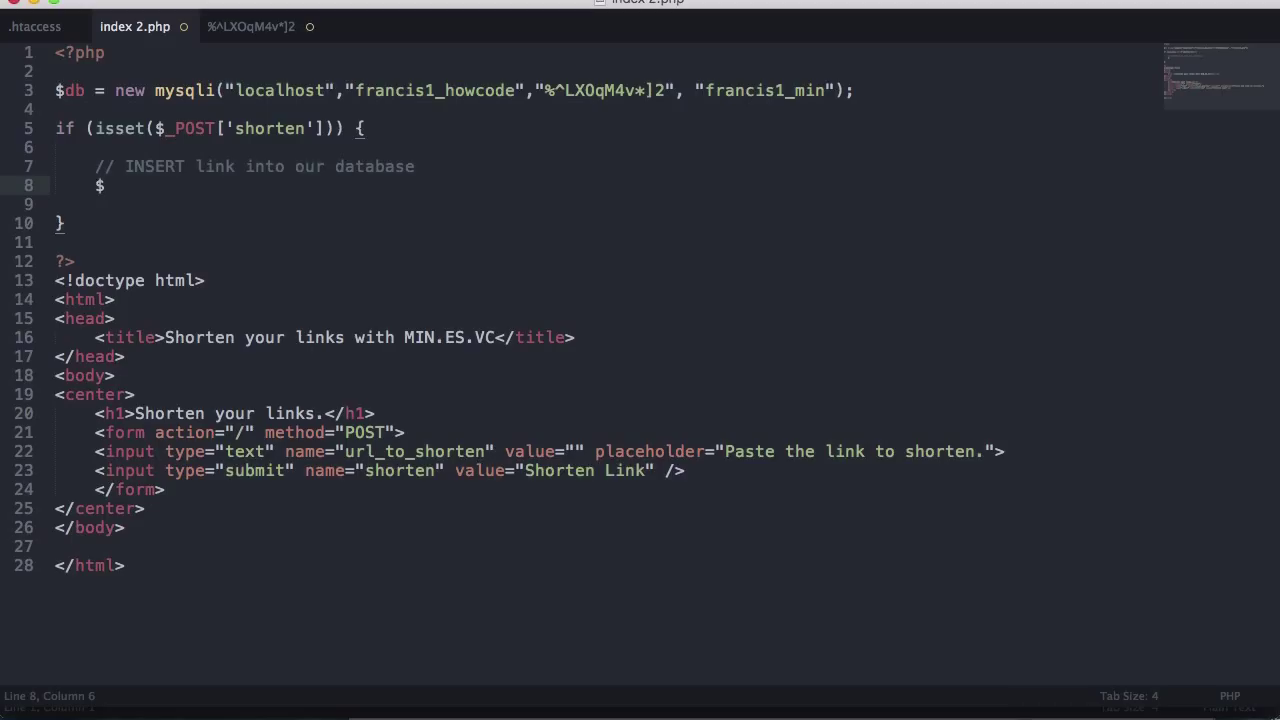
text(result = "";)
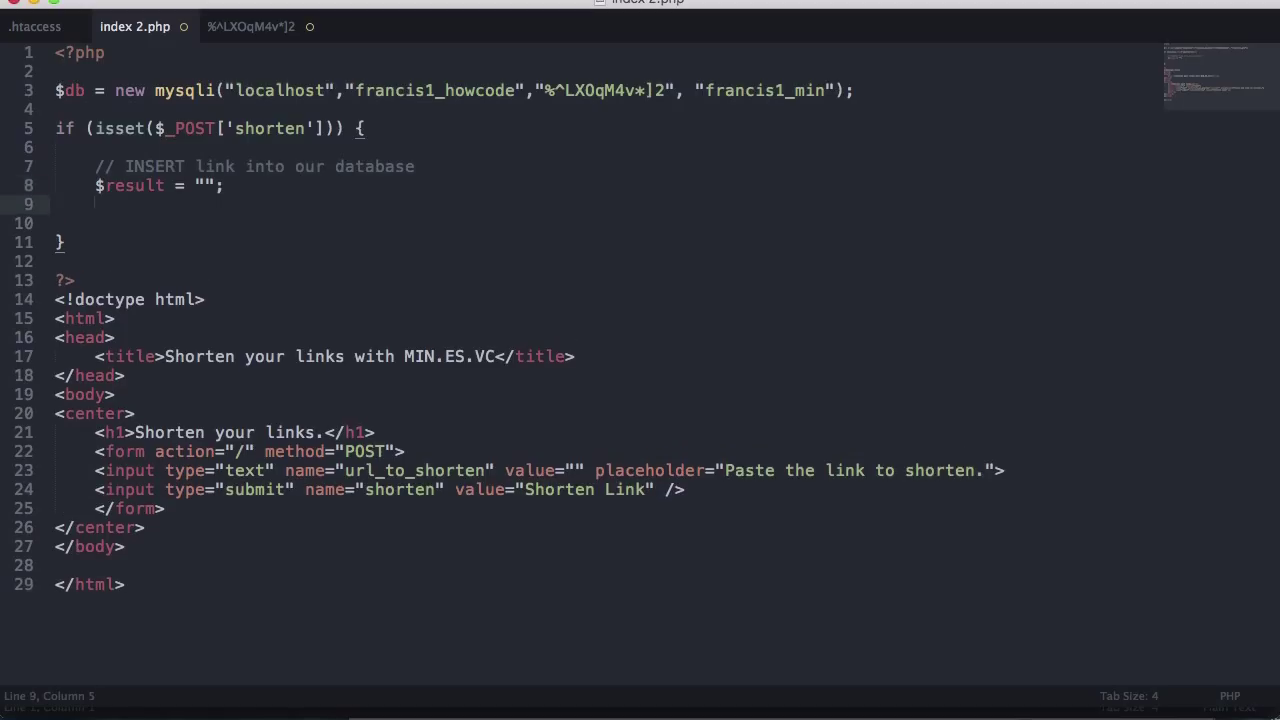
text($result =)
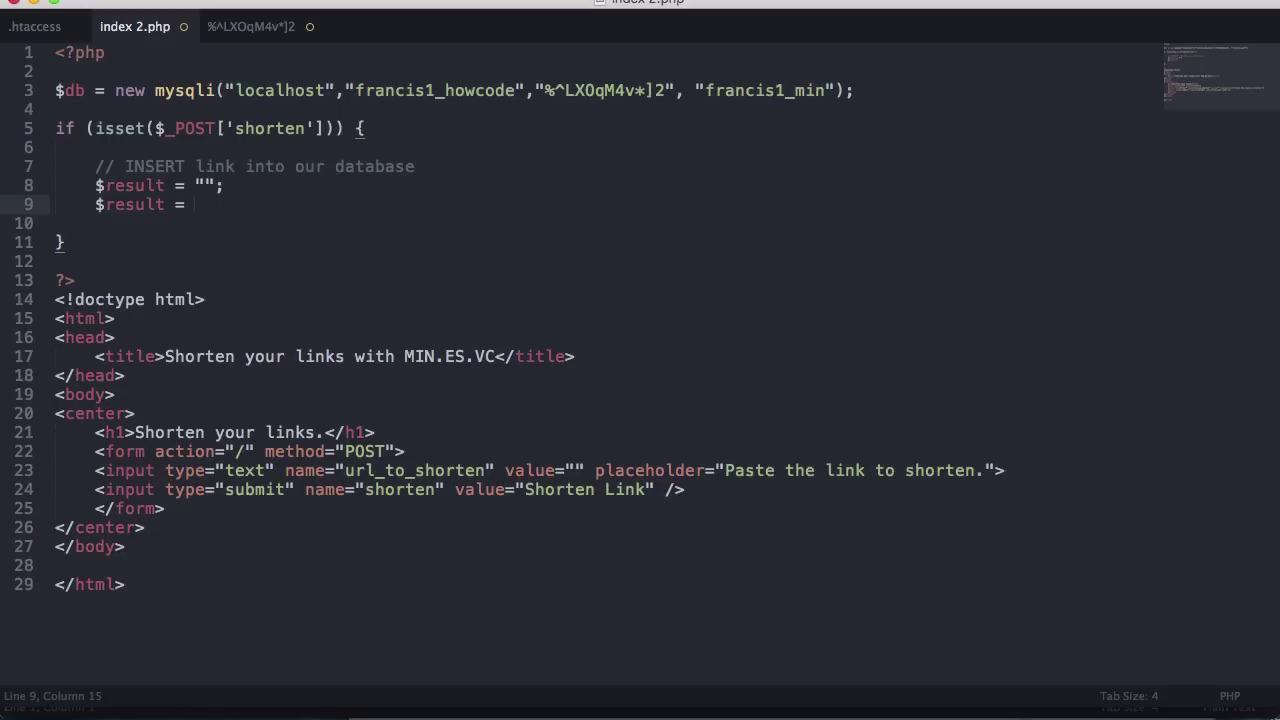
text($db)
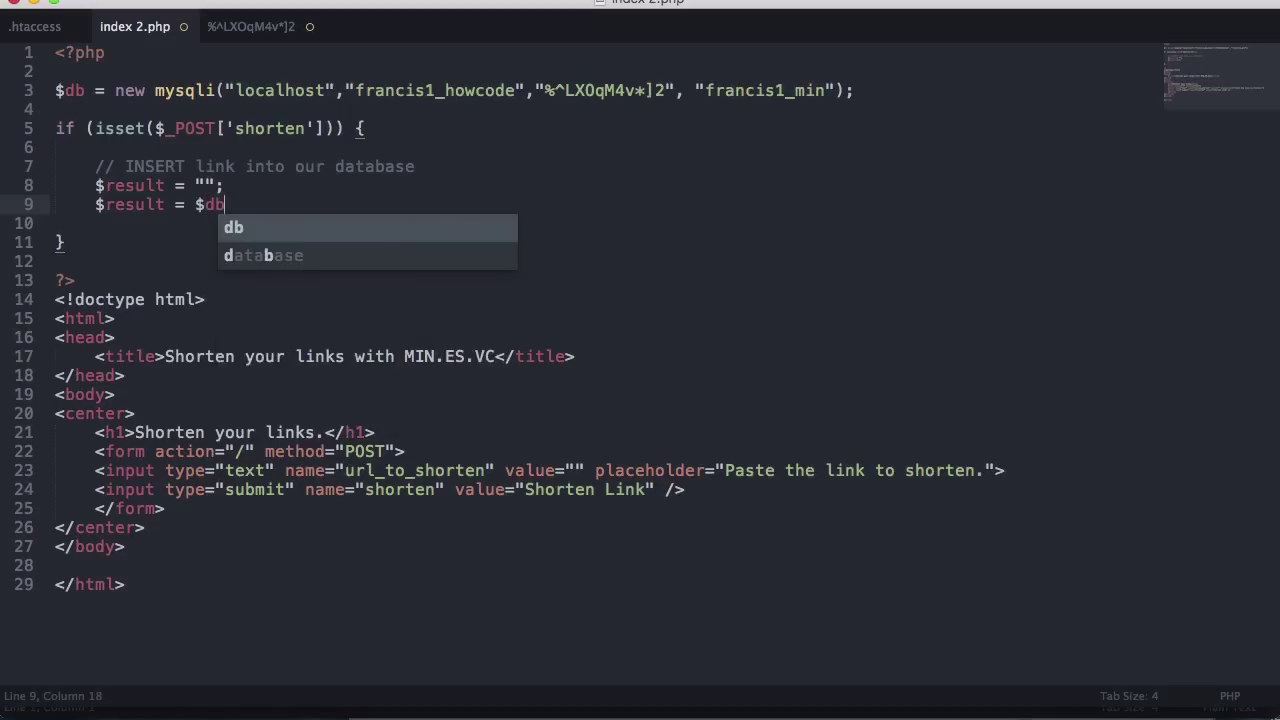
text(->)
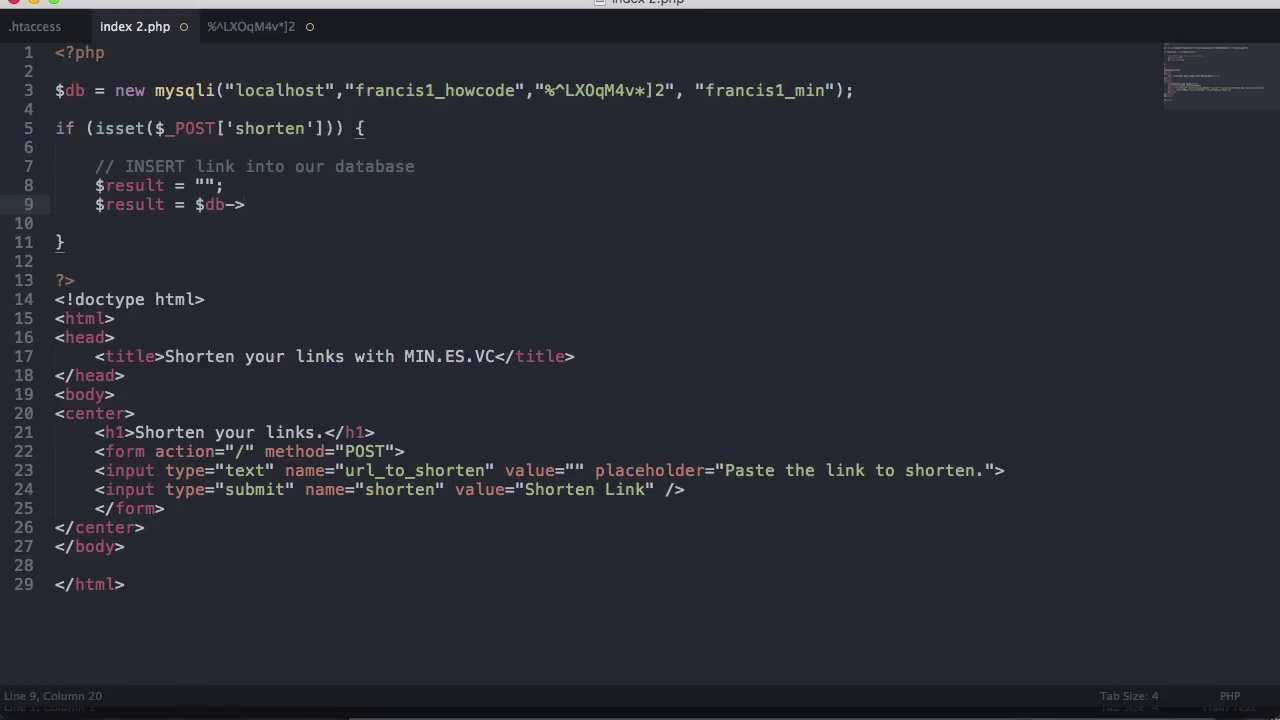
text(prepare("");)
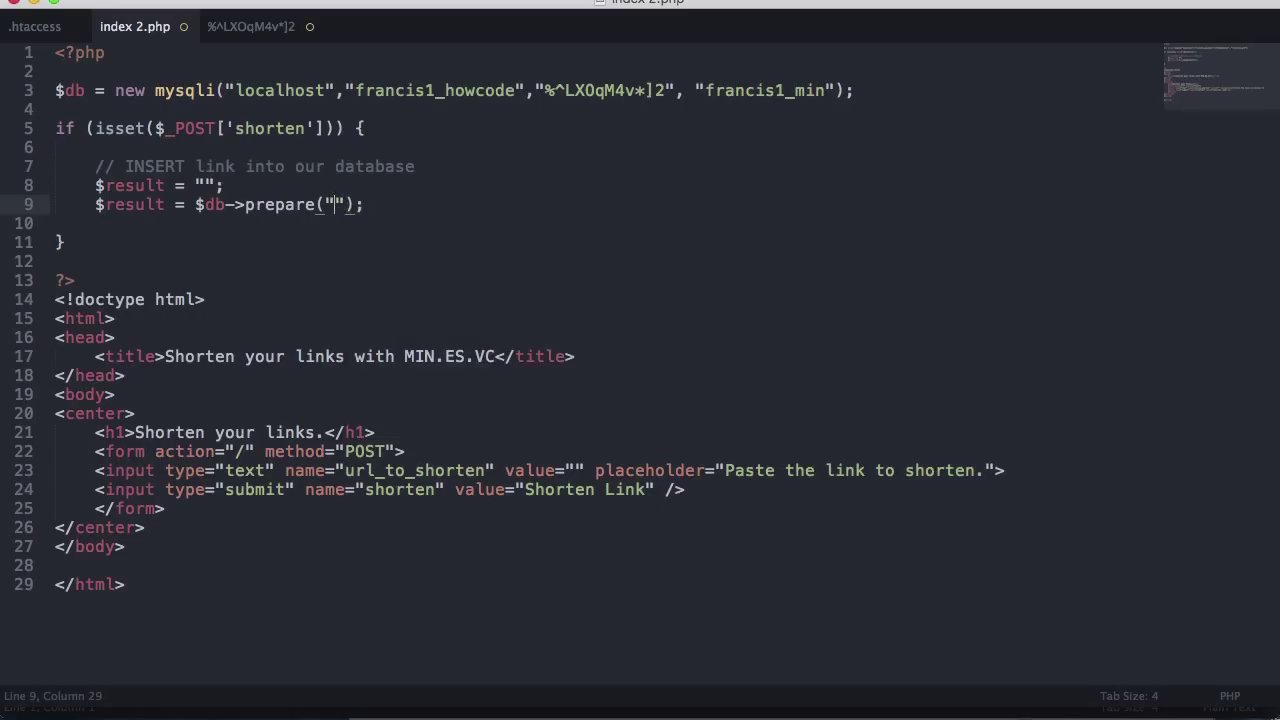
- Write the query INSERT INTO links VALUES('', ?, 'test')
text(INSERT INTO links)
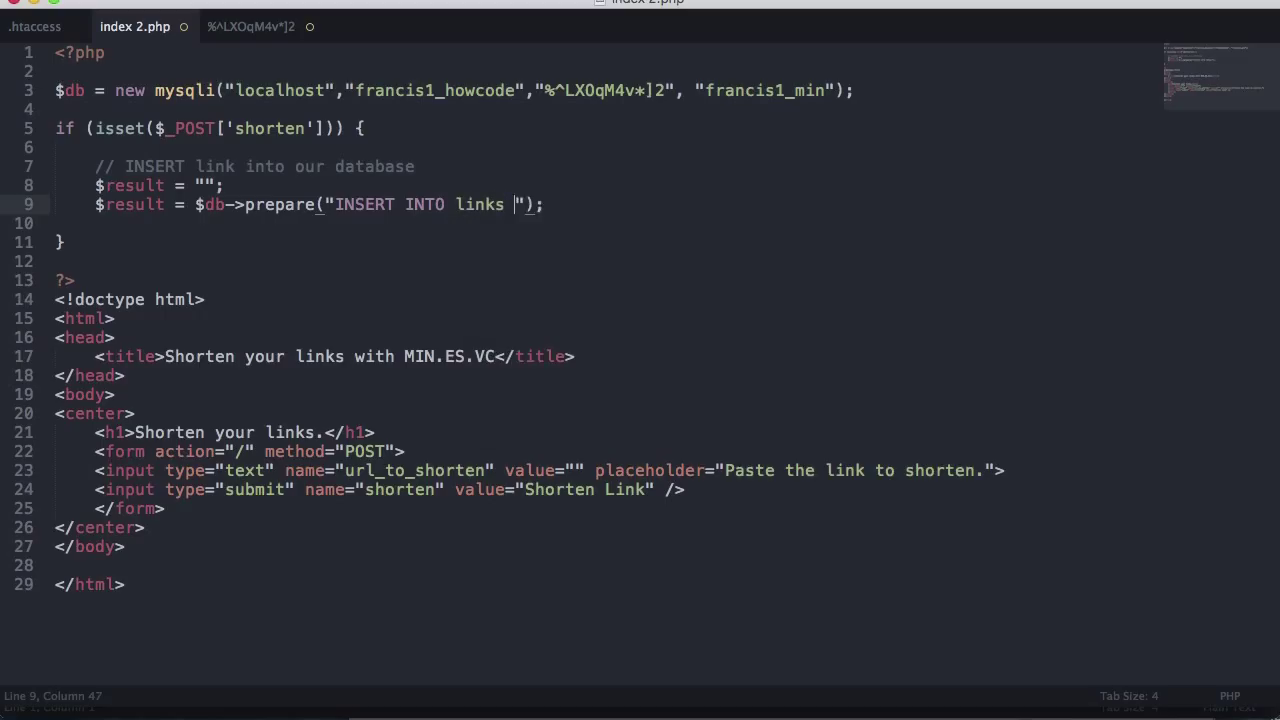
text(VALUES())
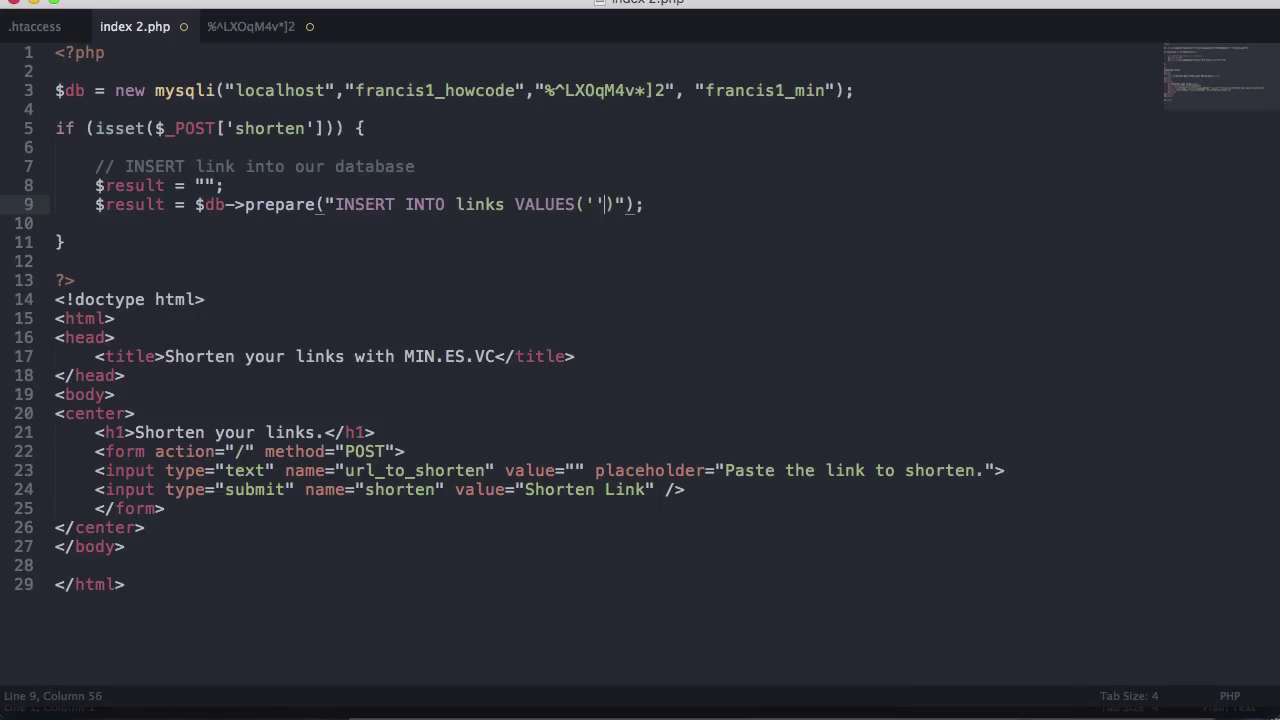
text(,'',')
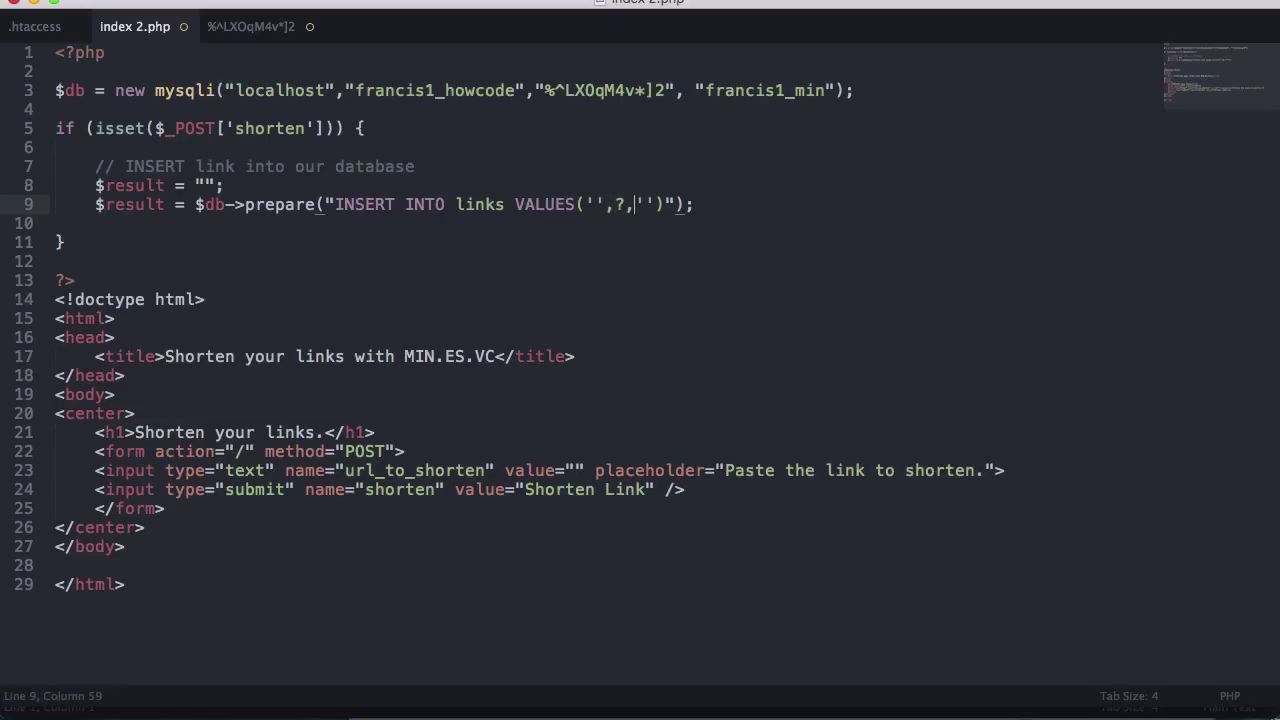
key(Right)
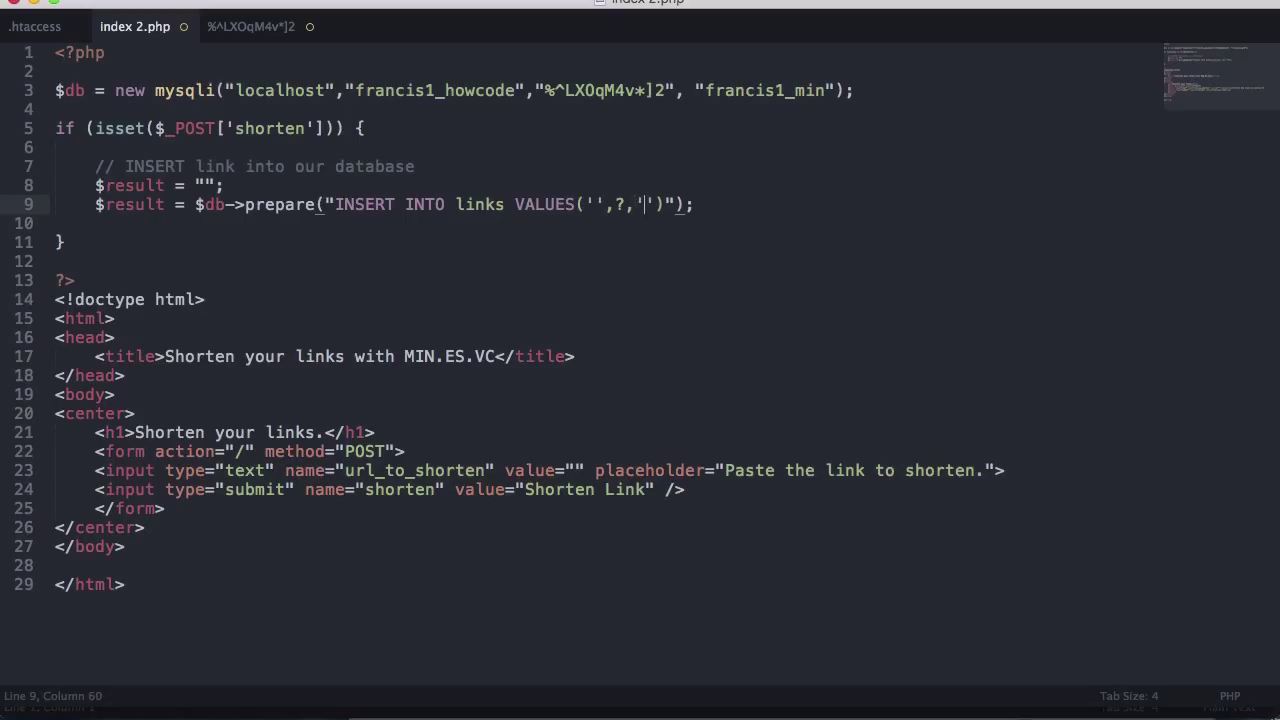
text(test)
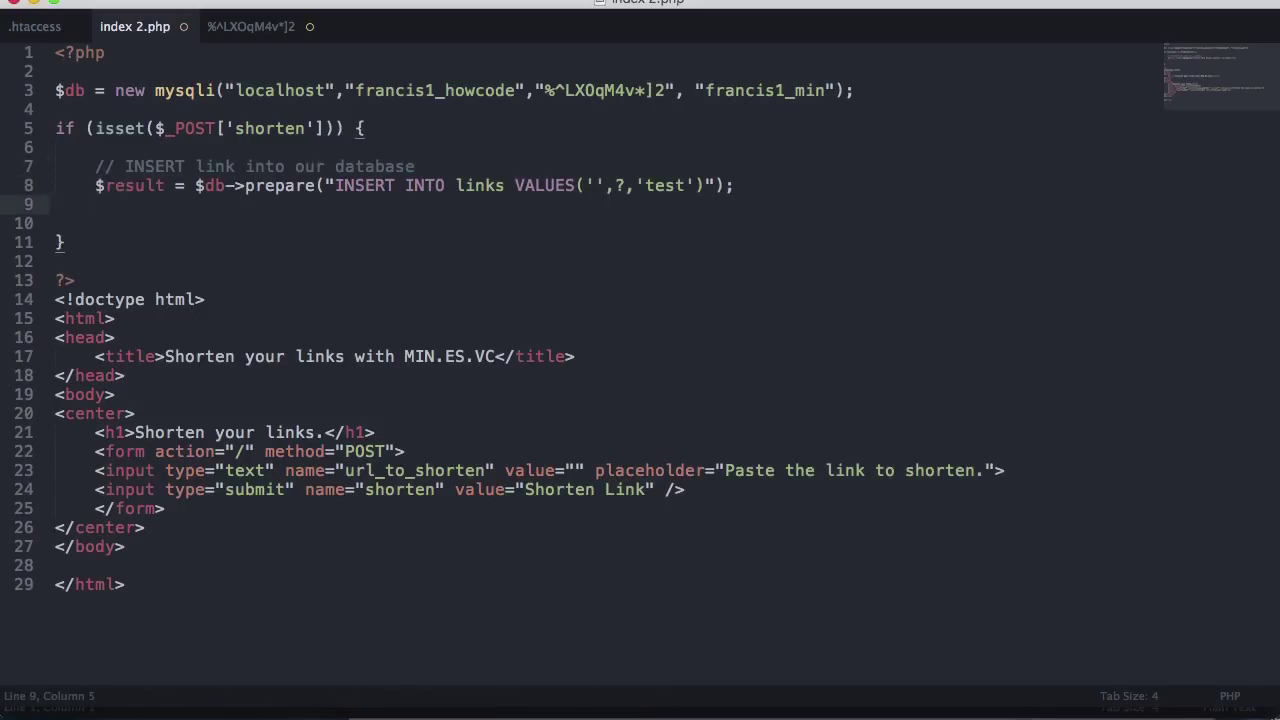
- Add an empty $db->bind_param(); call after the prepare line and save
text($db->bi)
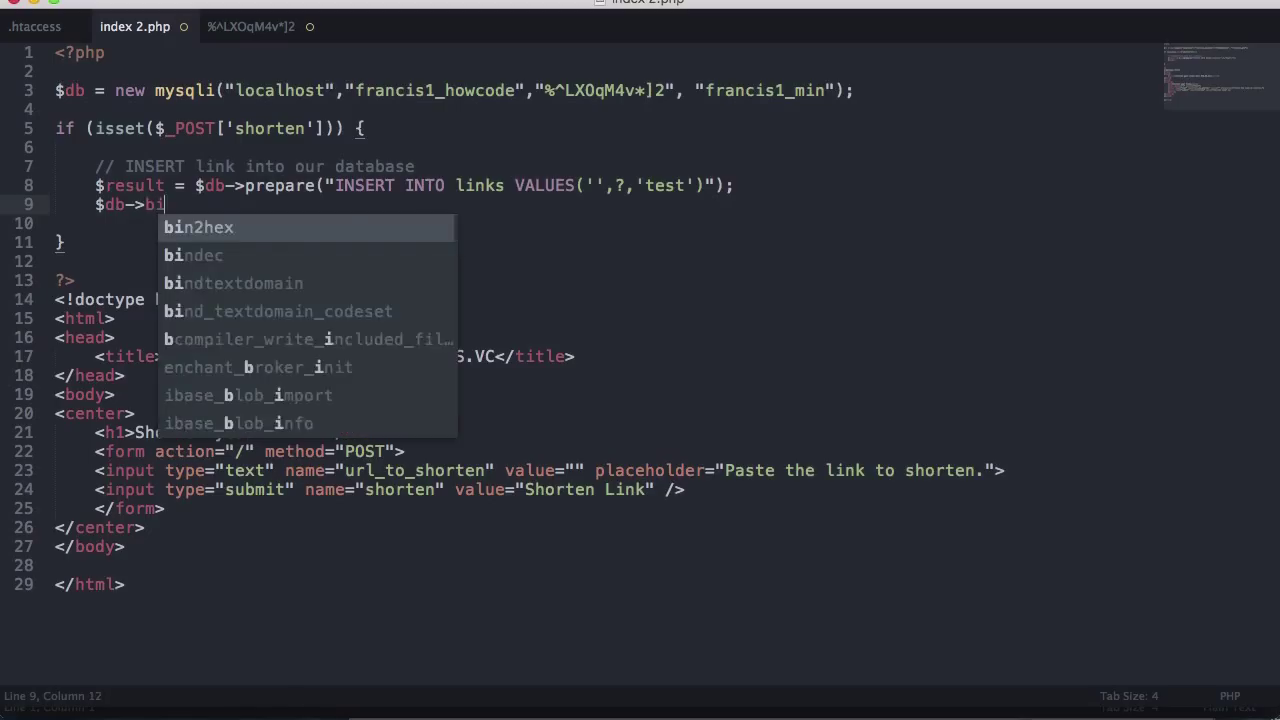
text(nd_par)
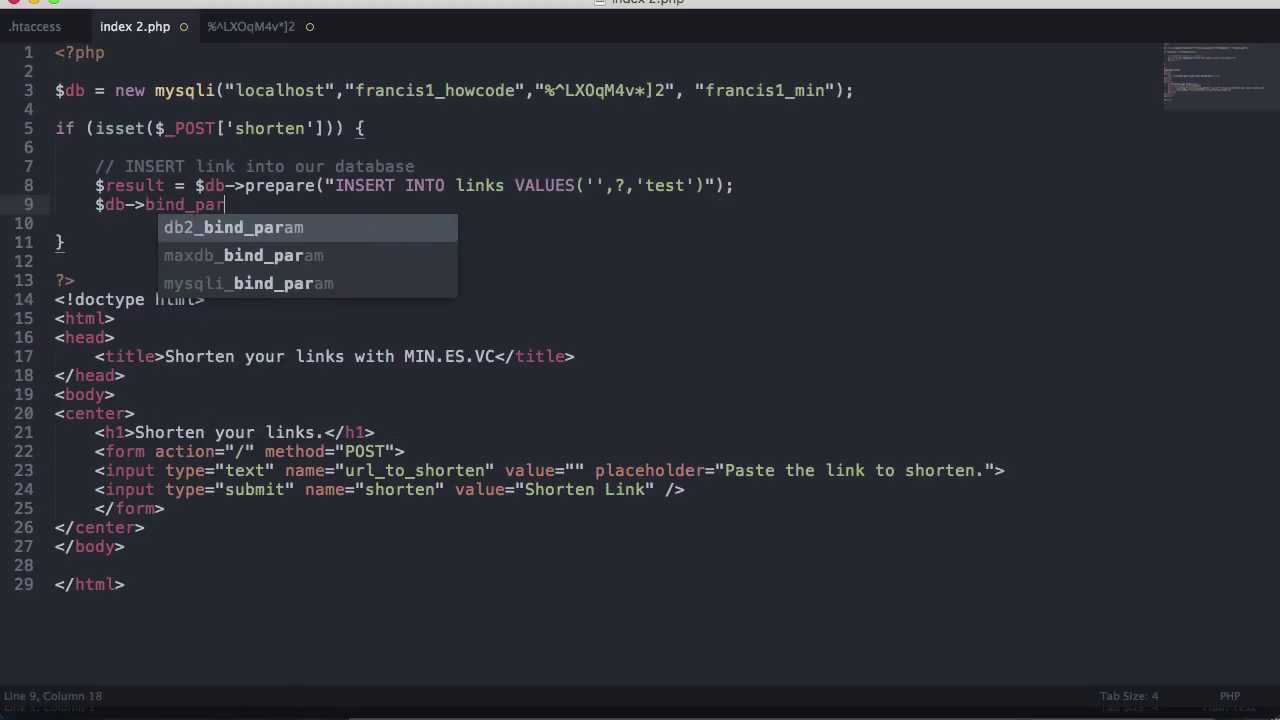
key(Tab)
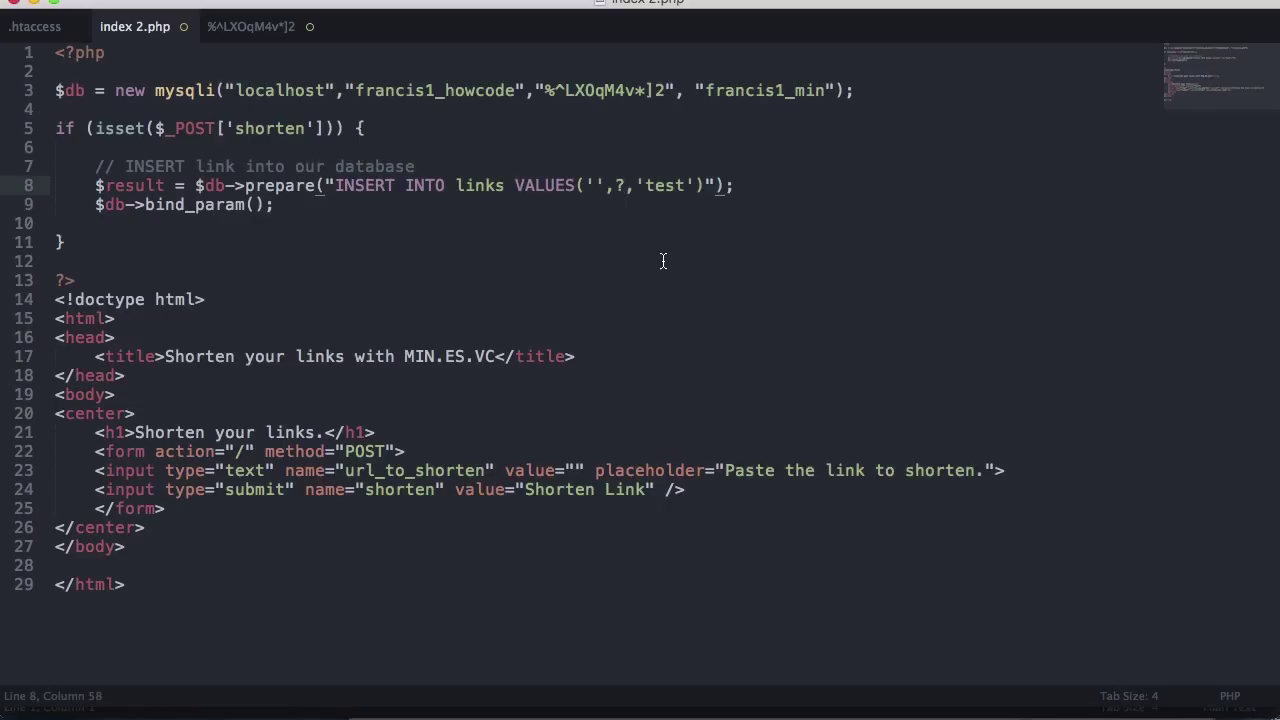
key(cmd+s)
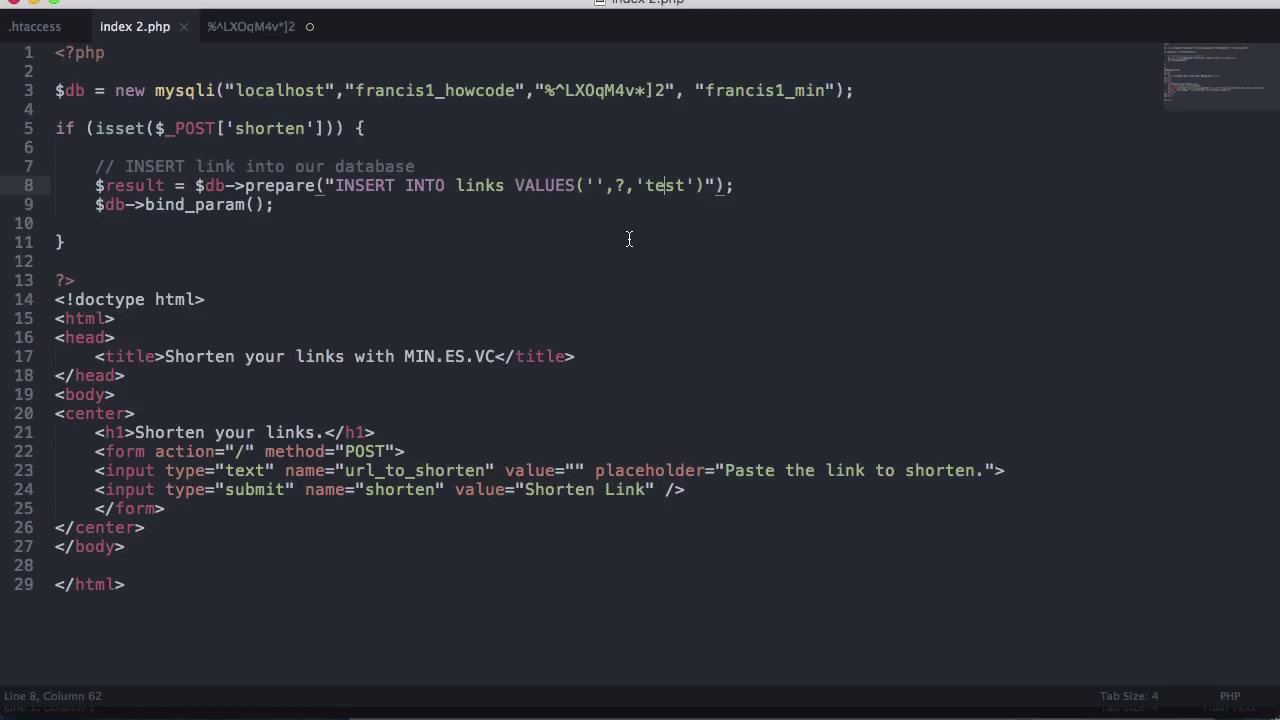
mouse_move(357, 220)
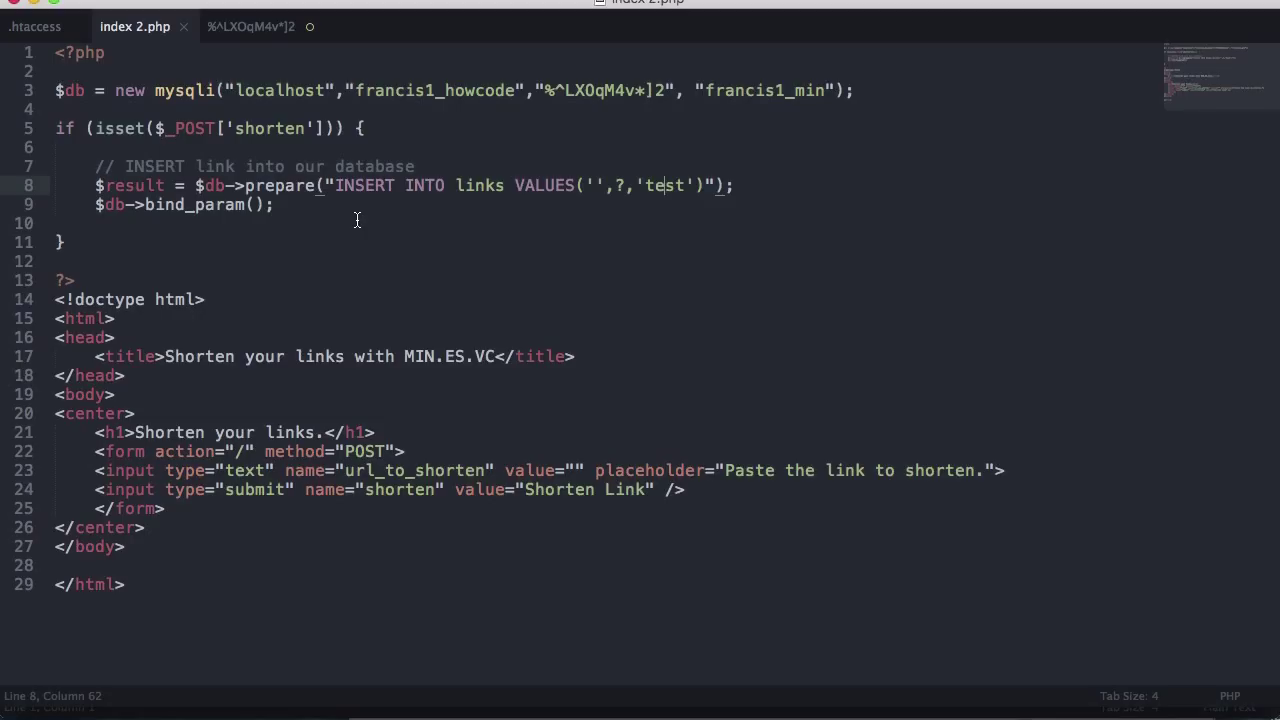
- Highlight the INSERT query and its ? placeholder, then return the caret after bind_param
drag(357, 220, 690, 180)
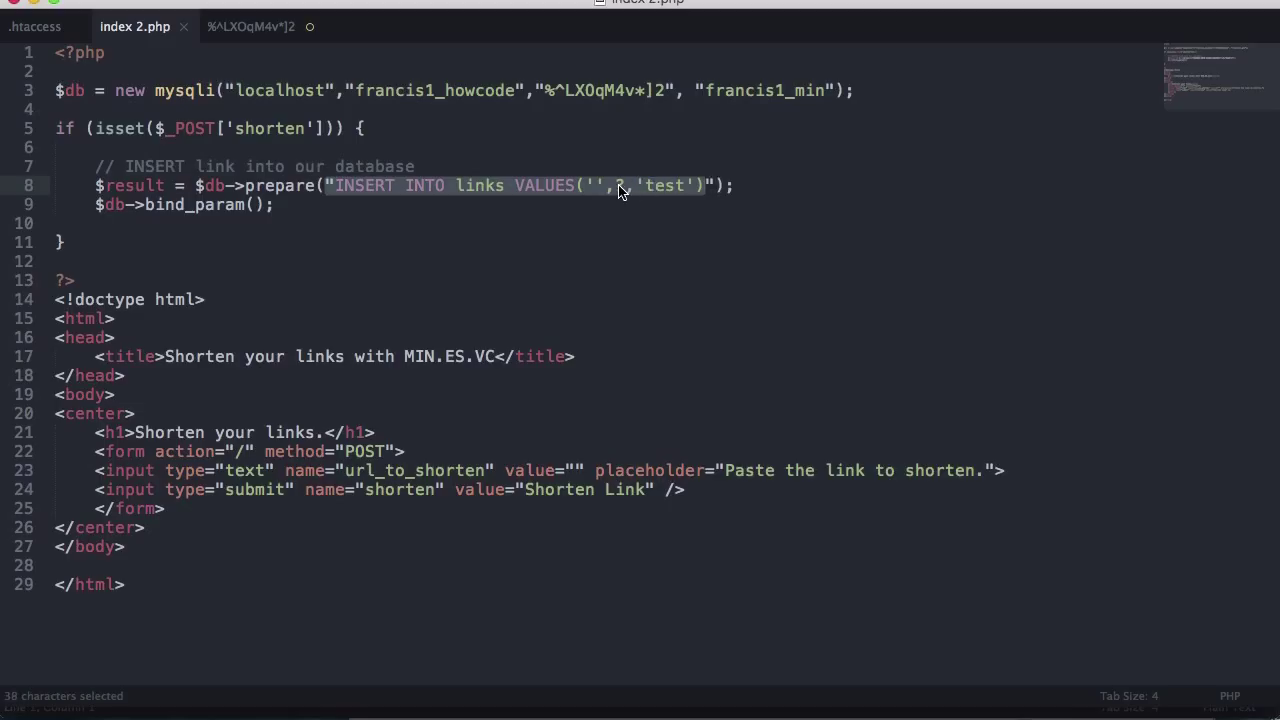
click(618, 185)
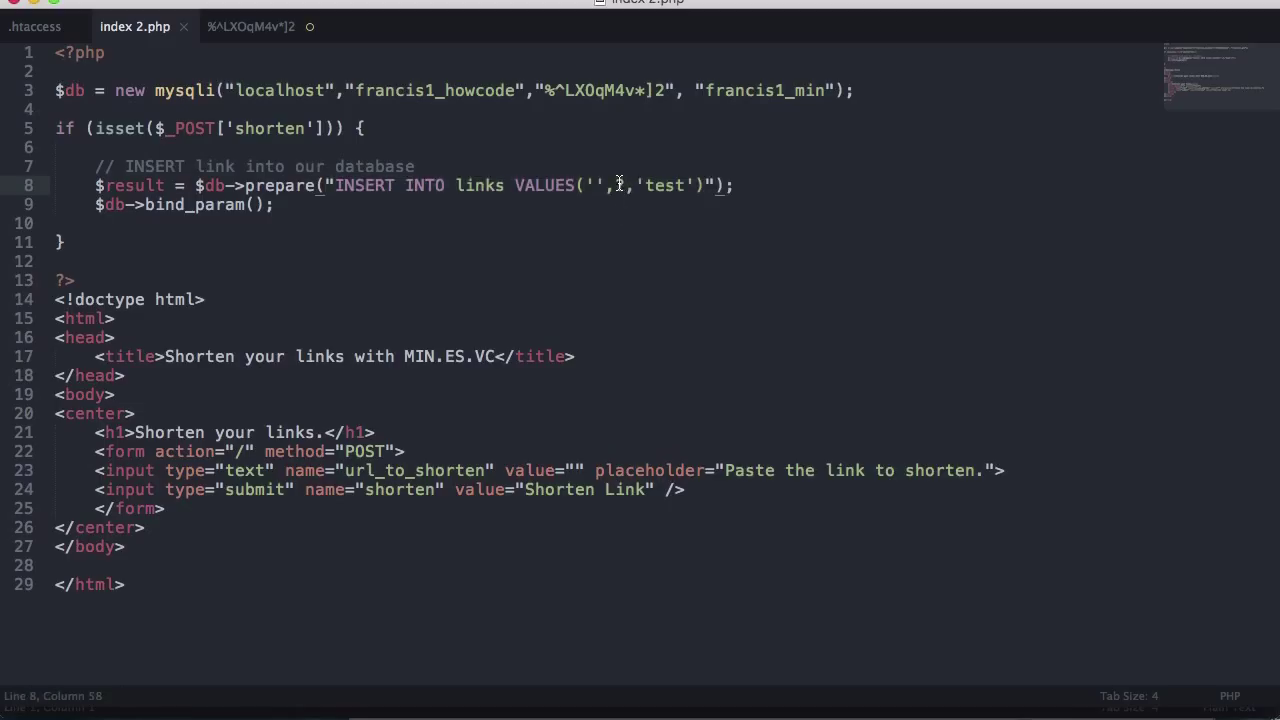
text(?)
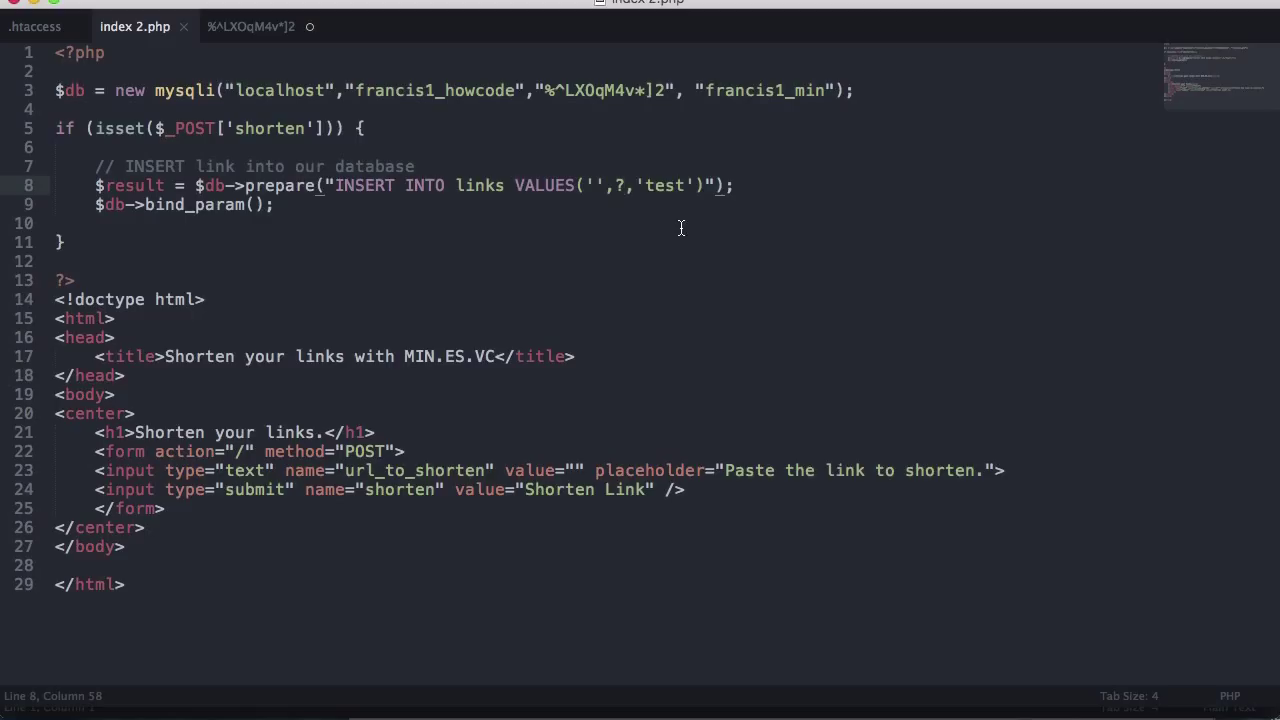
mouse_move(522, 170)
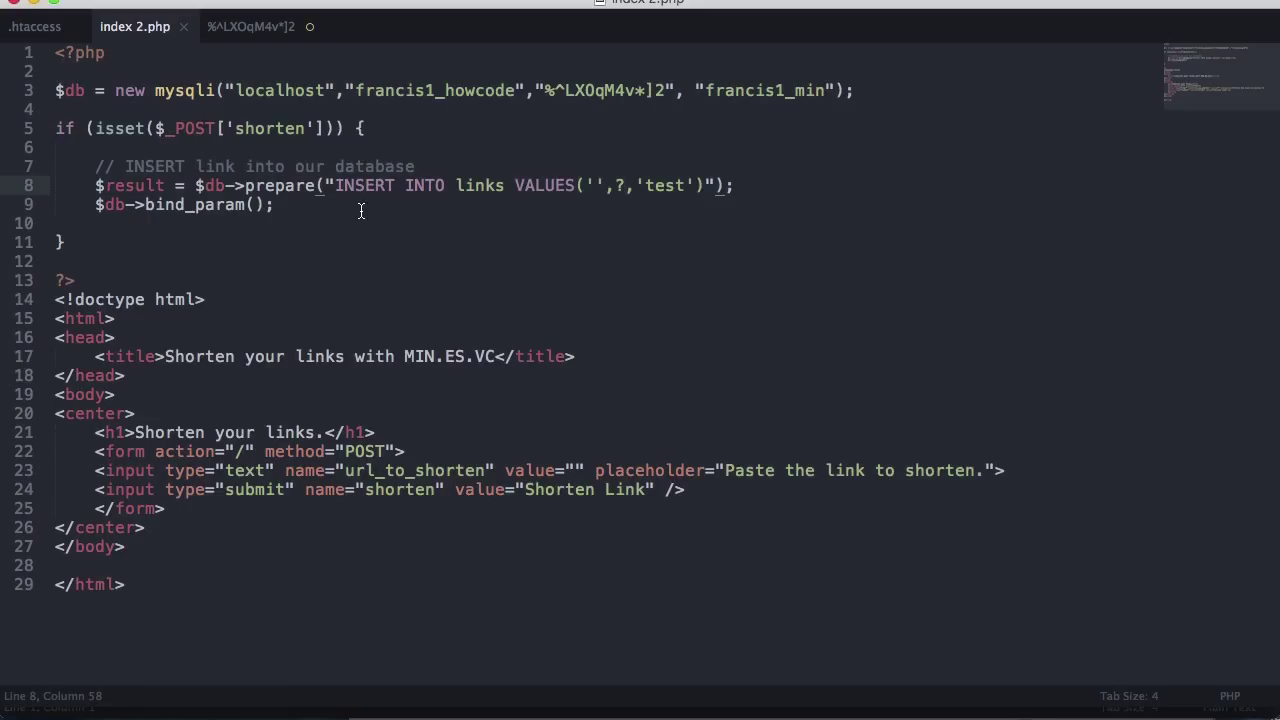
mouse_move(435, 185)
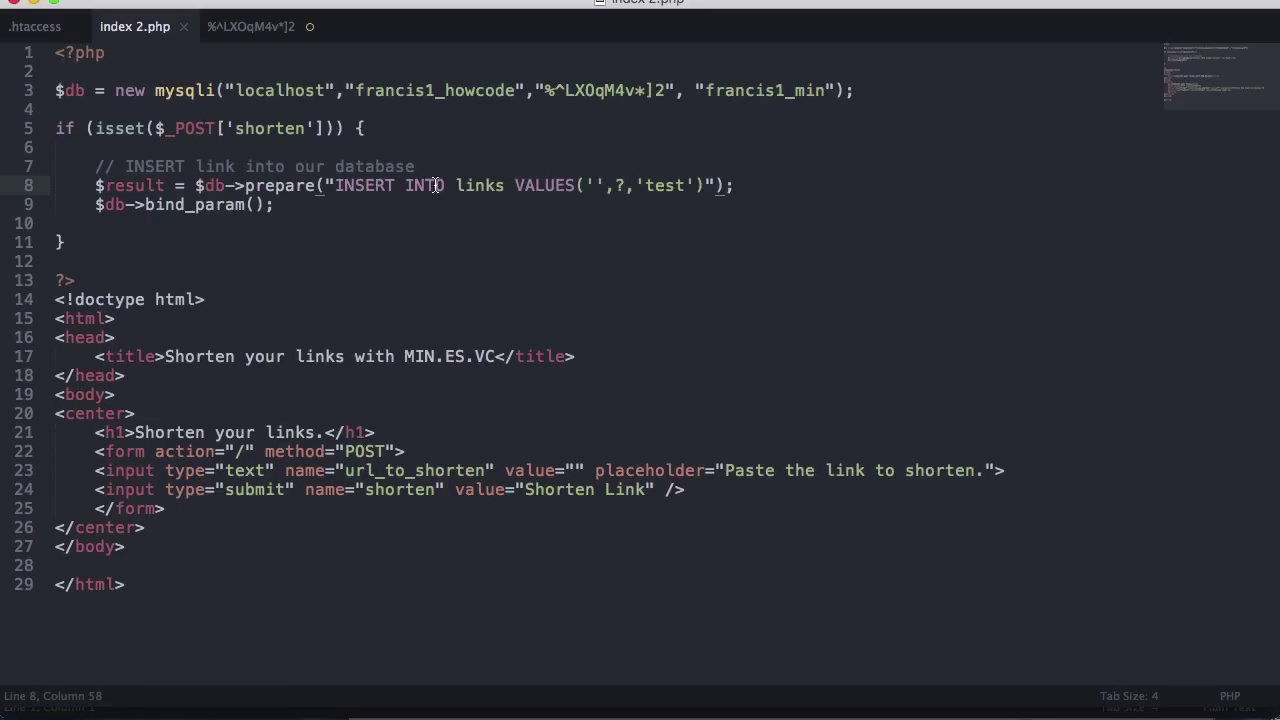
drag(413, 166, 685, 185)
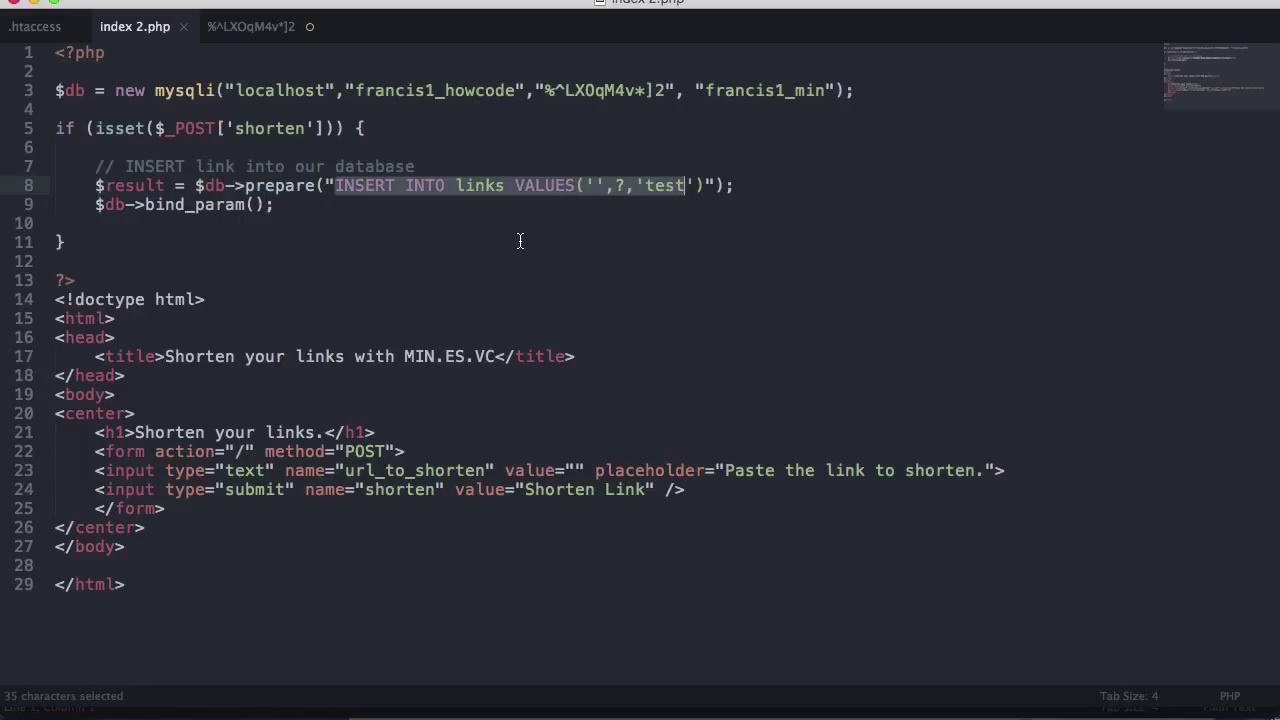
mouse_move(637, 238)
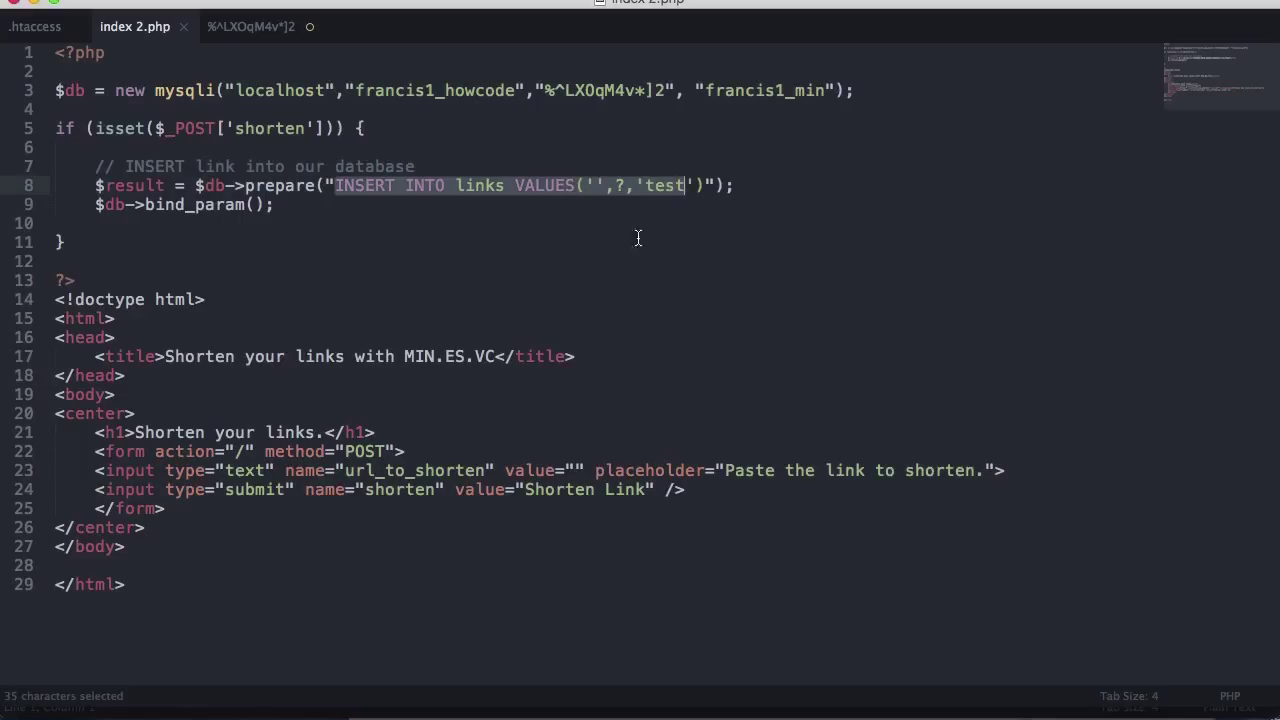
click(275, 204)
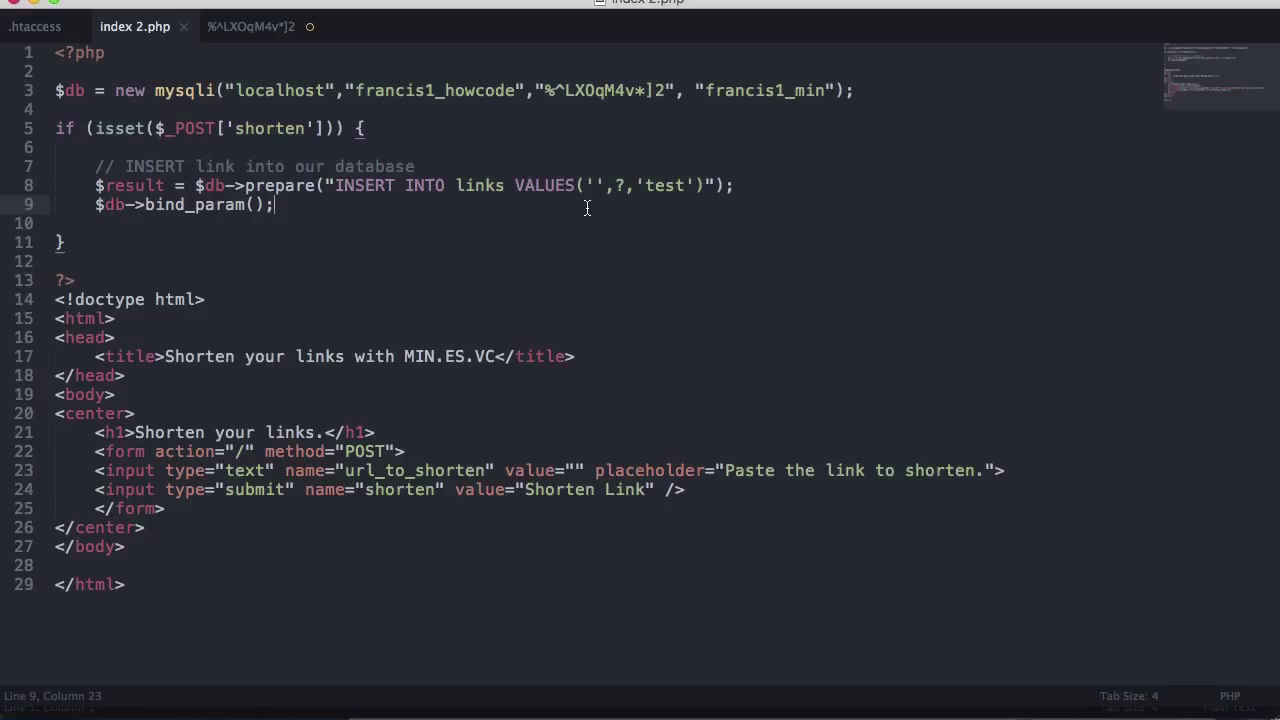
mouse_move(616, 185)
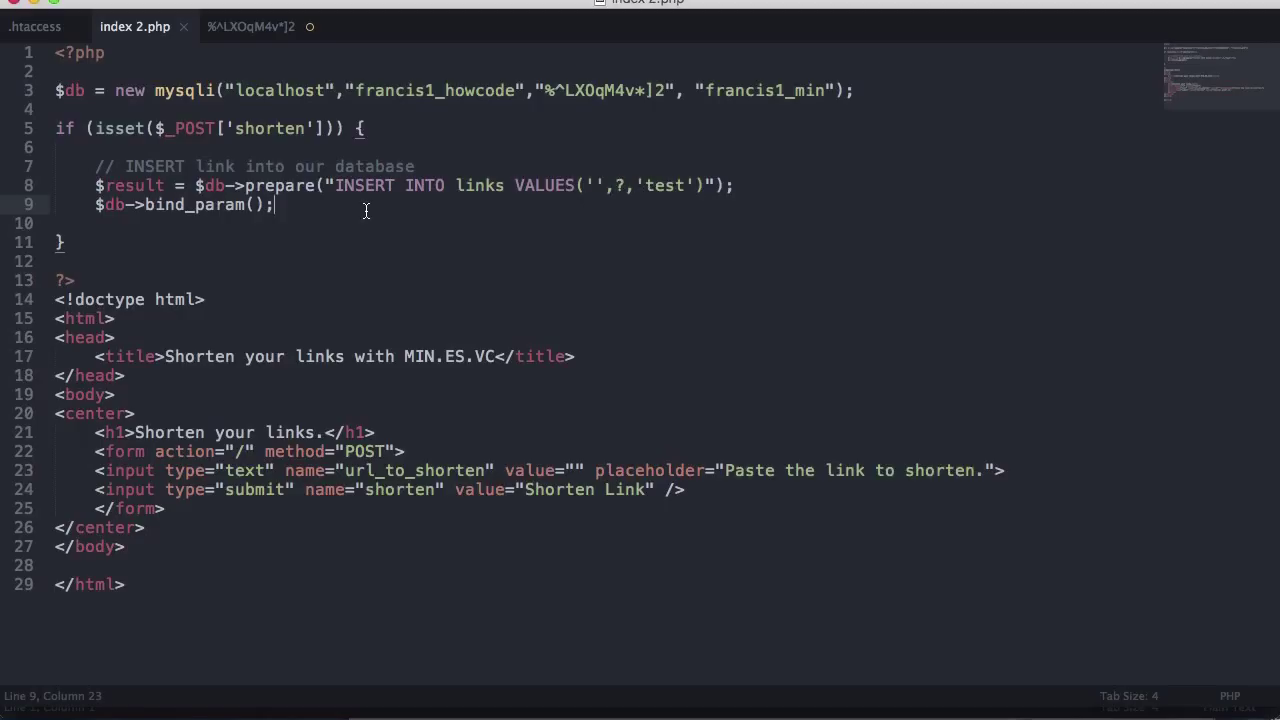
mouse_move(615, 185)
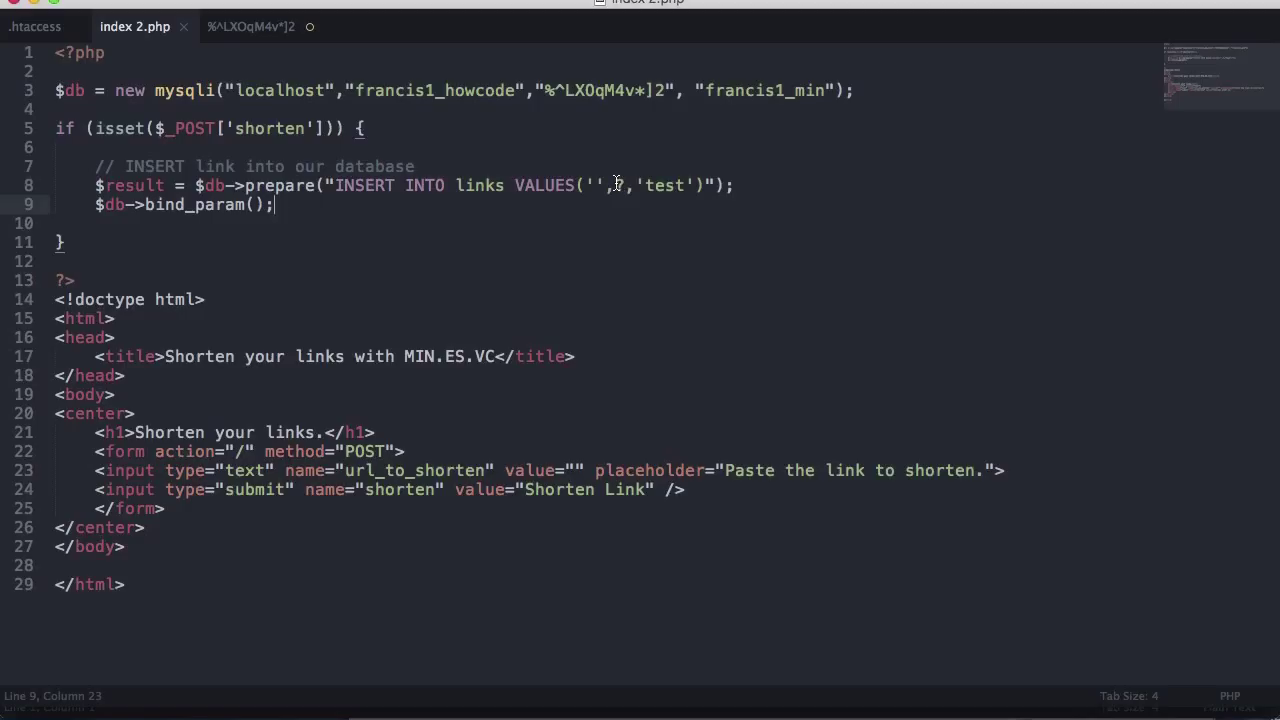
mouse_move(622, 185)
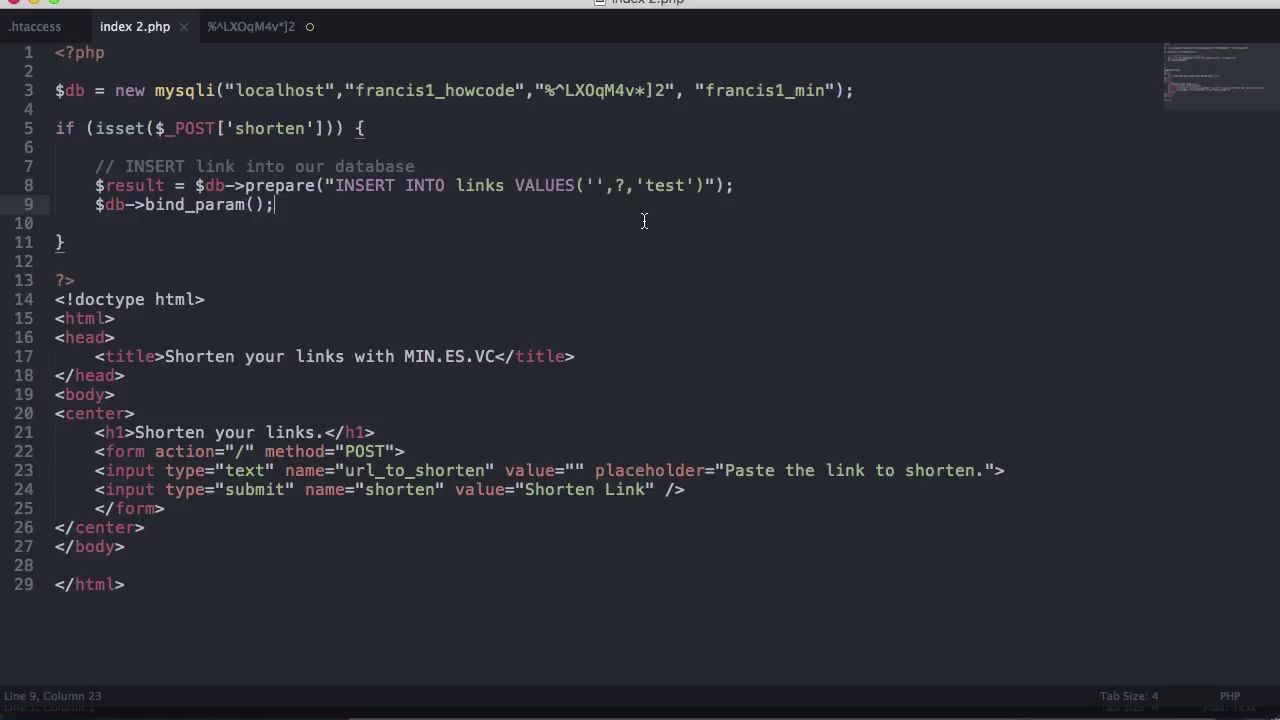
mouse_move(636, 218)
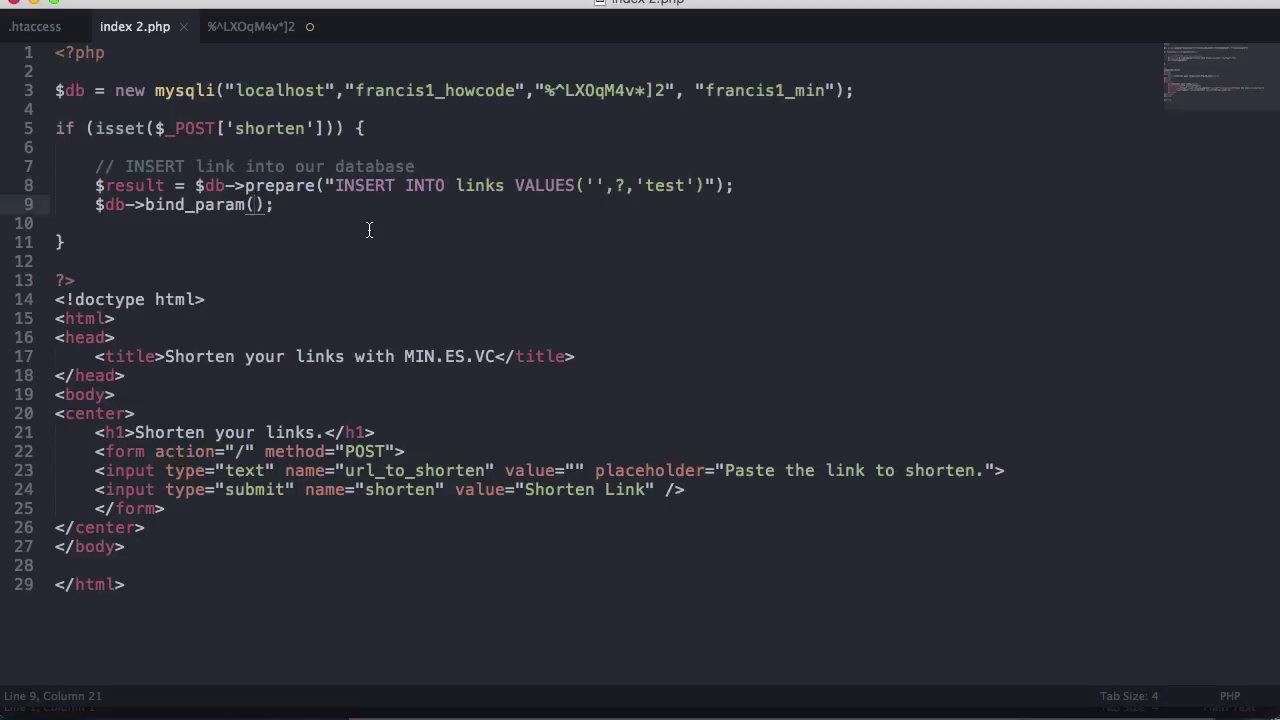
- Bind the posted url_to_shorten as a string: bind_param("s", $_POST["url_to_shorten"])
text("")
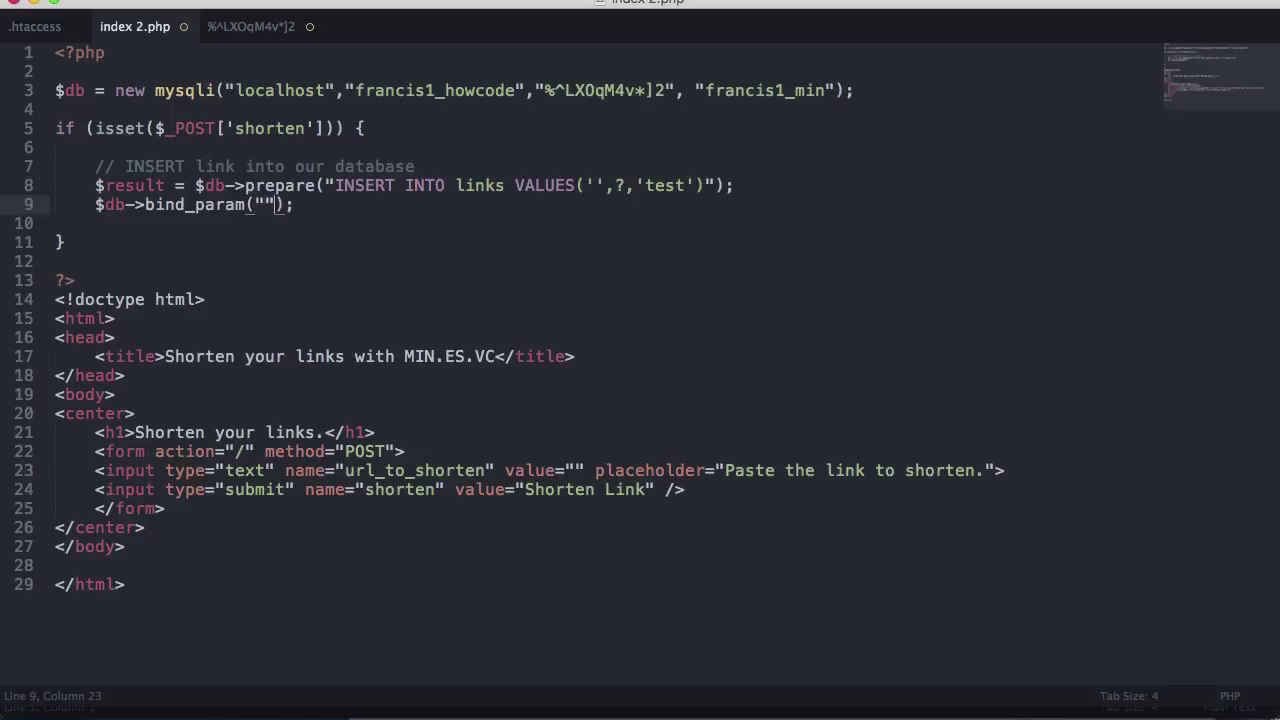
key(Left)
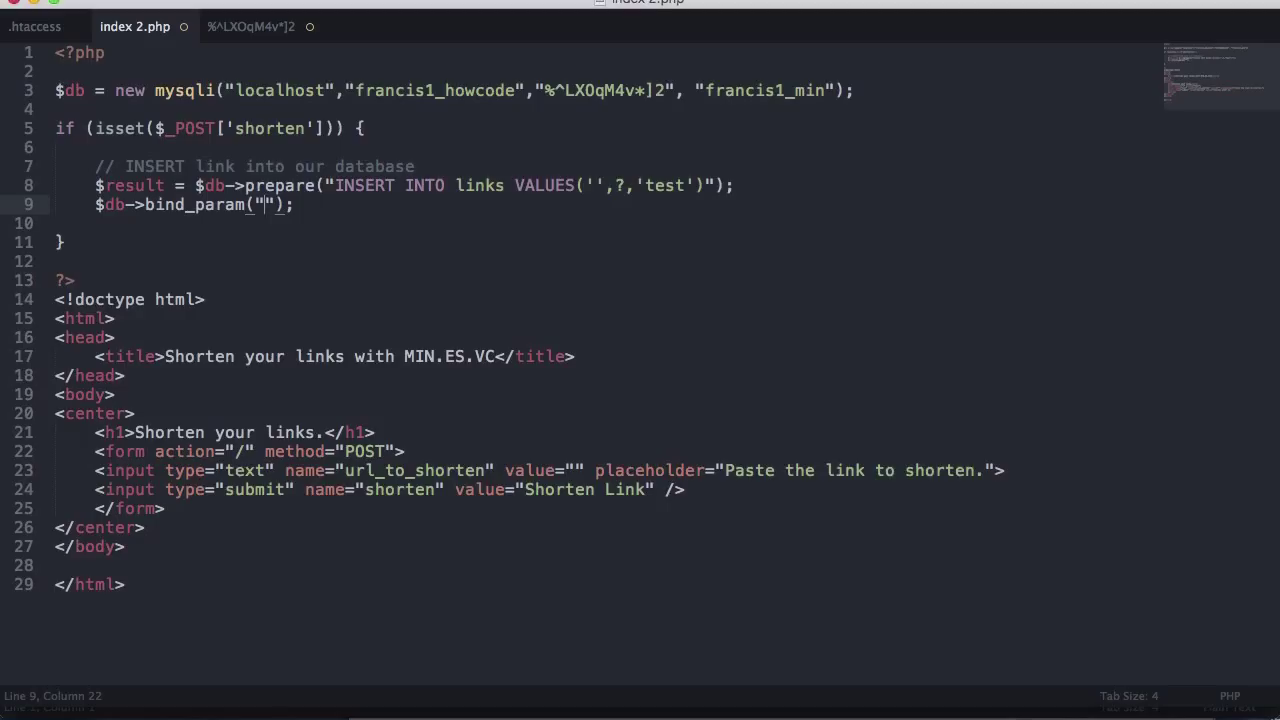
text(s)
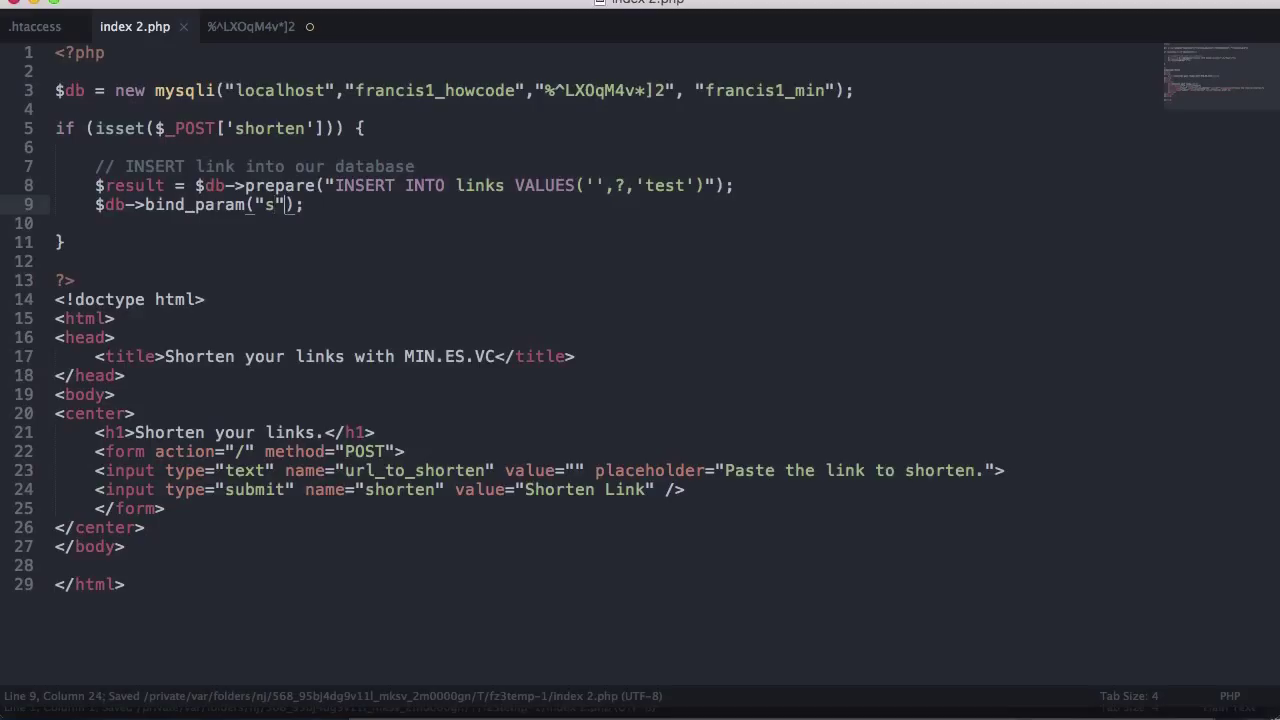
text(,)
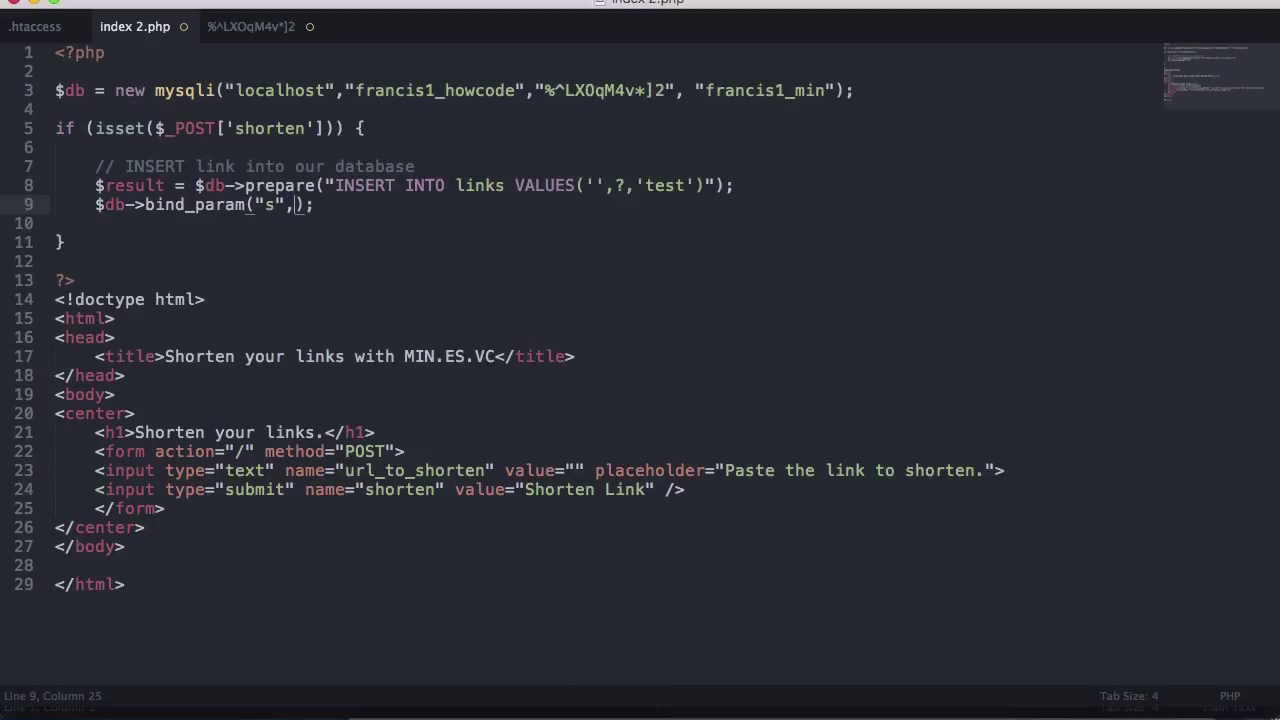
text($_POST[])
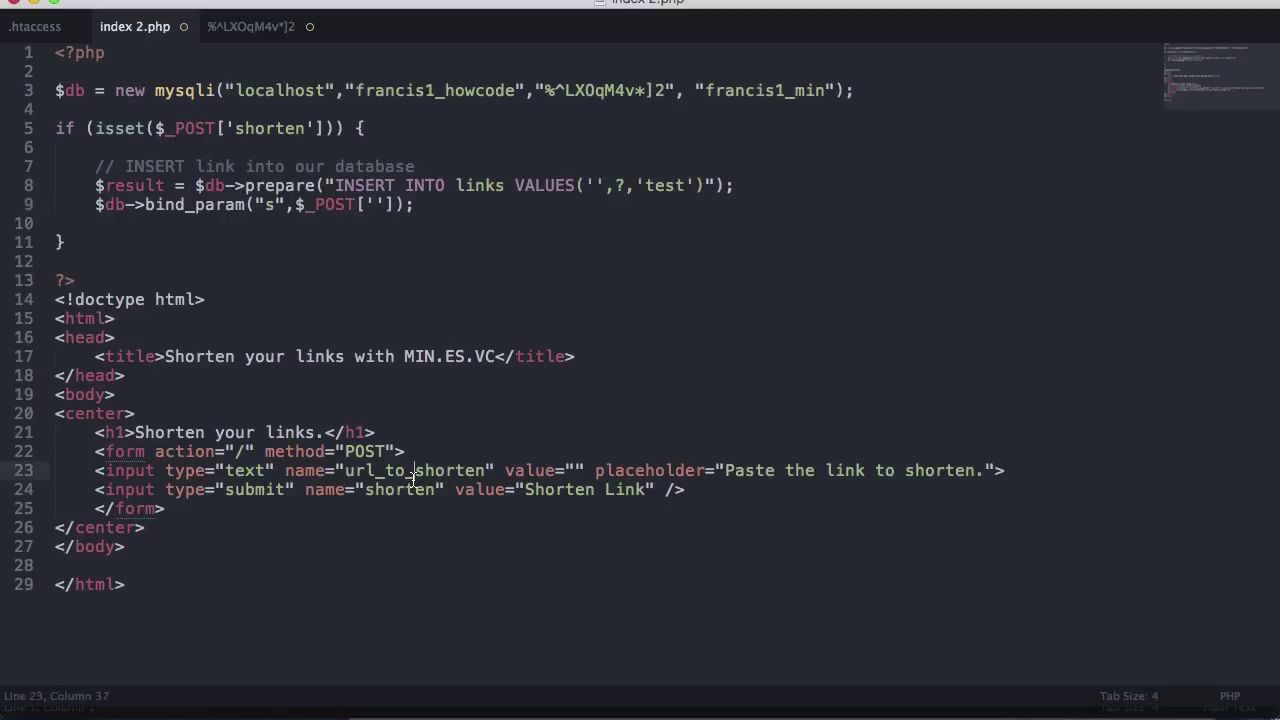
text(url_to_shorten)
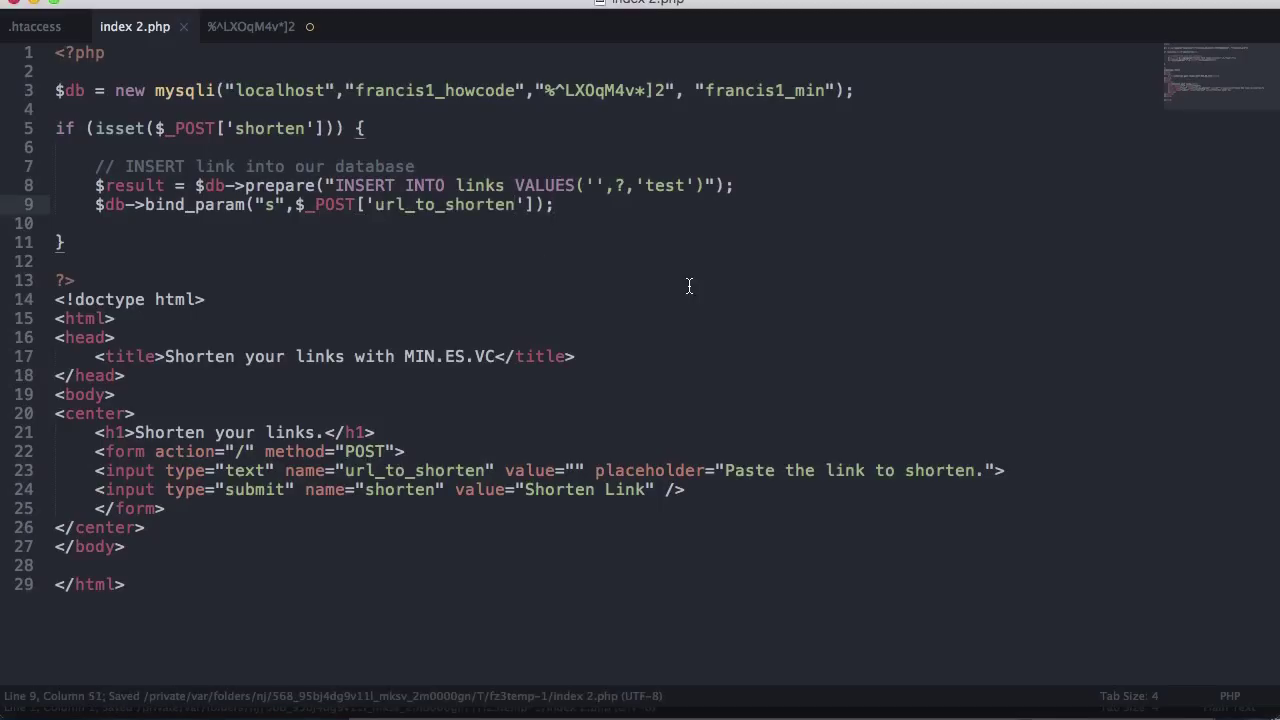
- Add $db->execute(); after the bind, pointing back at the INSERT query
text($)
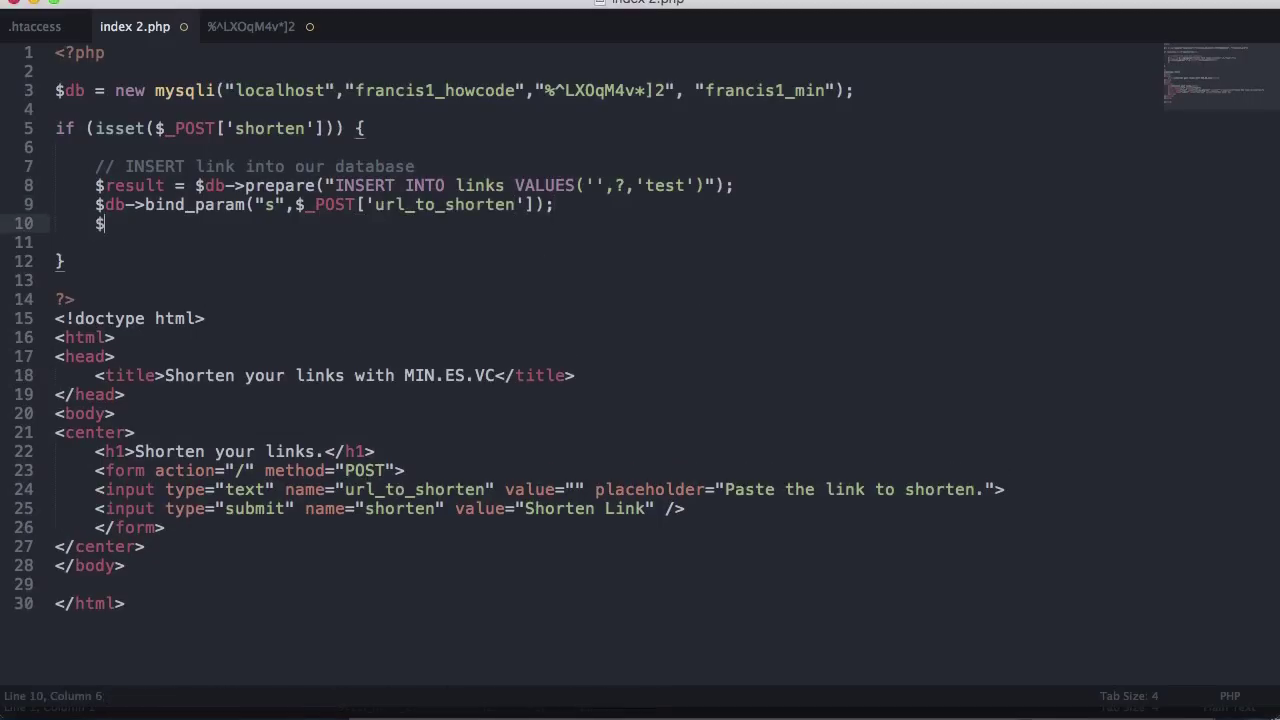
text(db->execute();)
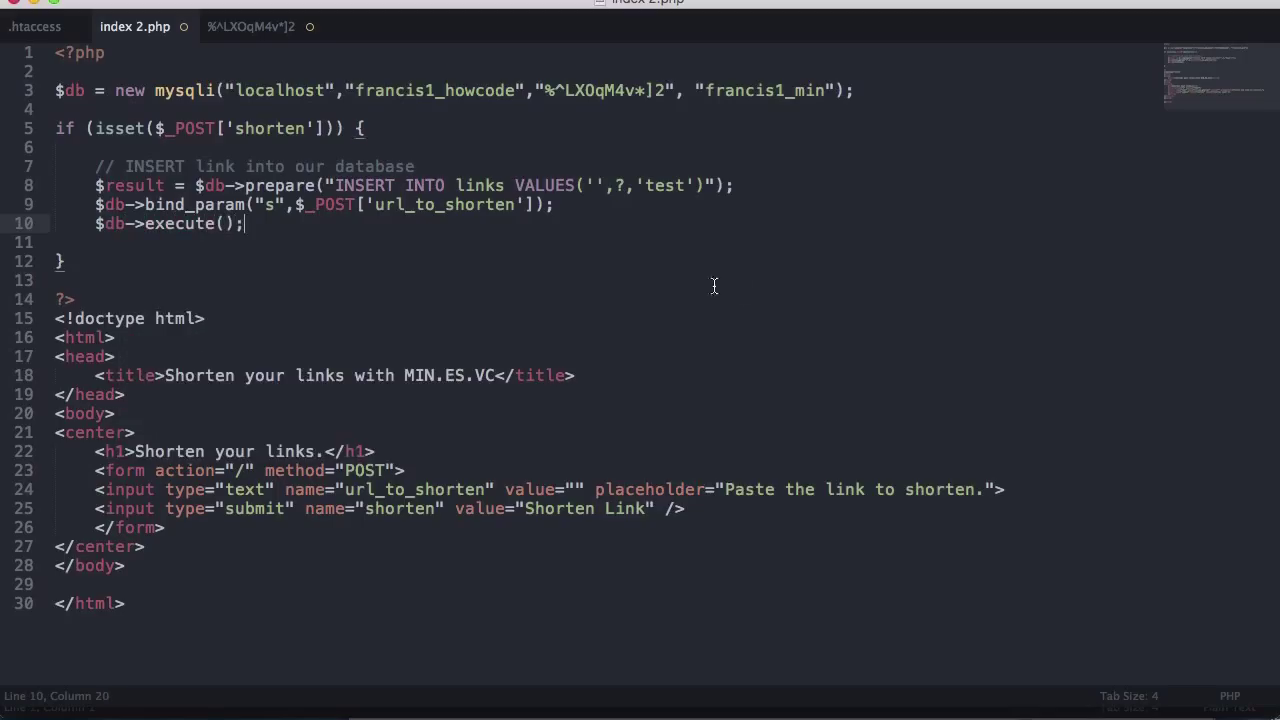
mouse_move(376, 257)
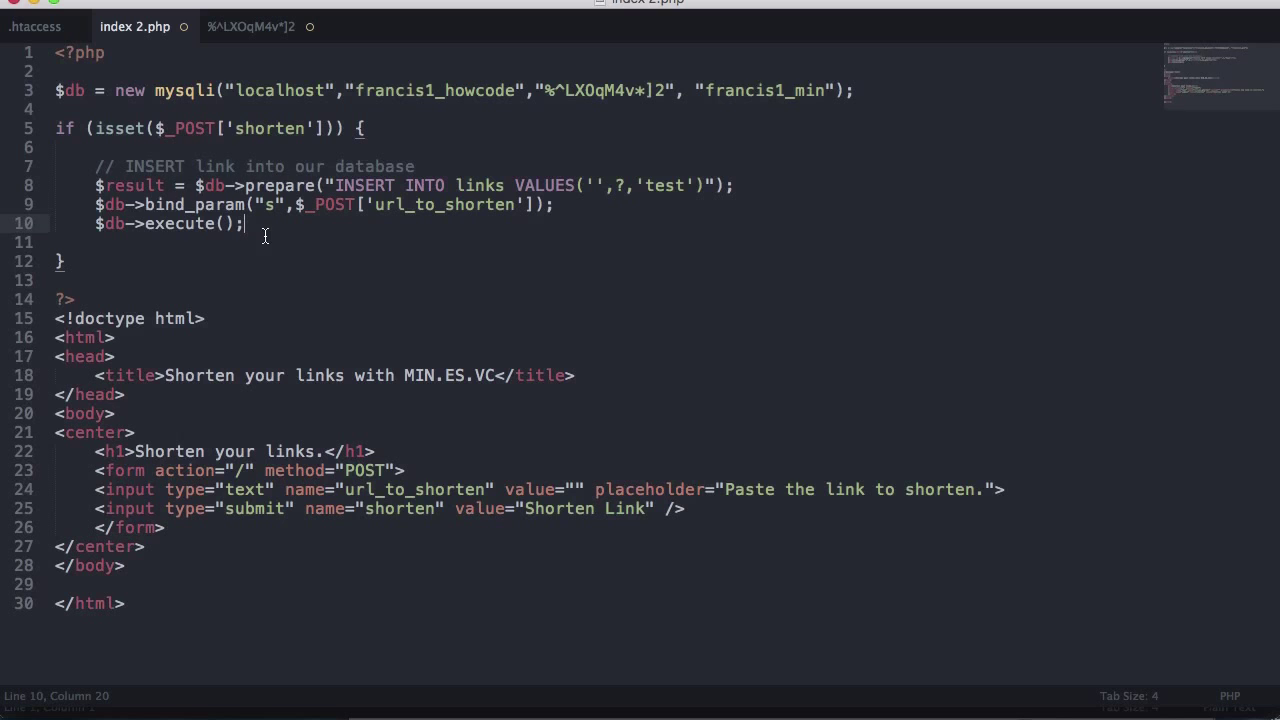
mouse_move(286, 205)
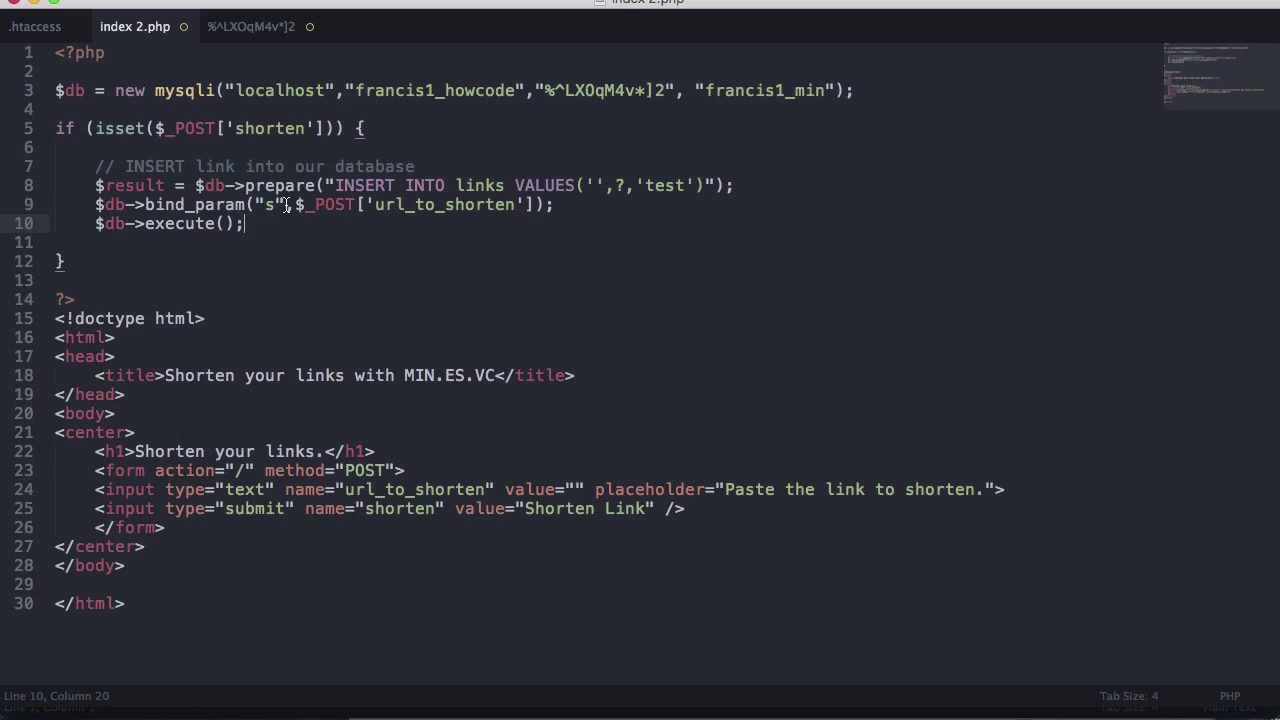
mouse_move(532, 204)
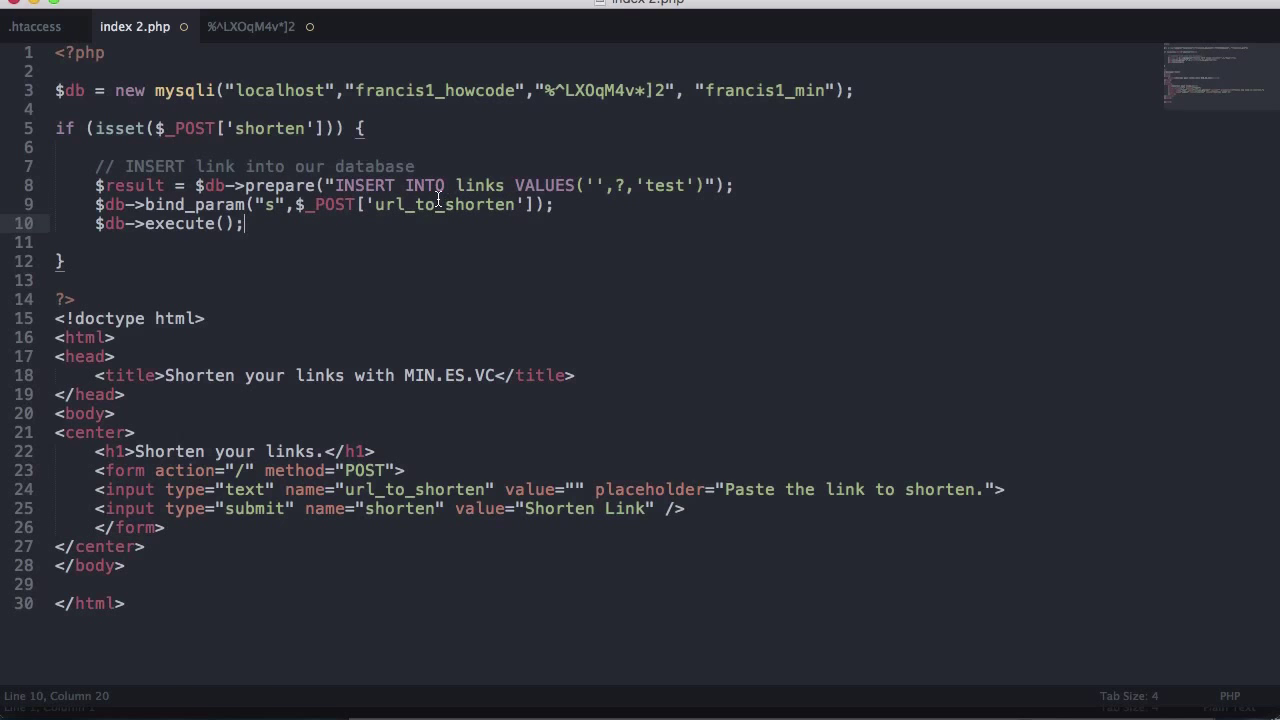
drag(336, 185, 513, 185)
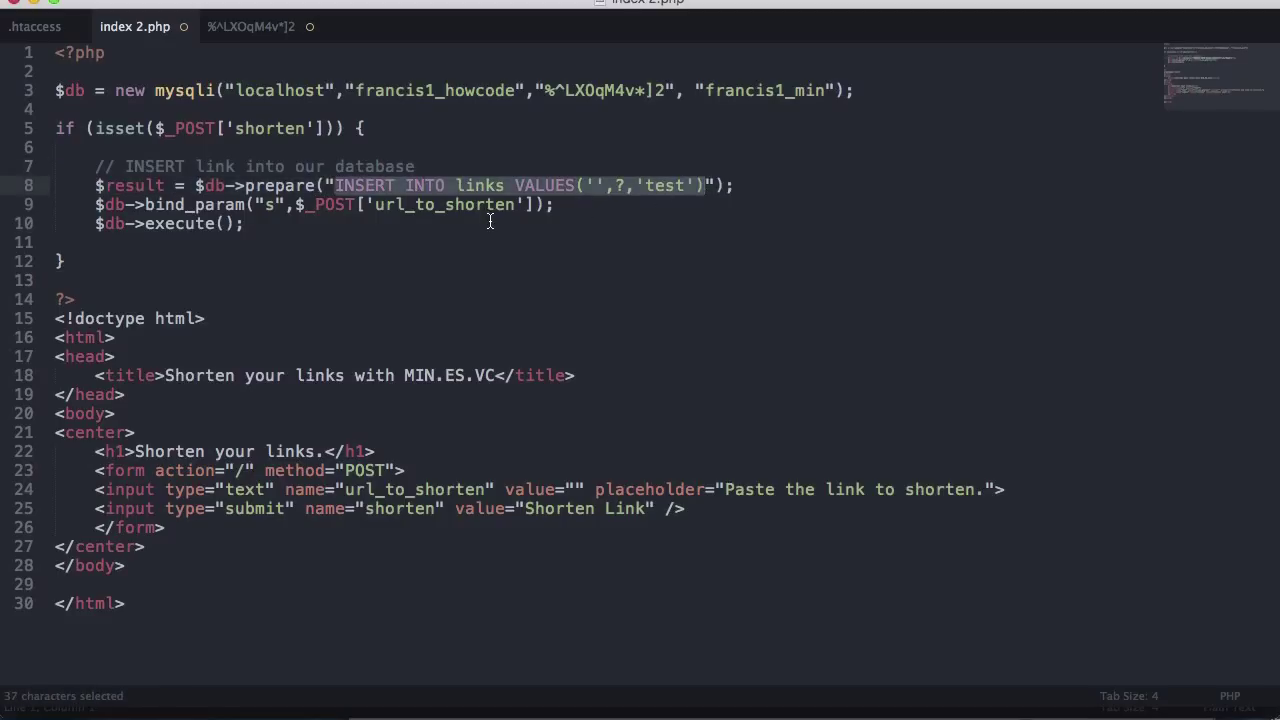
click(519, 257)
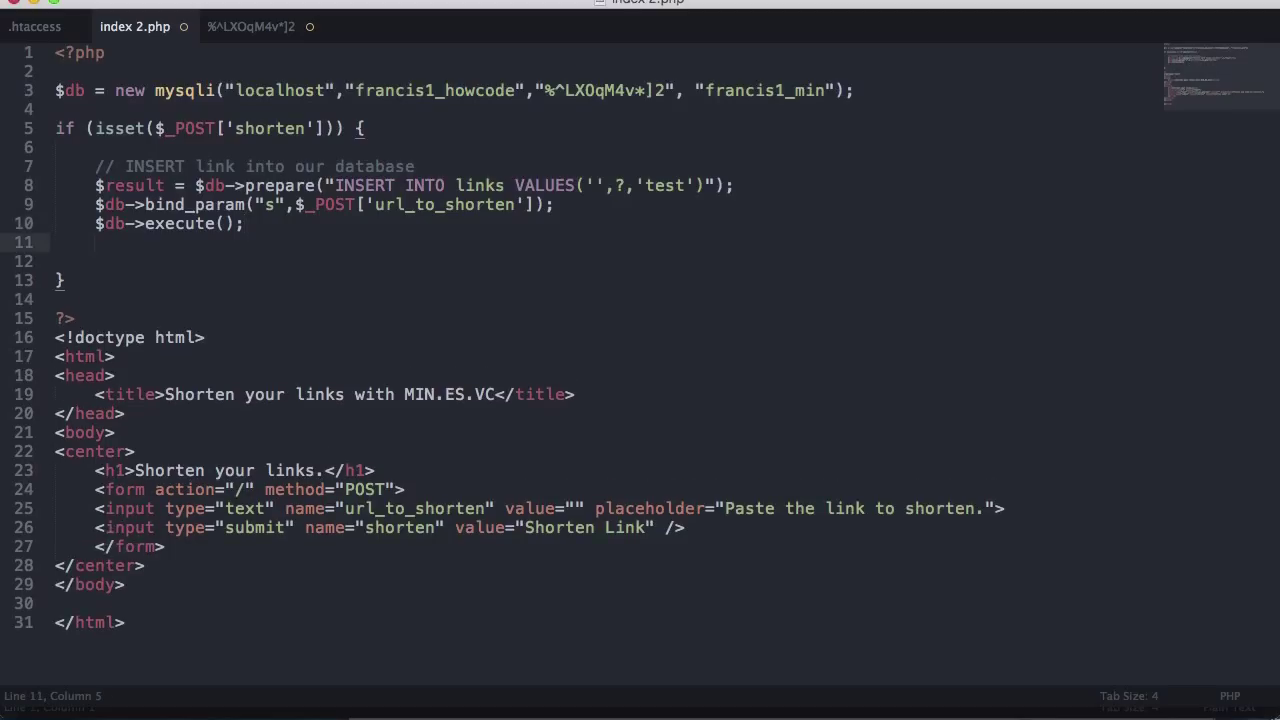
- Echo "Done." after the execute call
text(echo "")
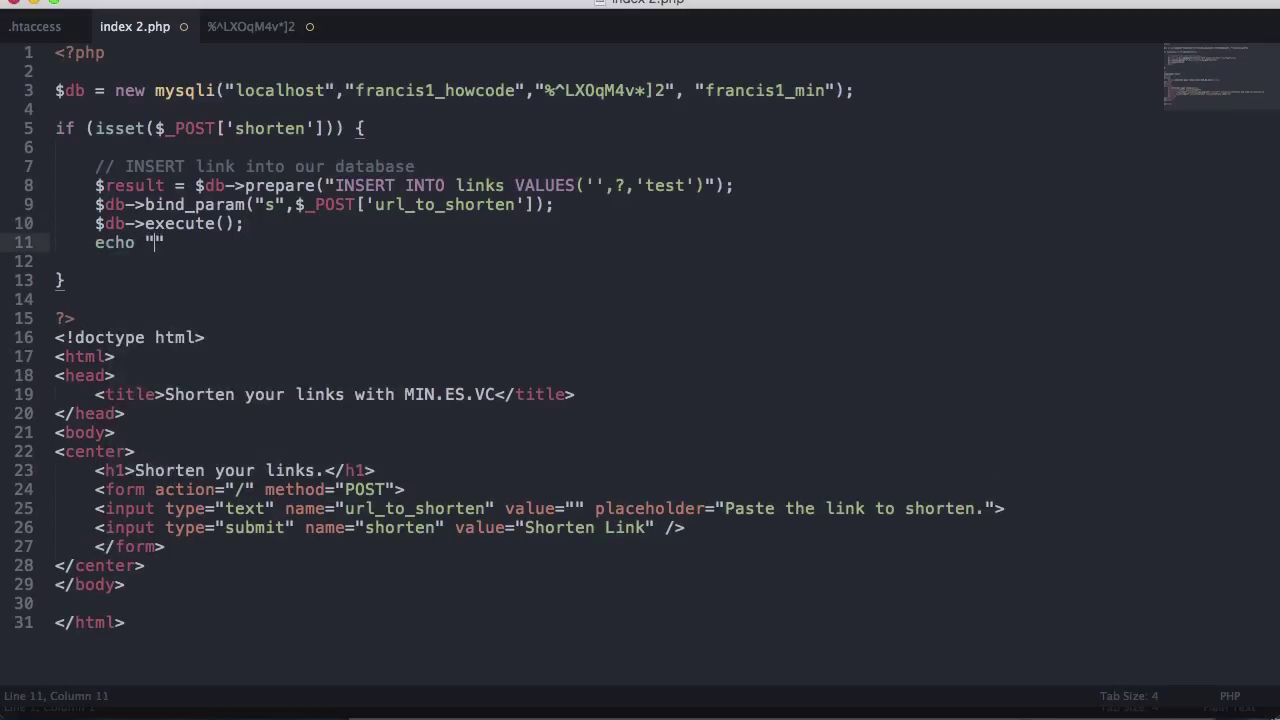
text(Done.)
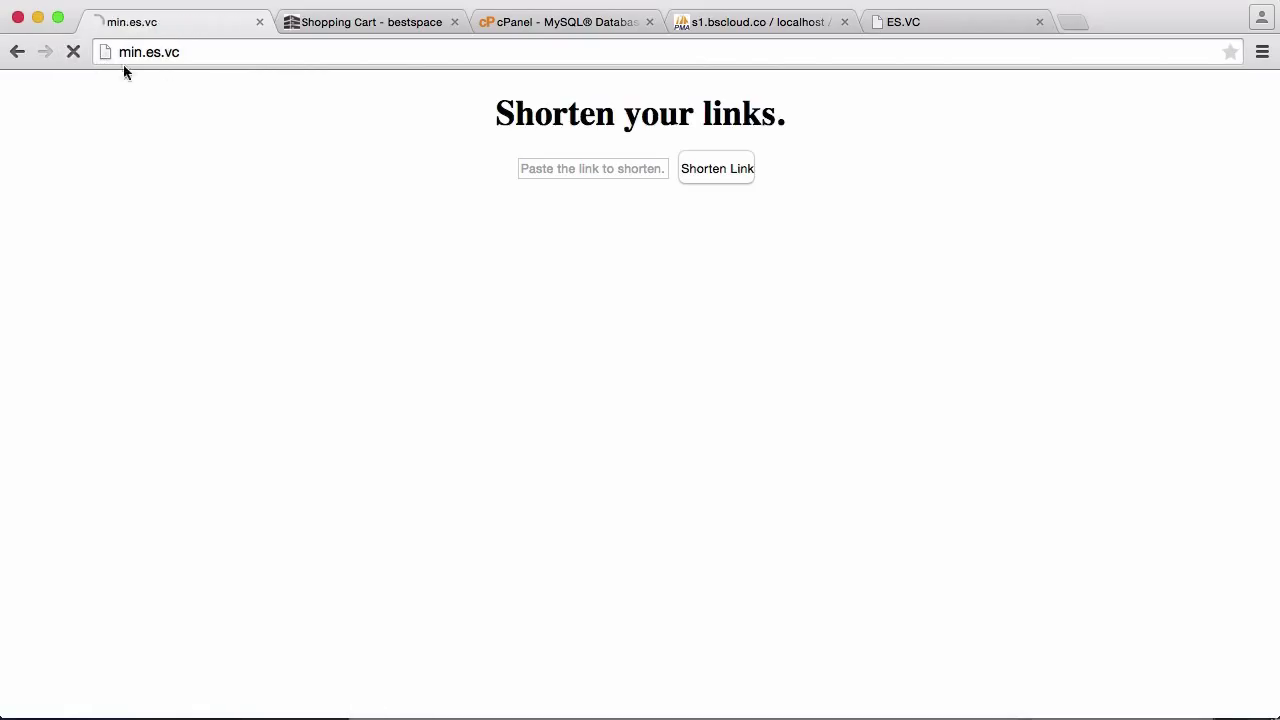
- Submit howcode.org through the shortener form
click(592, 168)
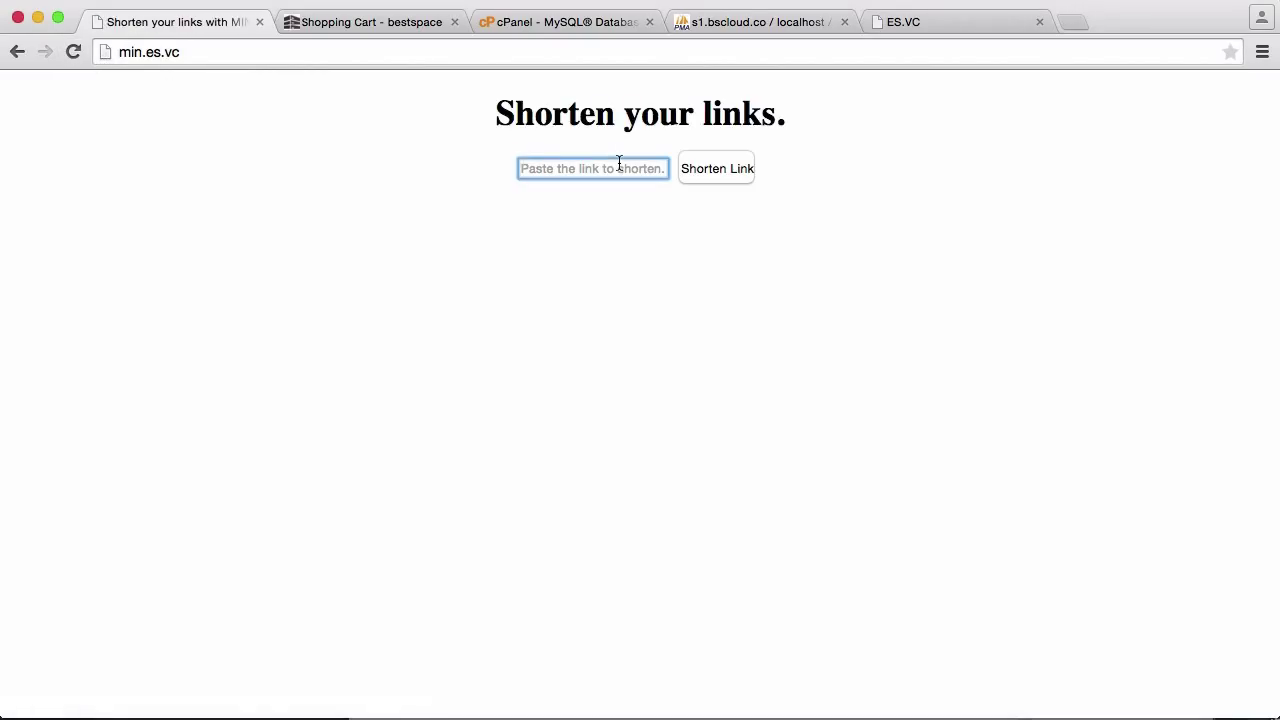
text(howcode.org)
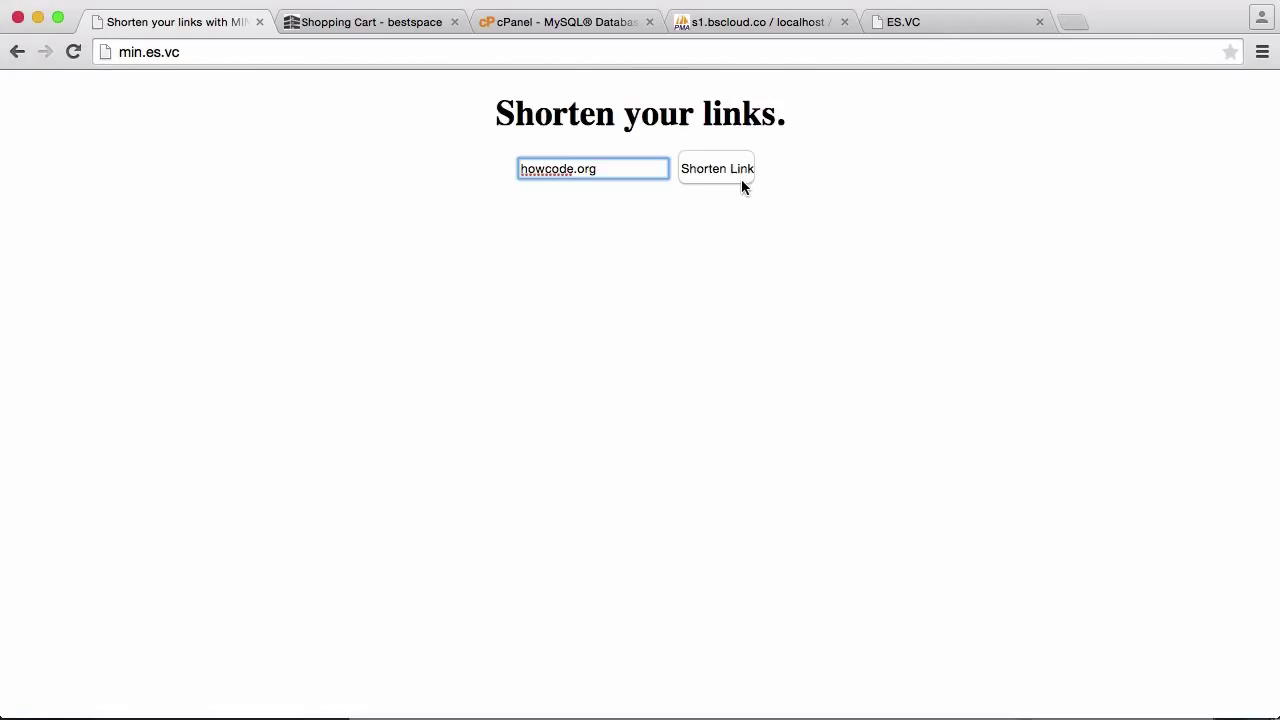
click(716, 168)
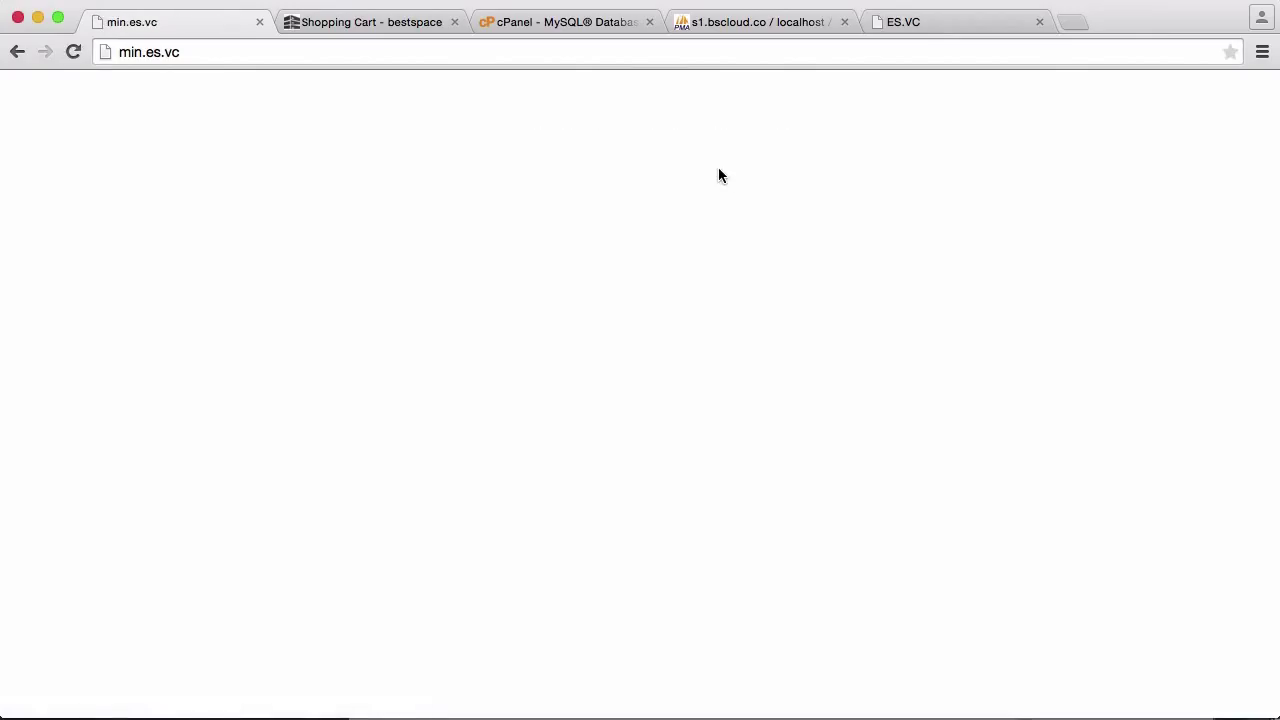
- Browse the rows of the links table in phpMyAdmin
click(755, 22)
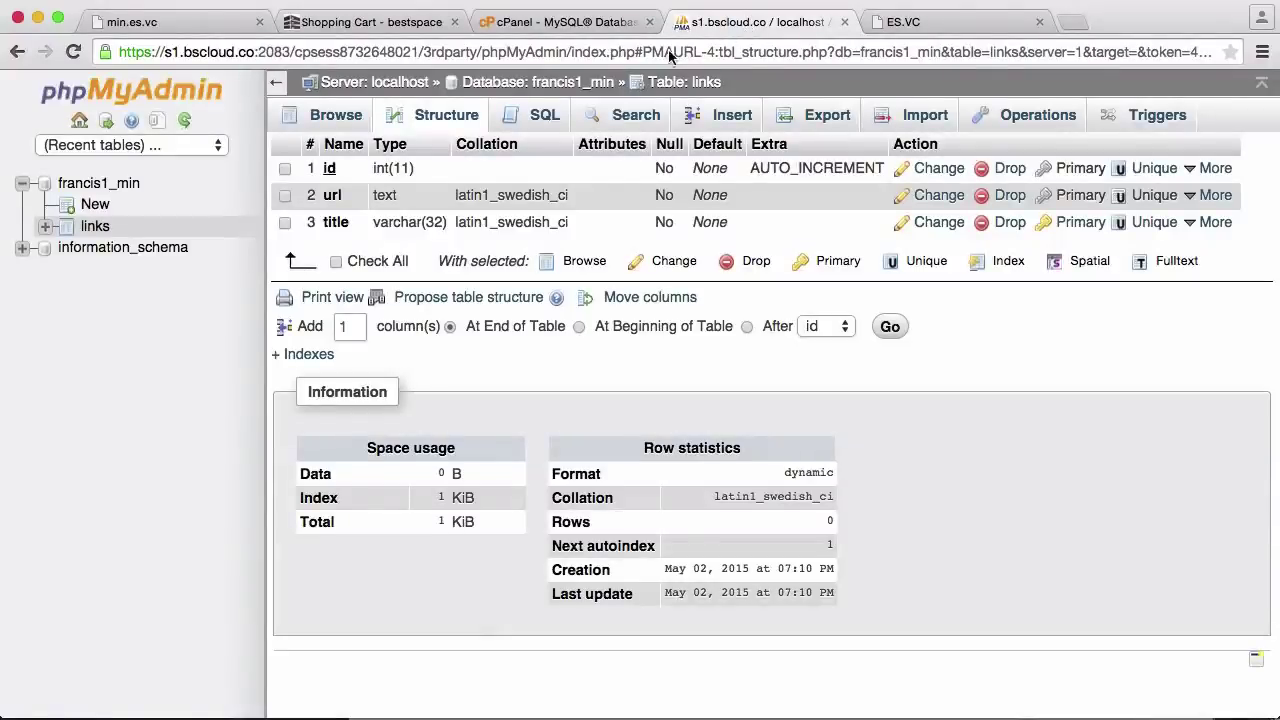
click(335, 114)
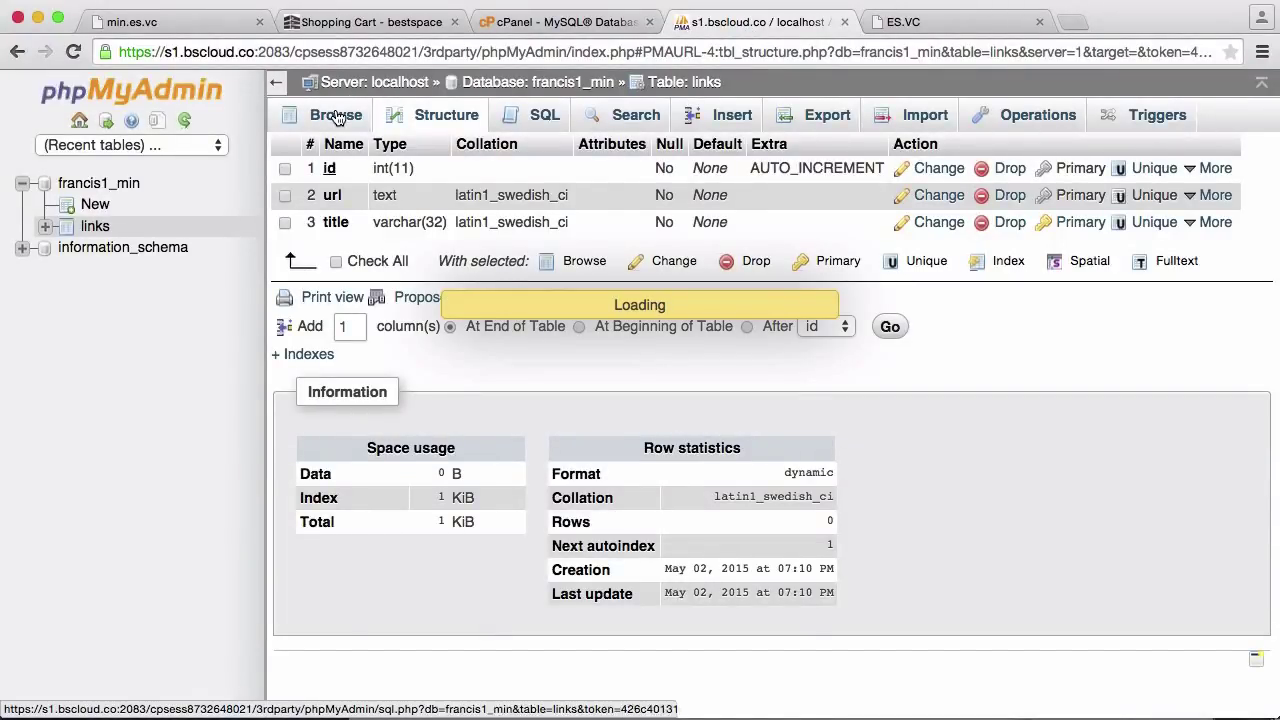
click(335, 114)
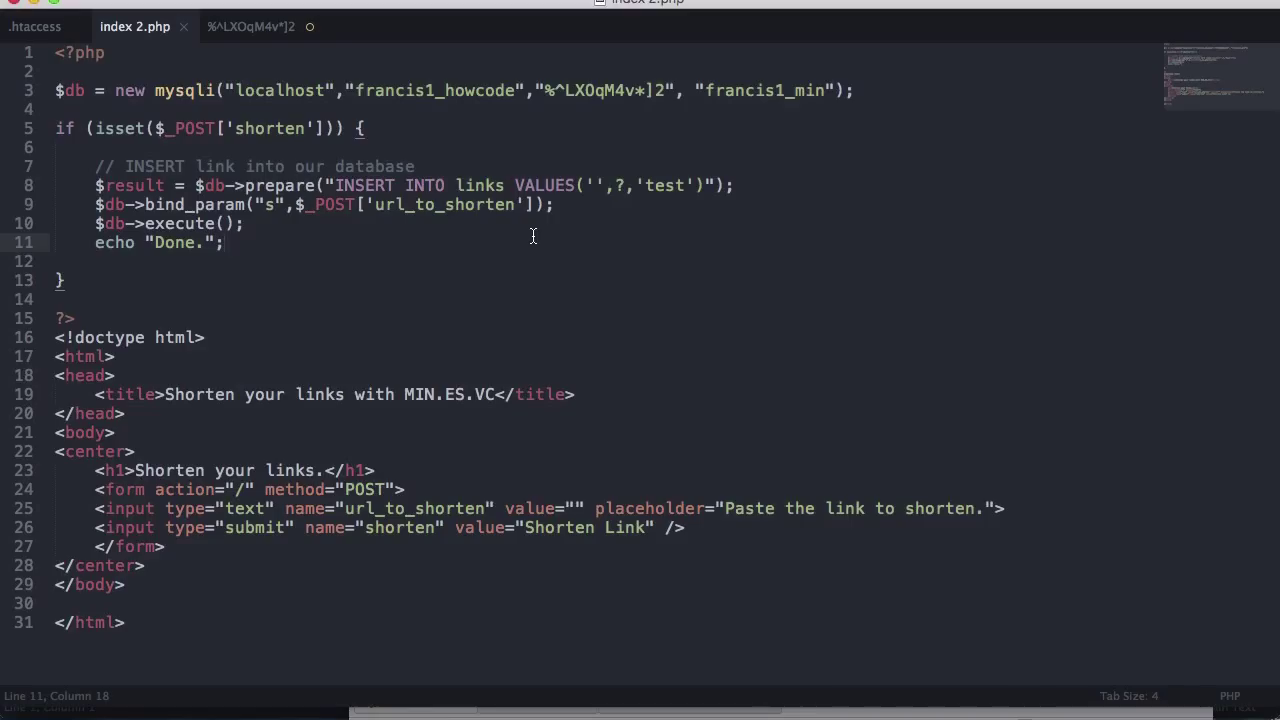
mouse_move(127, 204)
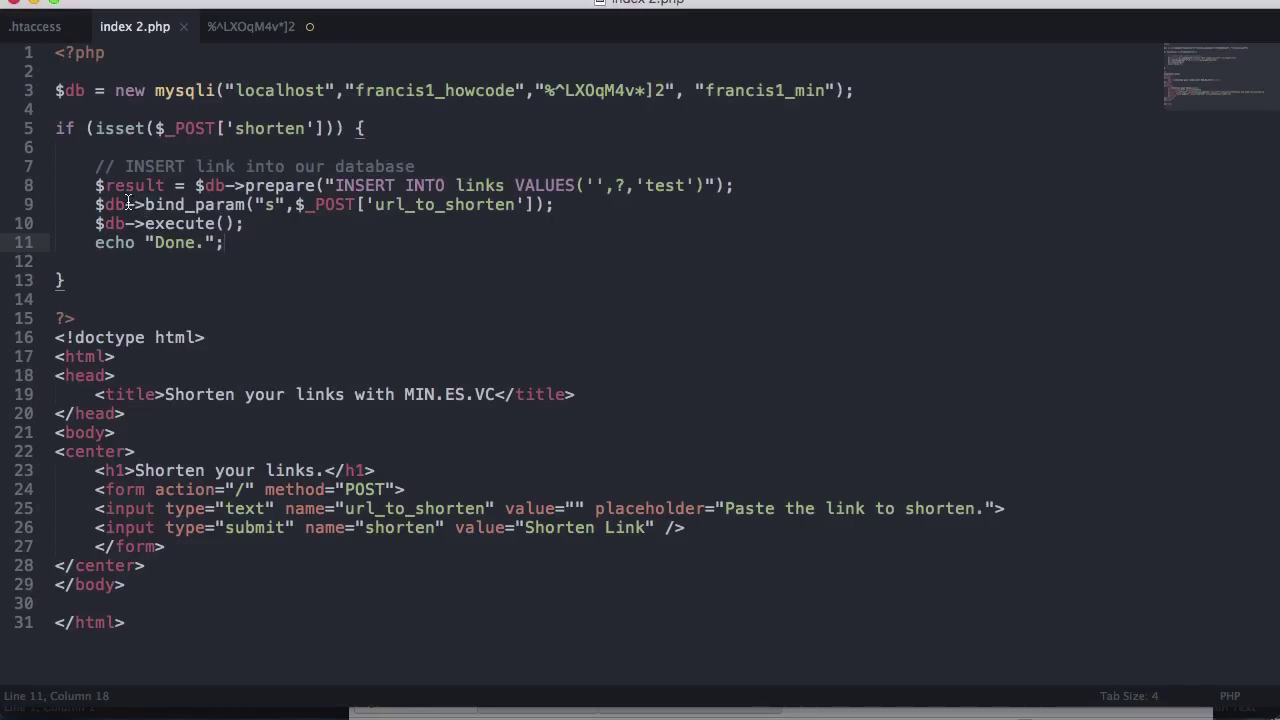
- Replace $db with $result on the bind_param and execute lines, starting ->bind_ after prepare
double_click(114, 204)
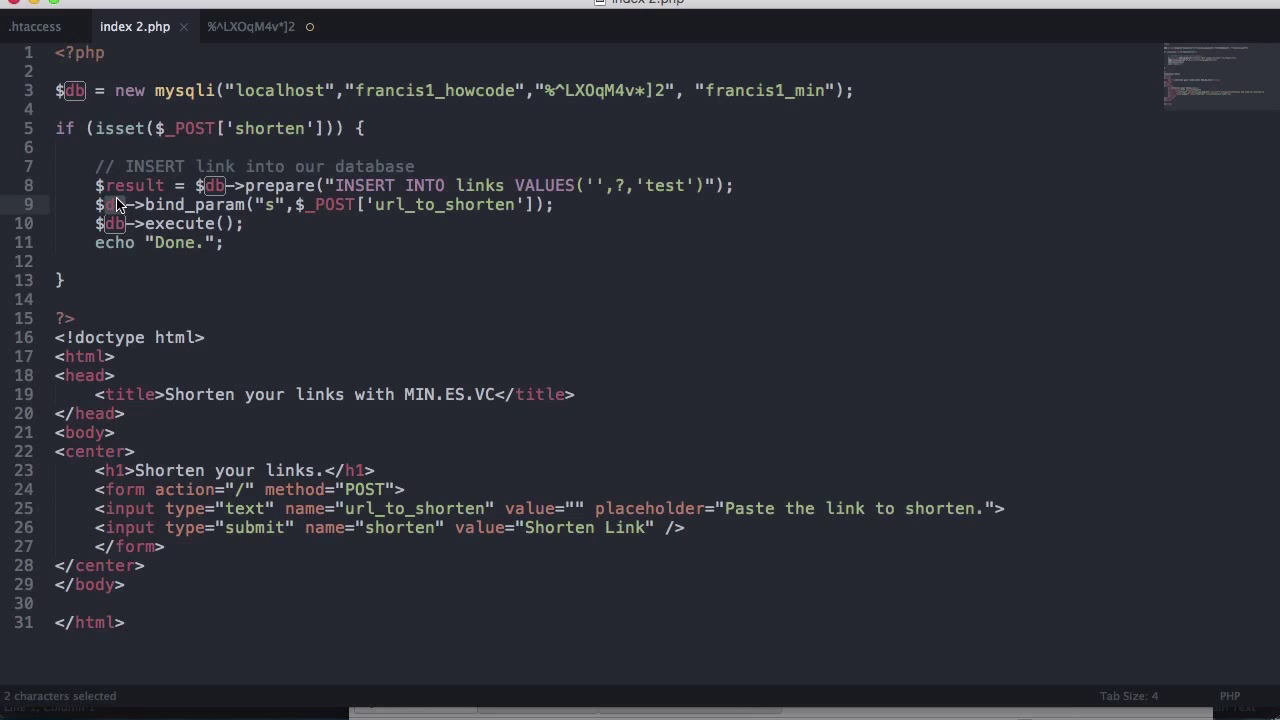
text(result)
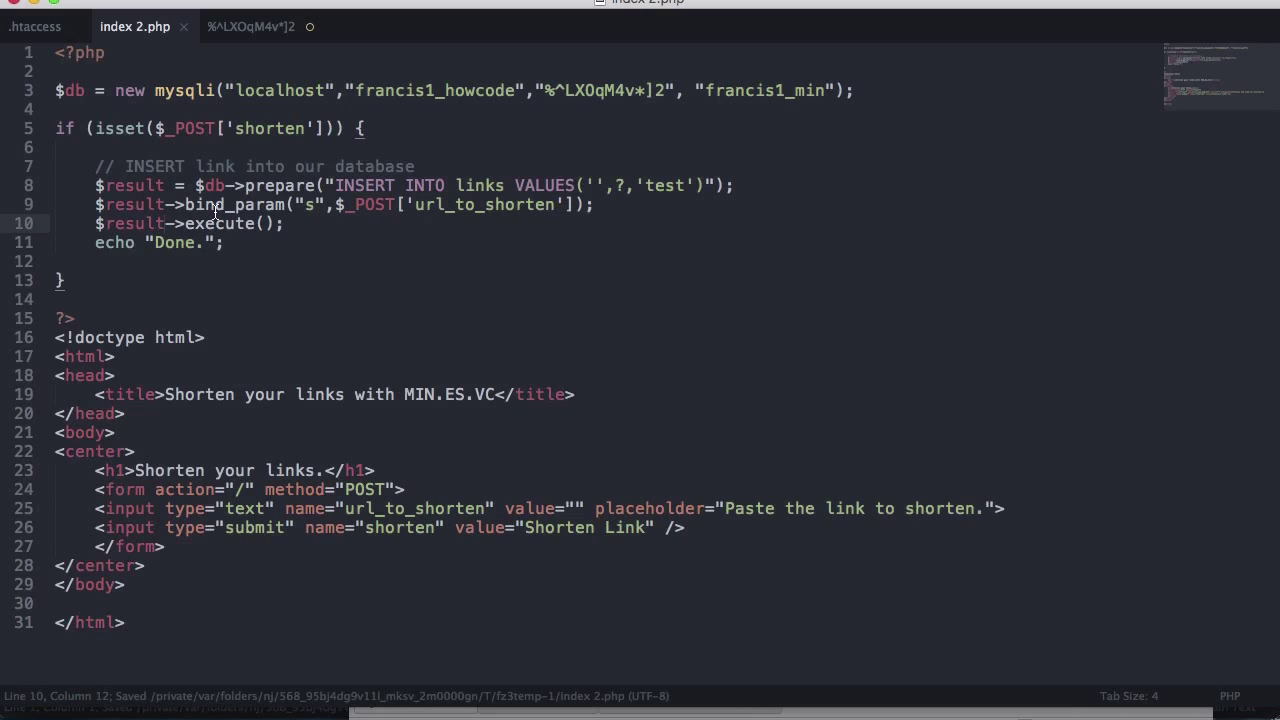
mouse_move(160, 210)
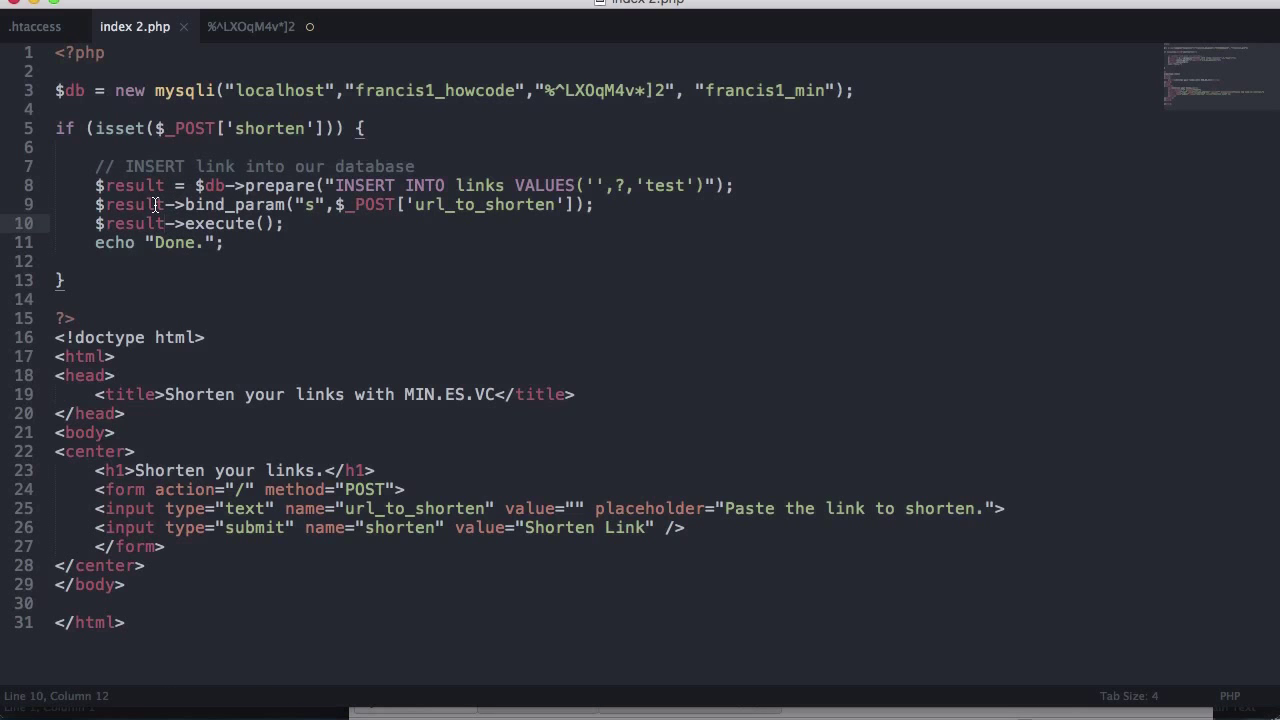
mouse_move(228, 205)
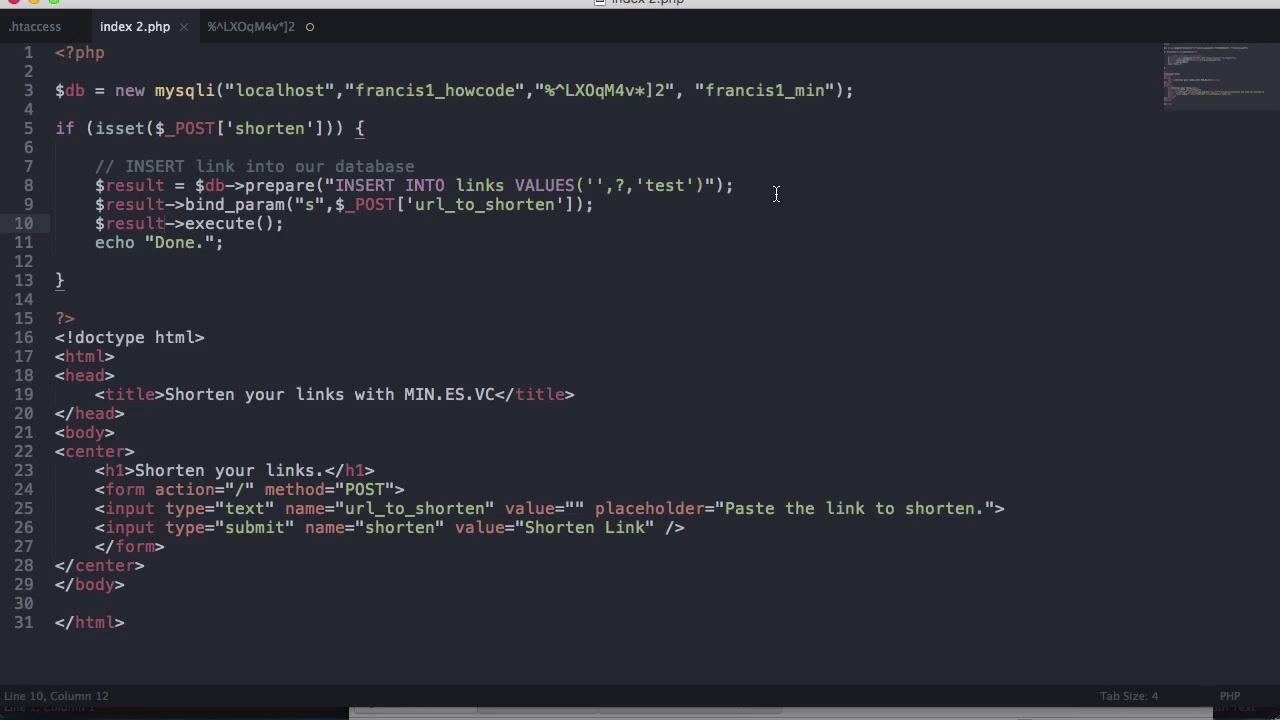
click(731, 185)
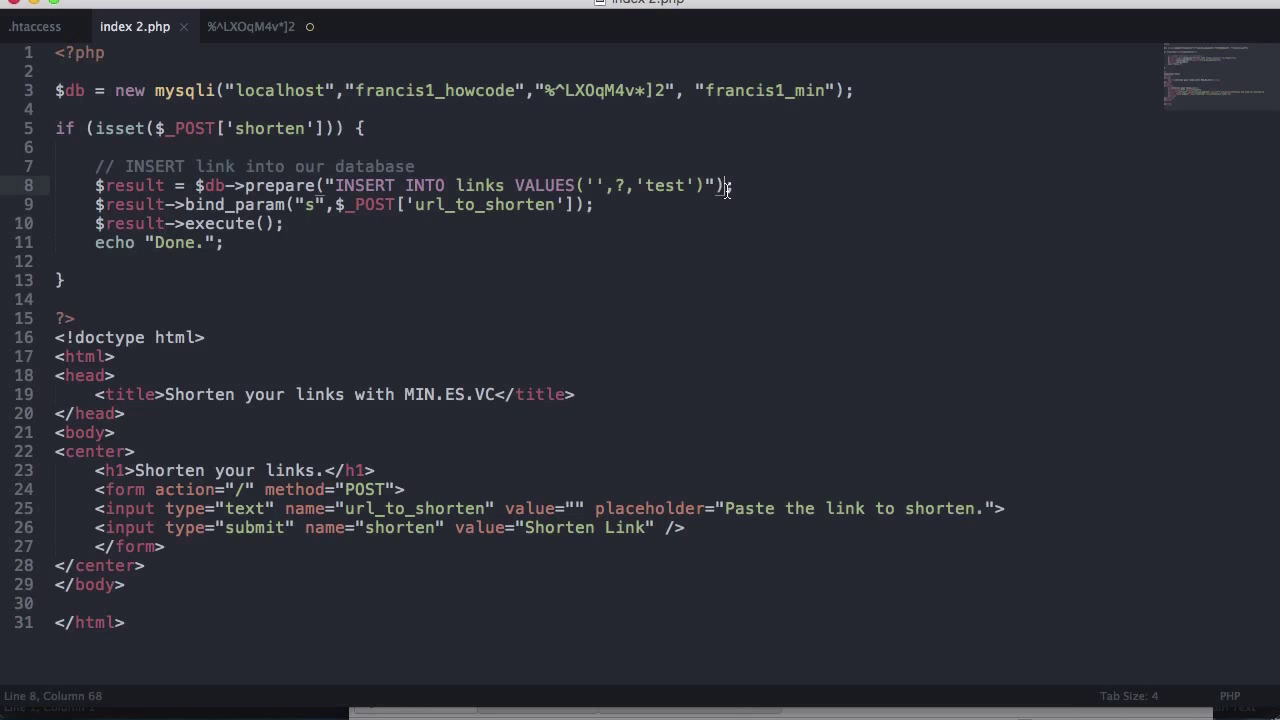
text(->bind_)
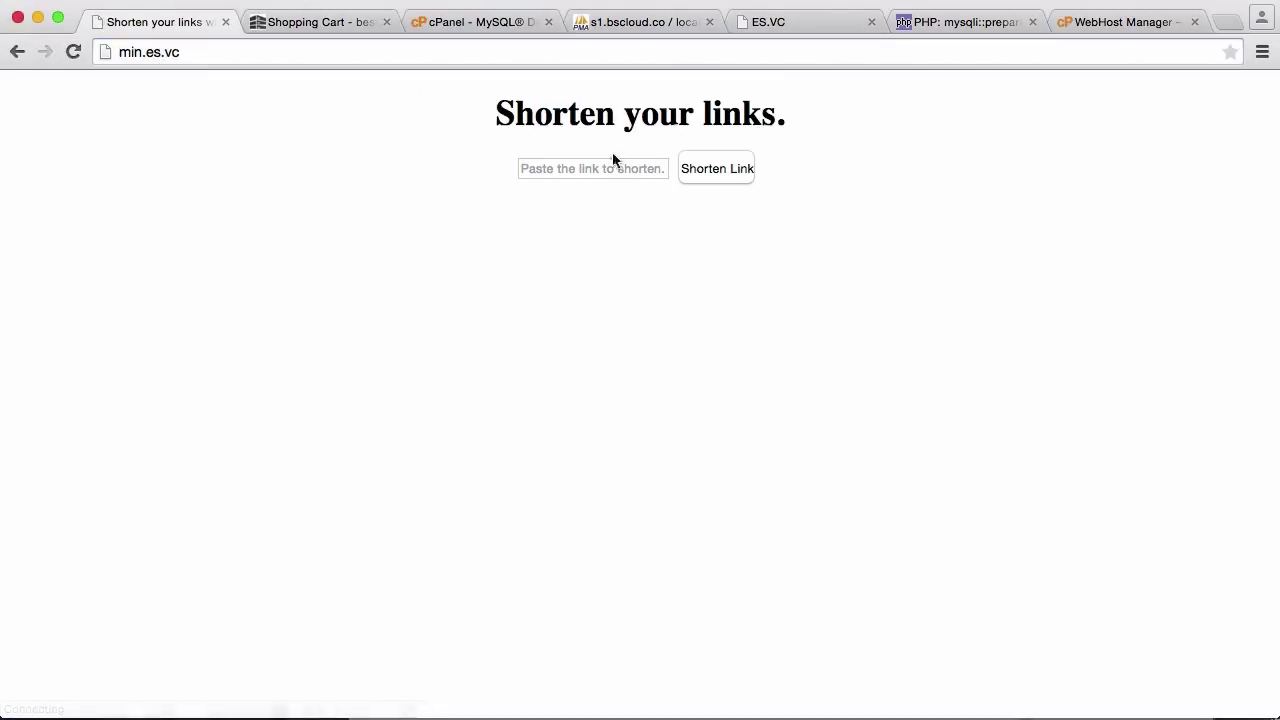
- Shorten howcode.org and browse the phpMyAdmin links table to see row 1: howcode.org, test
text(howcode)
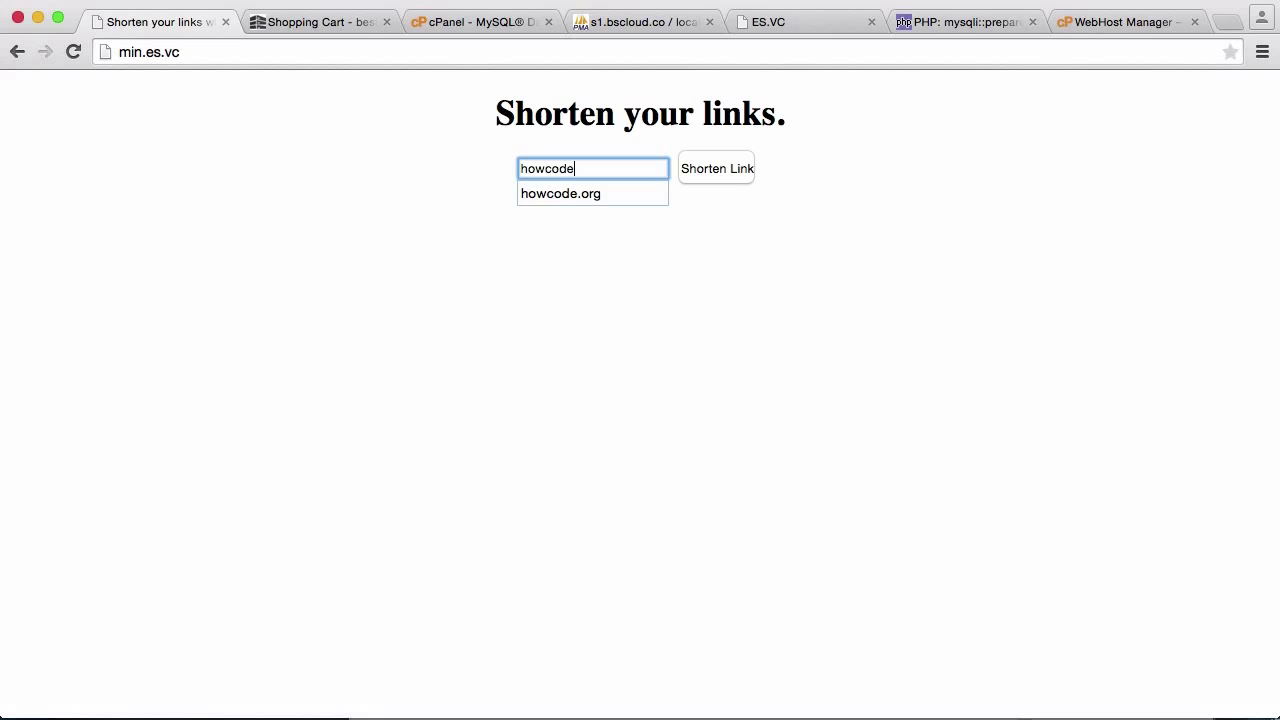
click(717, 168)
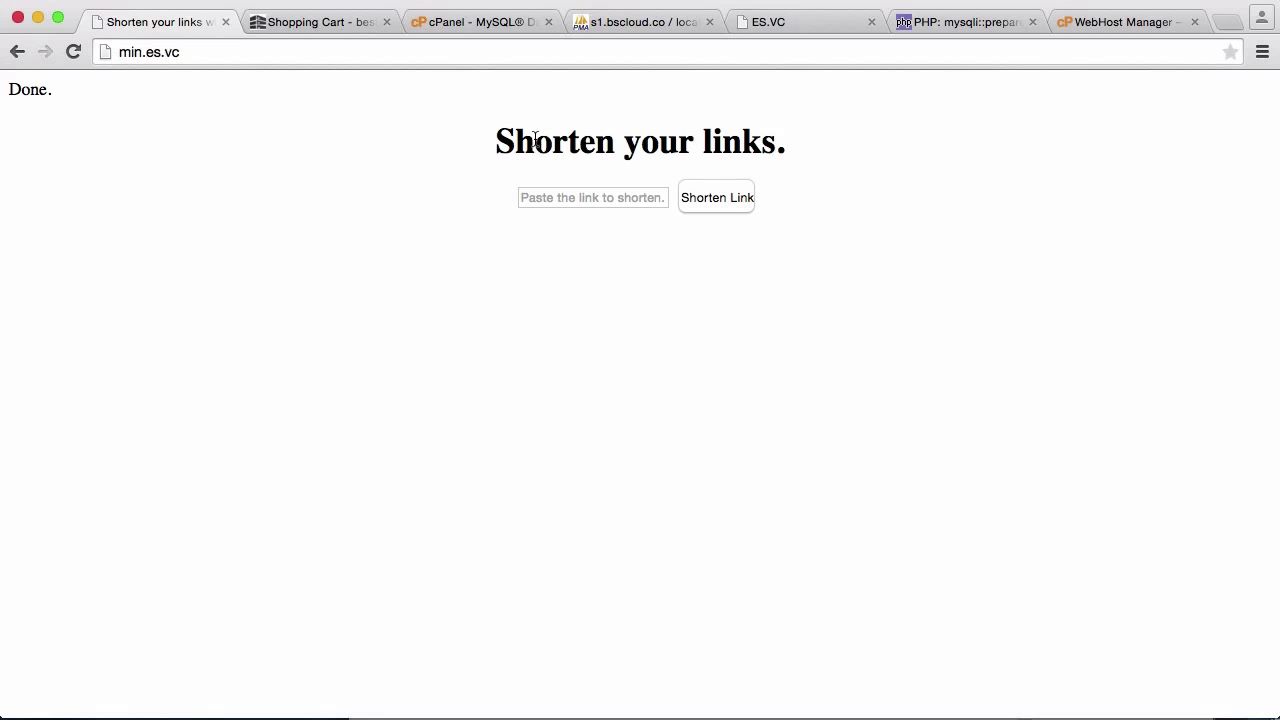
click(638, 21)
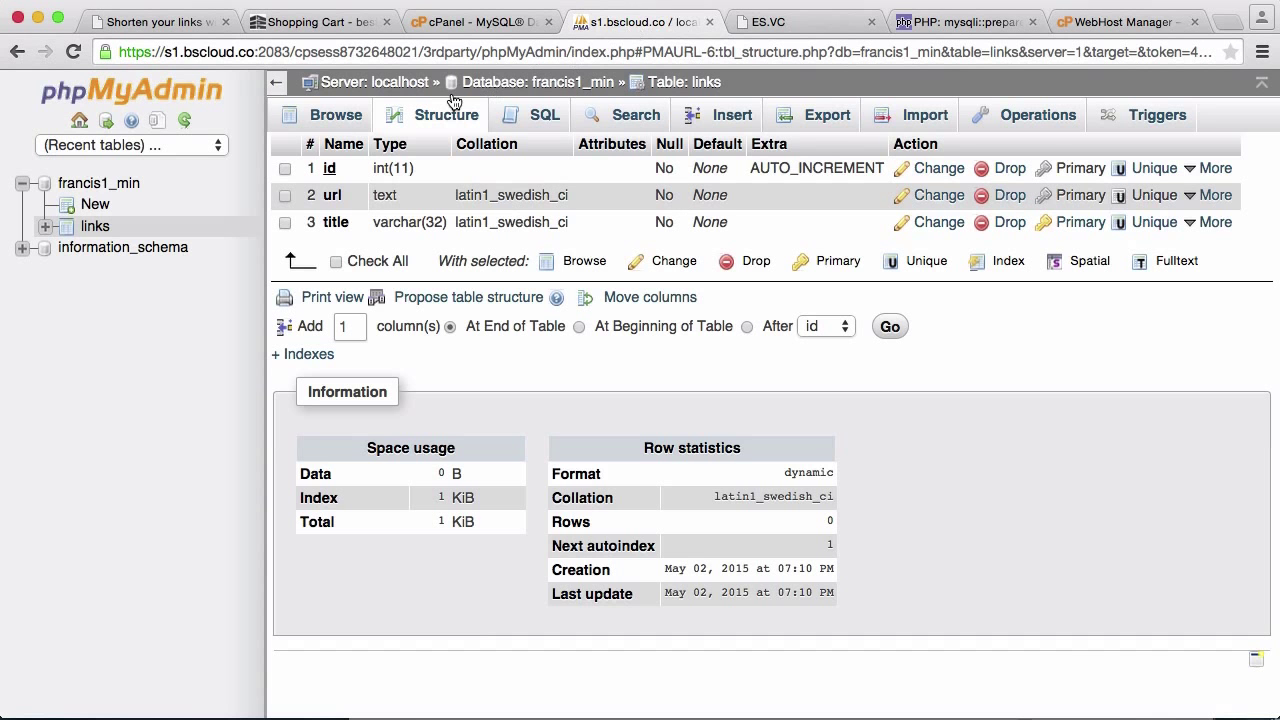
click(335, 114)
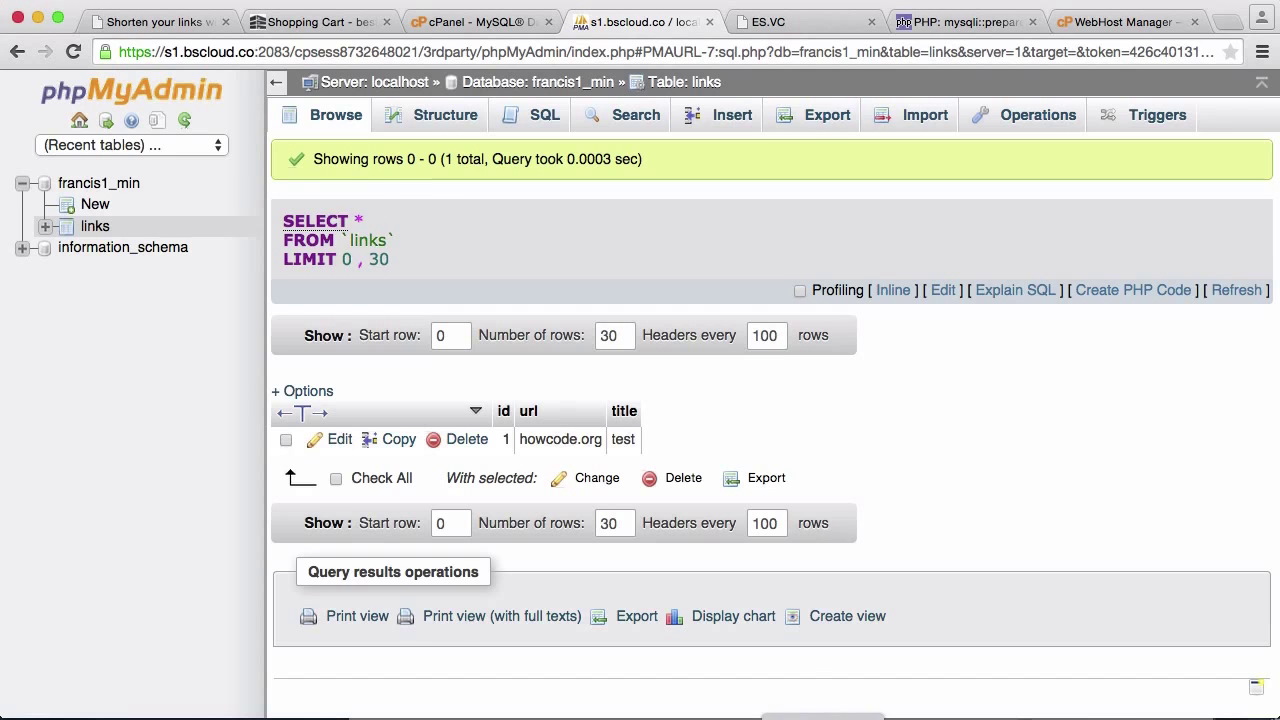
mouse_move(1003, 120)
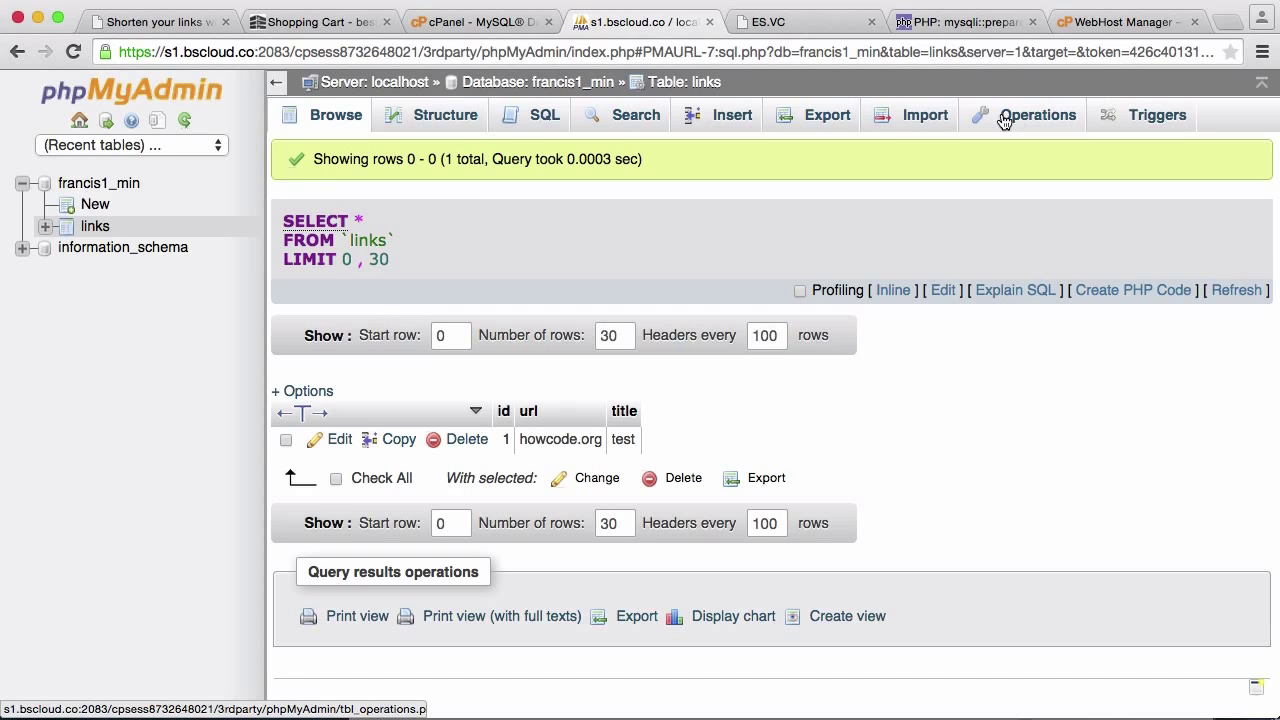
mouse_move(958, 194)
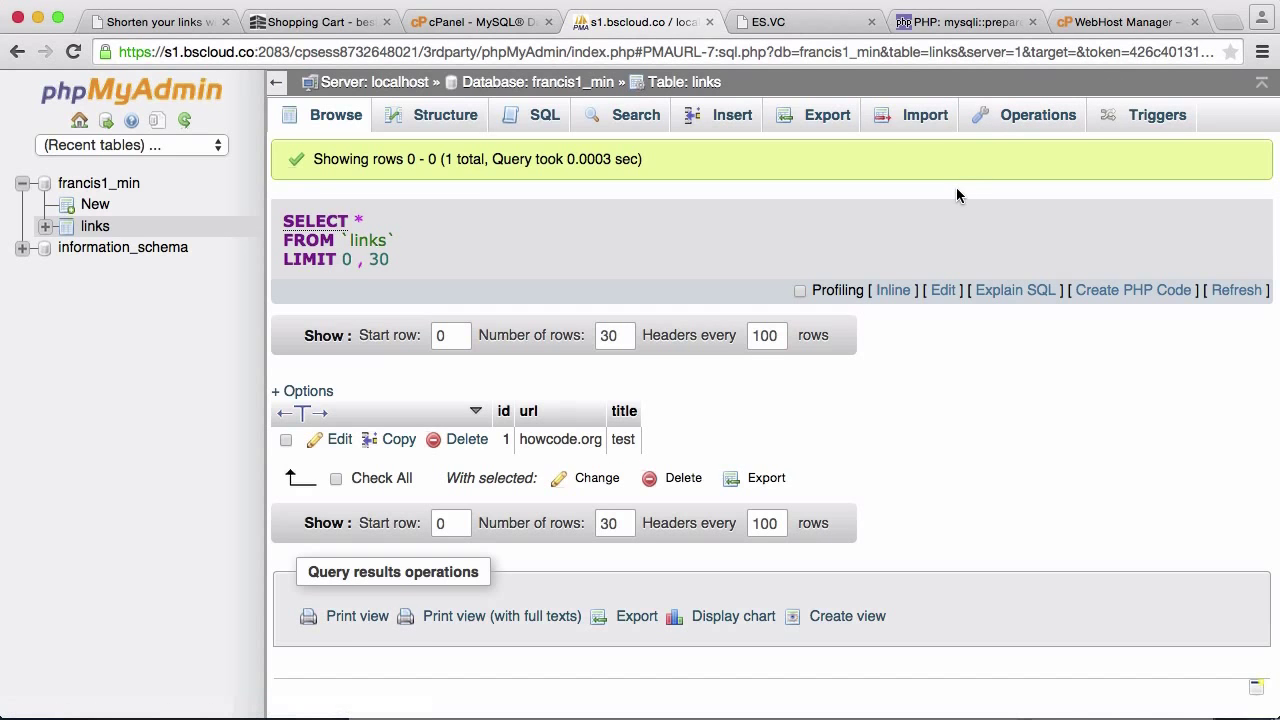